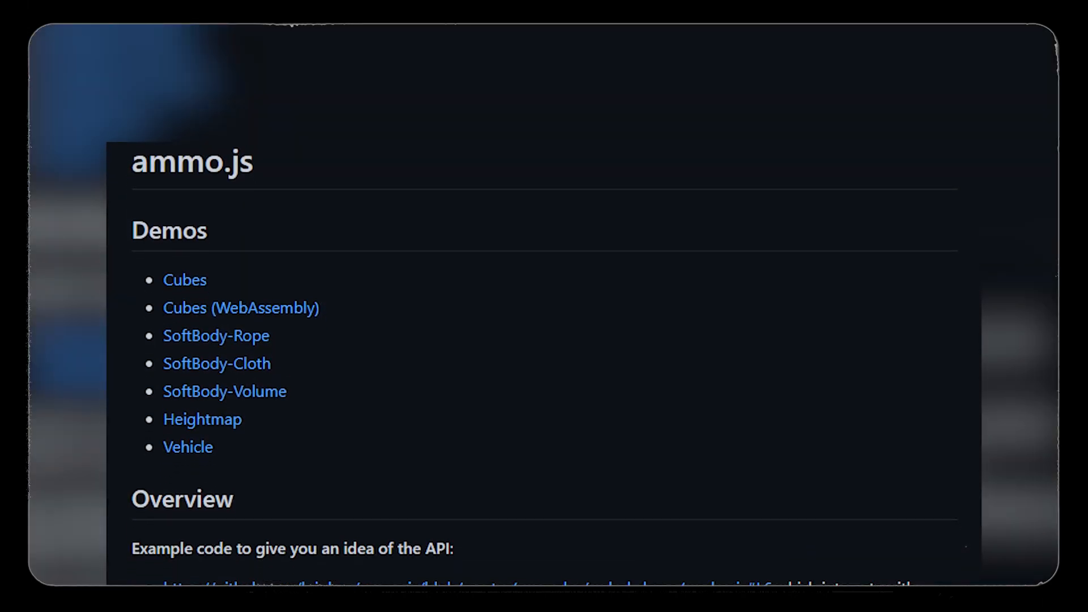
Scroll through the ammo.js README, cannon-es examples and three.js physics demos.
scroll(down, 3)
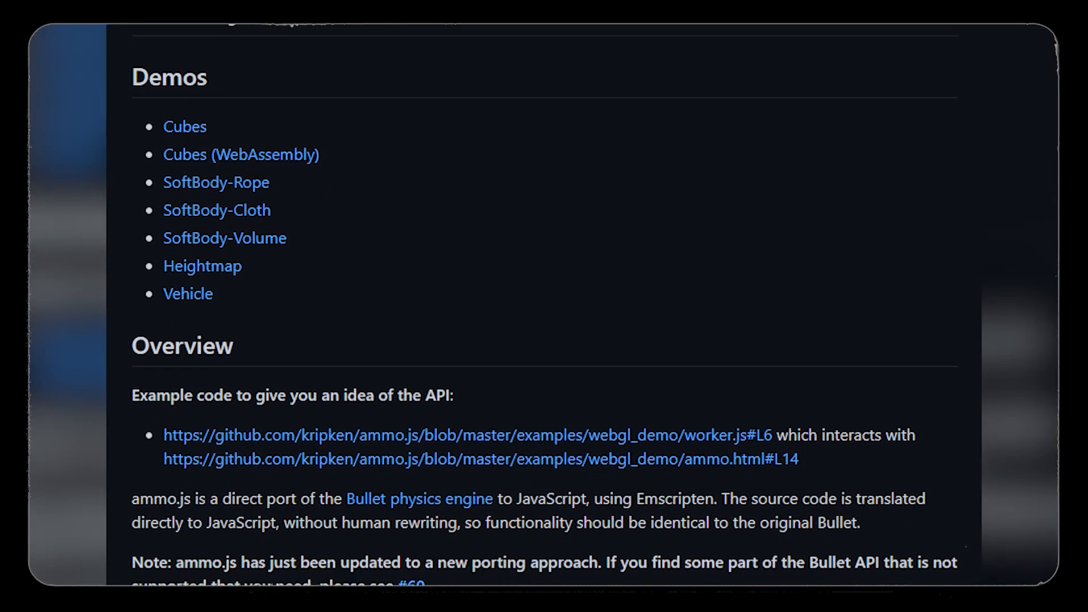
scroll(down, 3)
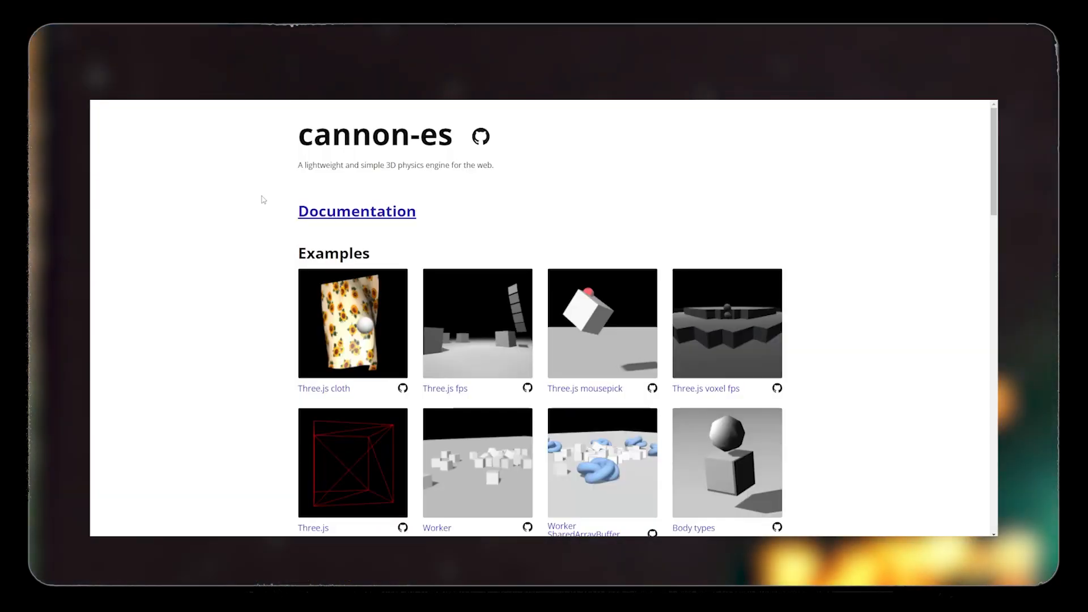
scroll(down, 3)
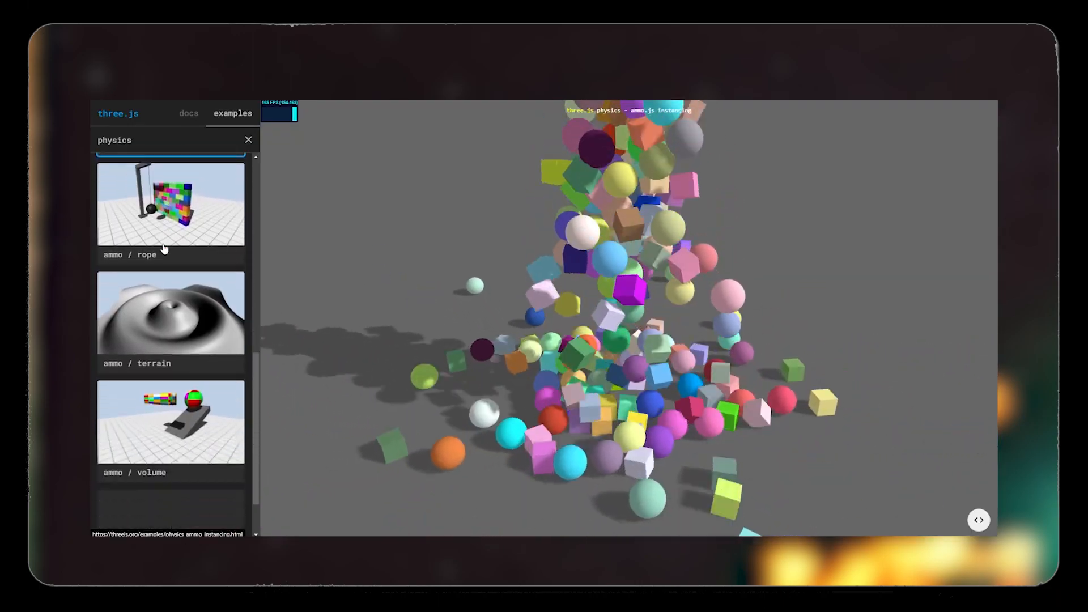
scroll(down, 3)
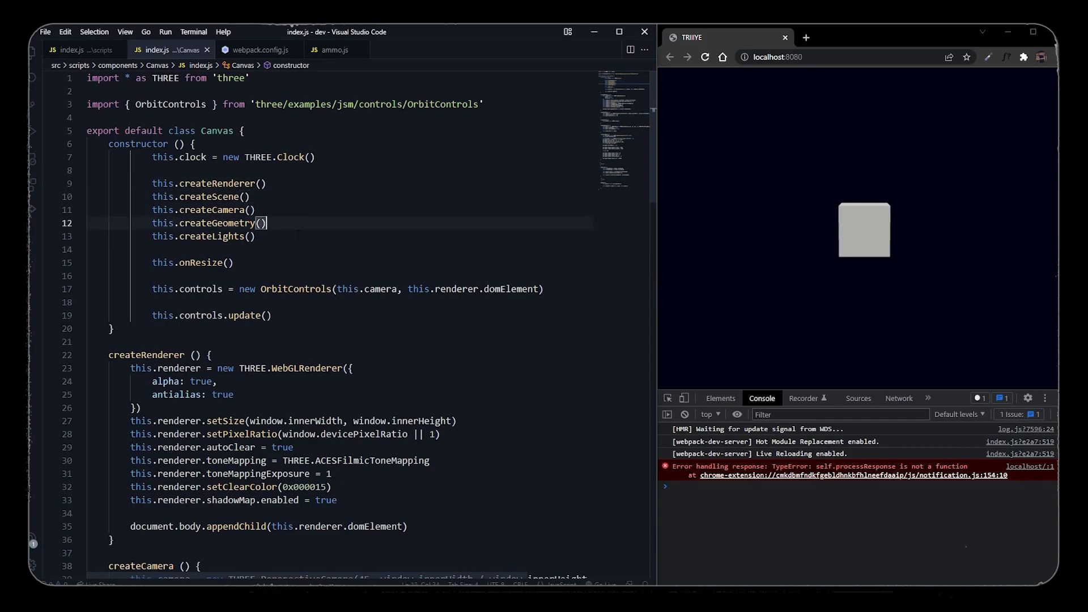
scroll(down, 3)
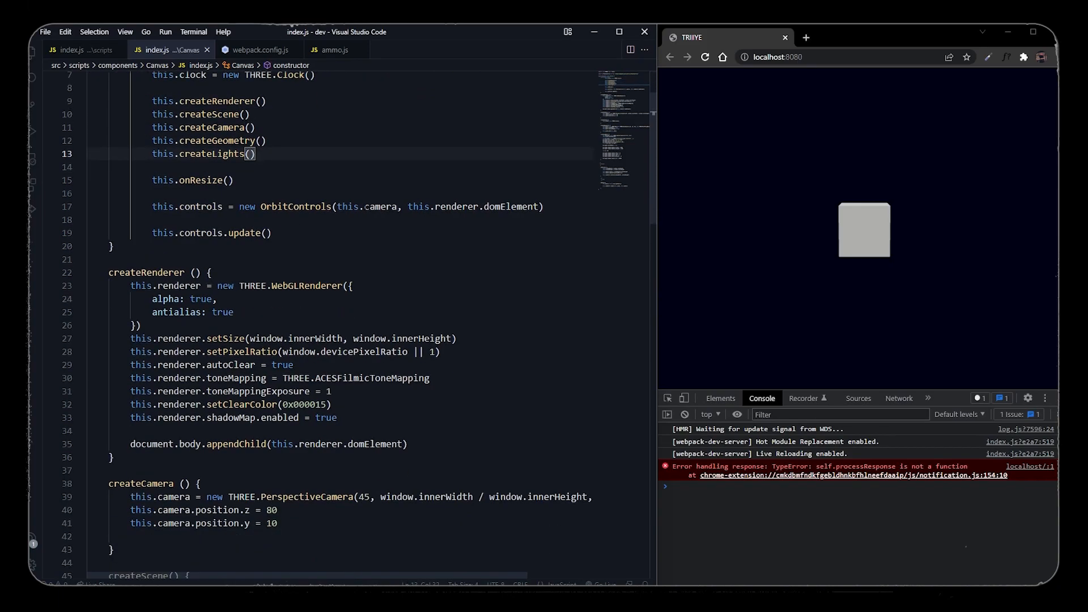
double_click(296, 206)
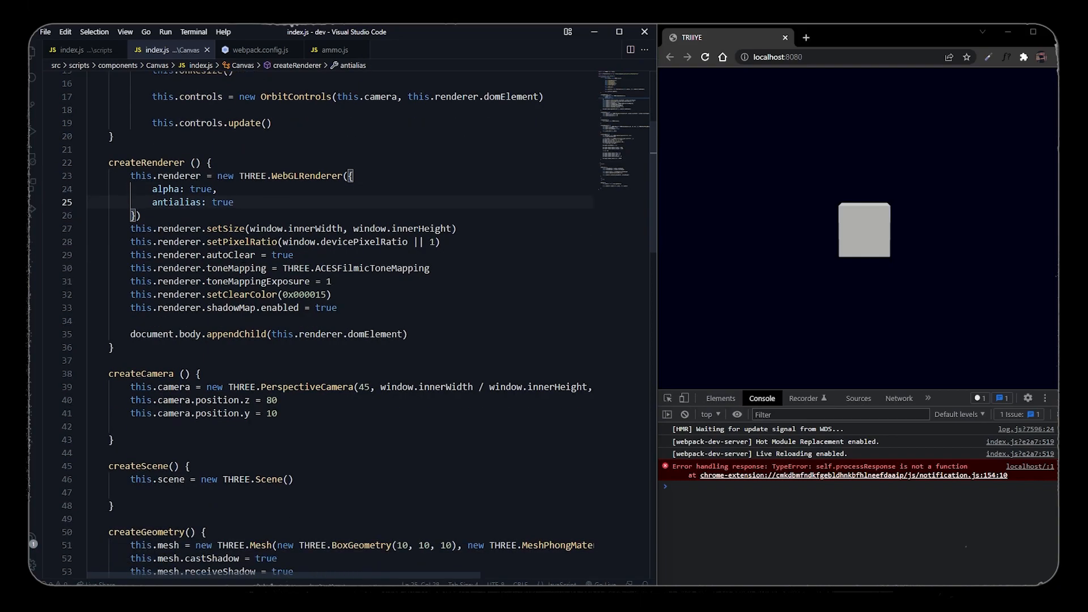
scroll(down, 3)
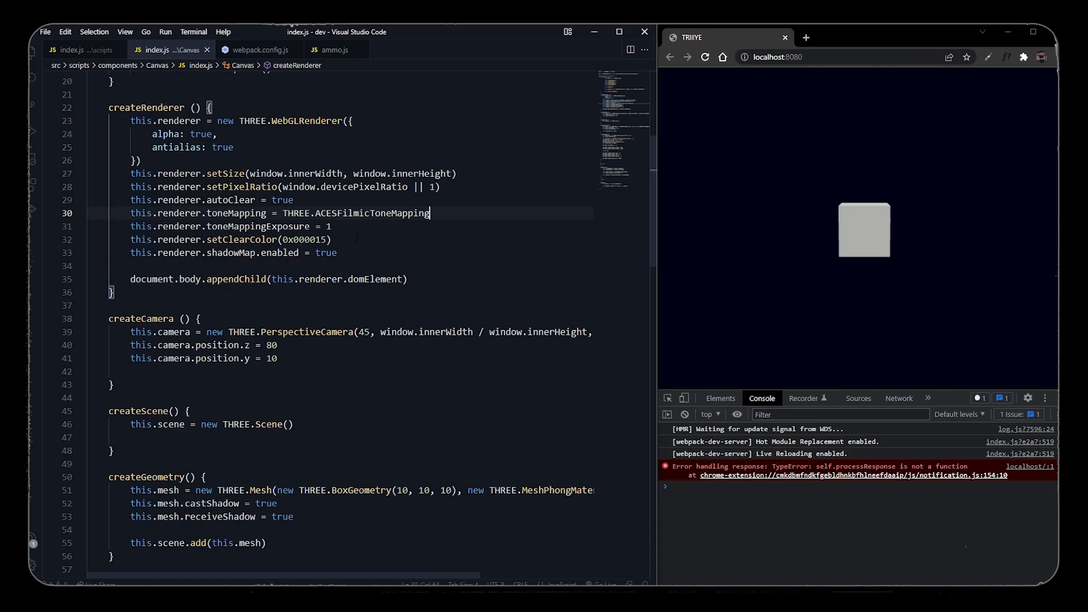
scroll(down, 3)
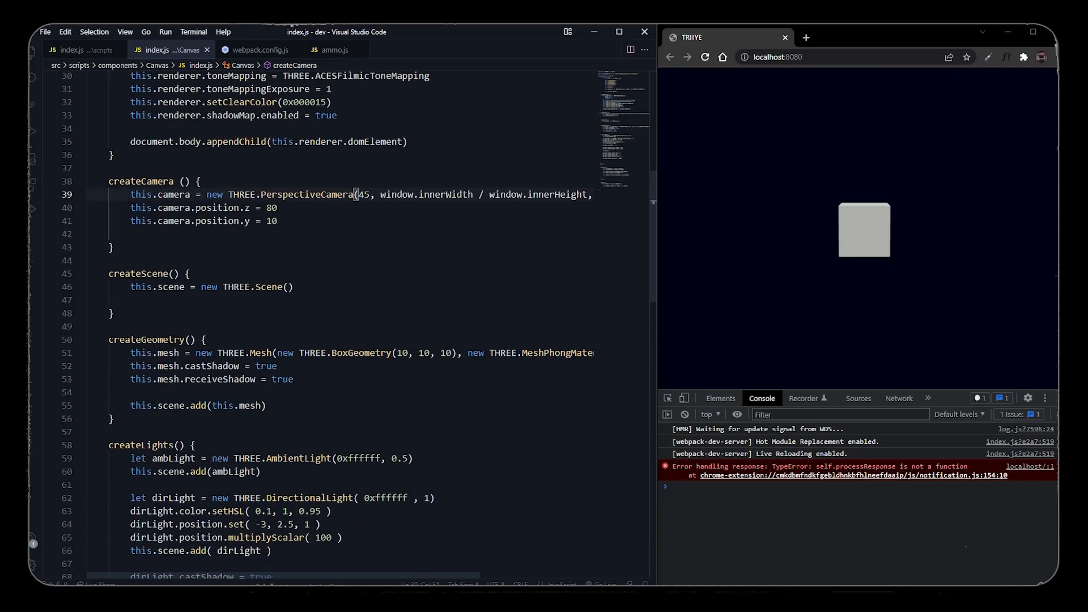
scroll(down, 3)
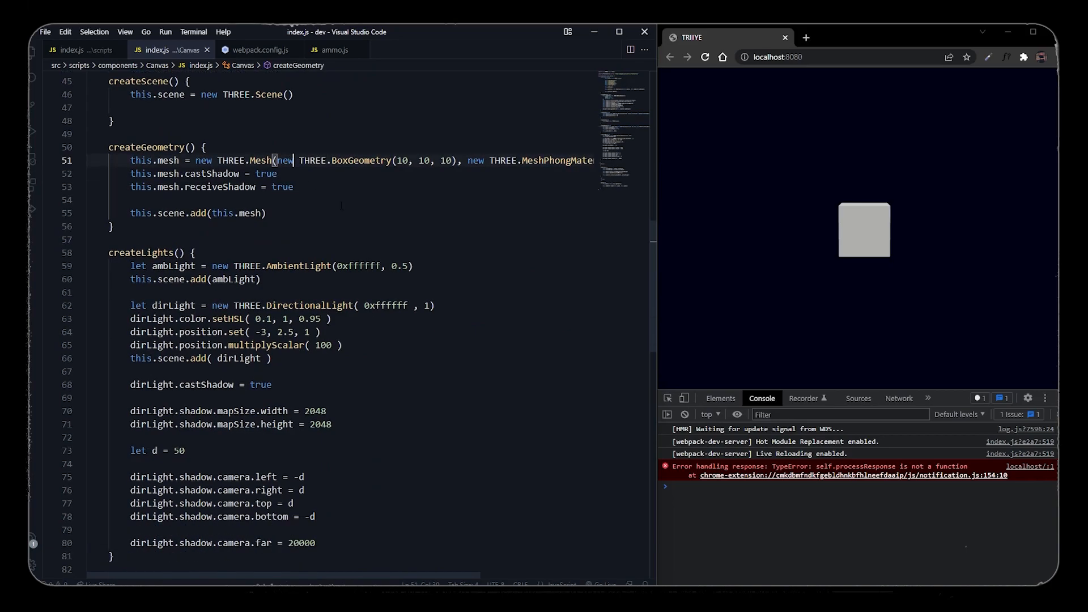
scroll(down, 3)
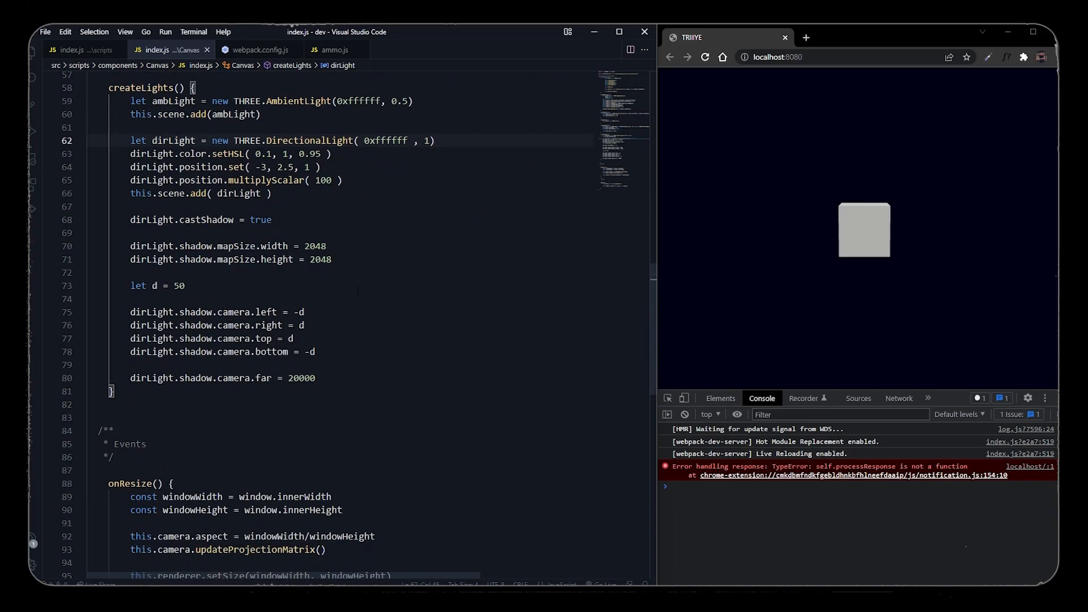
scroll(down, 3)
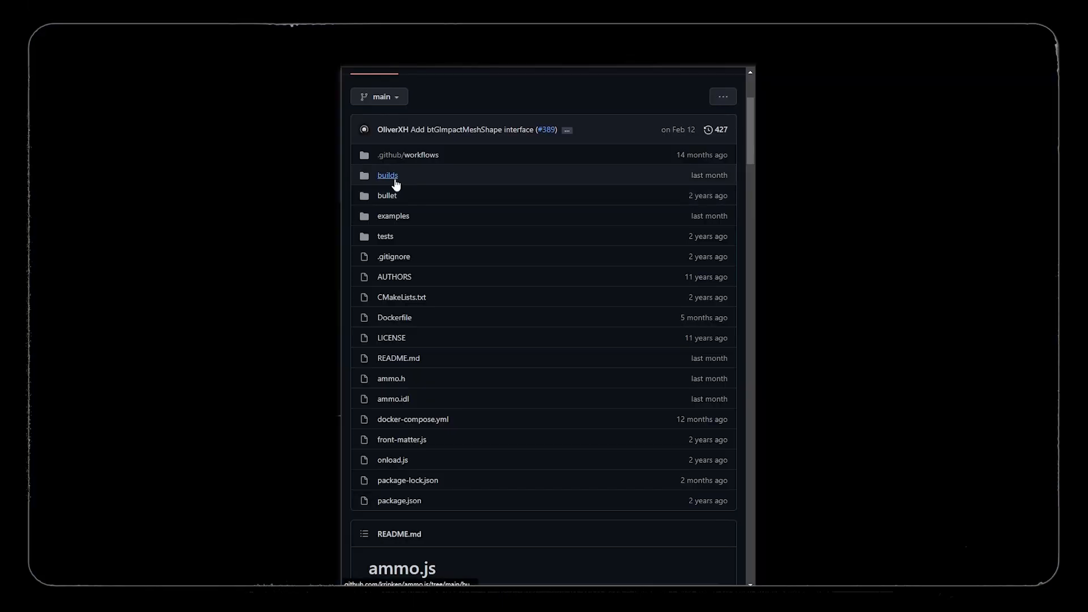
Open builds > ammo.js in the ammo.js repository and view the raw build file.
click(387, 175)
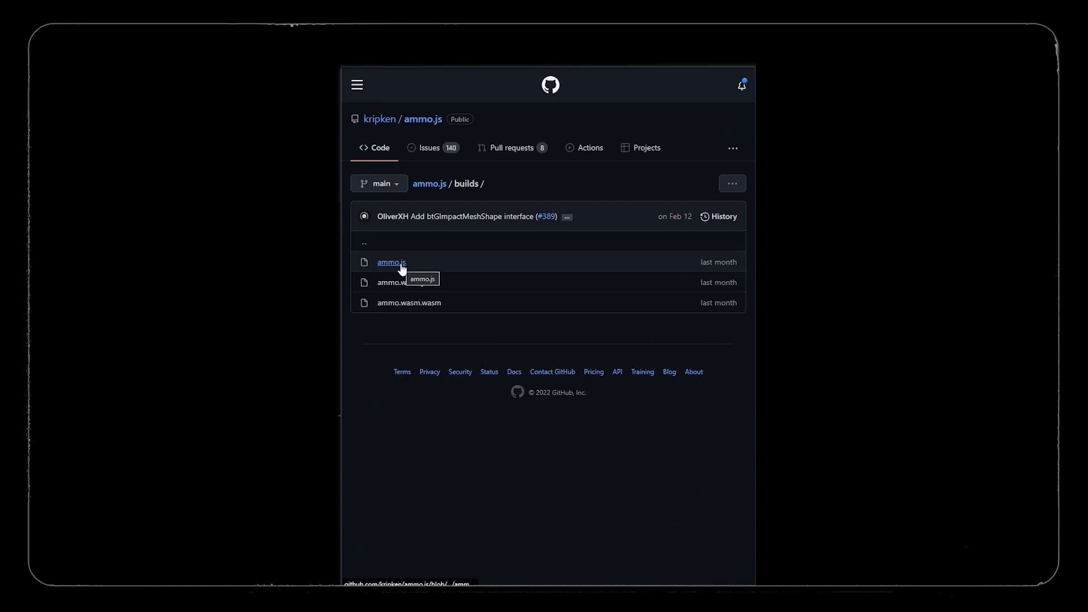
click(391, 262)
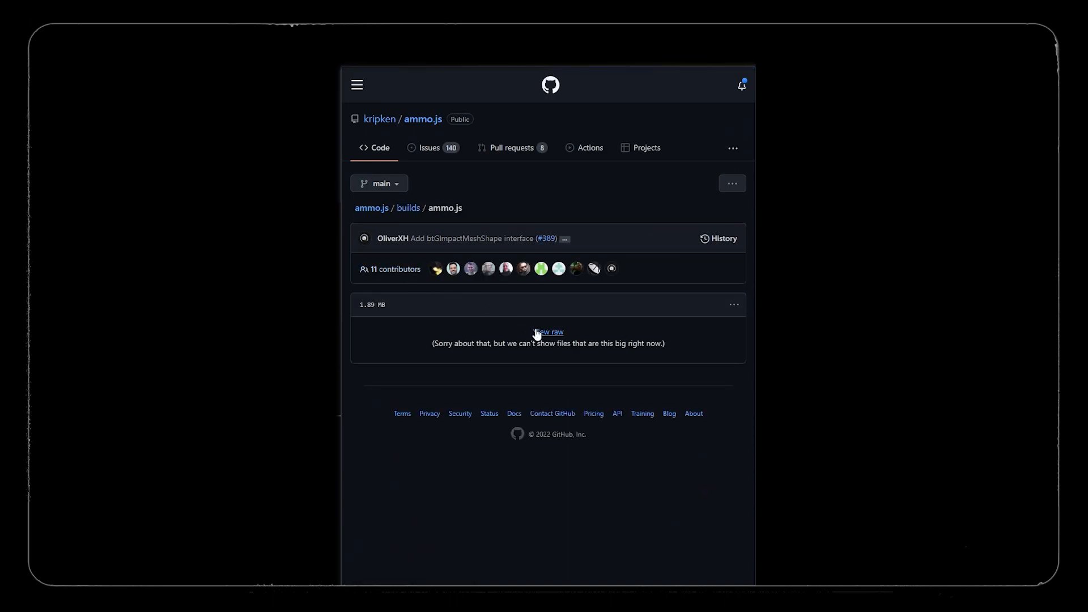
click(547, 331)
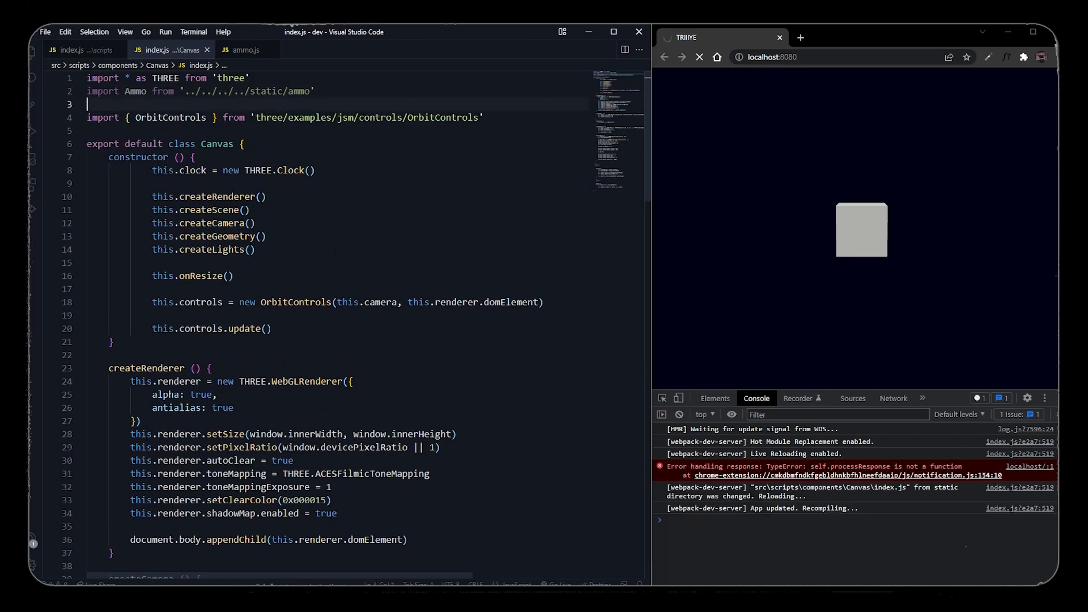
Write startAmmo() using Ammo().then((Ammo) => ...), storing this.ammoClone and logging Ammo.
text(this.sta)
text(Ammo().then()
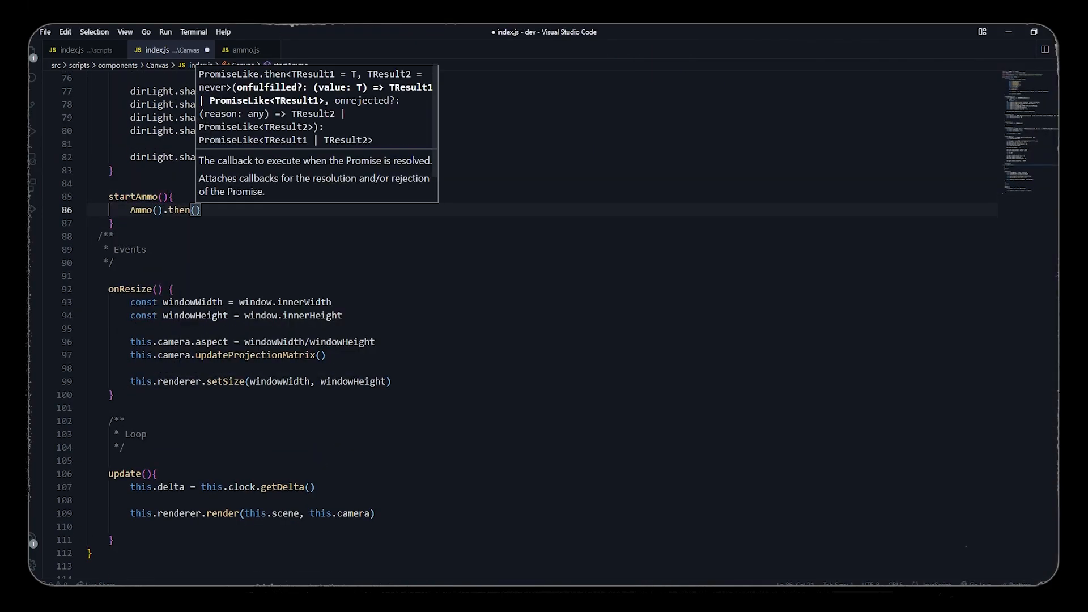
text((Ammo))
text(this.ammoClone = Ammo)
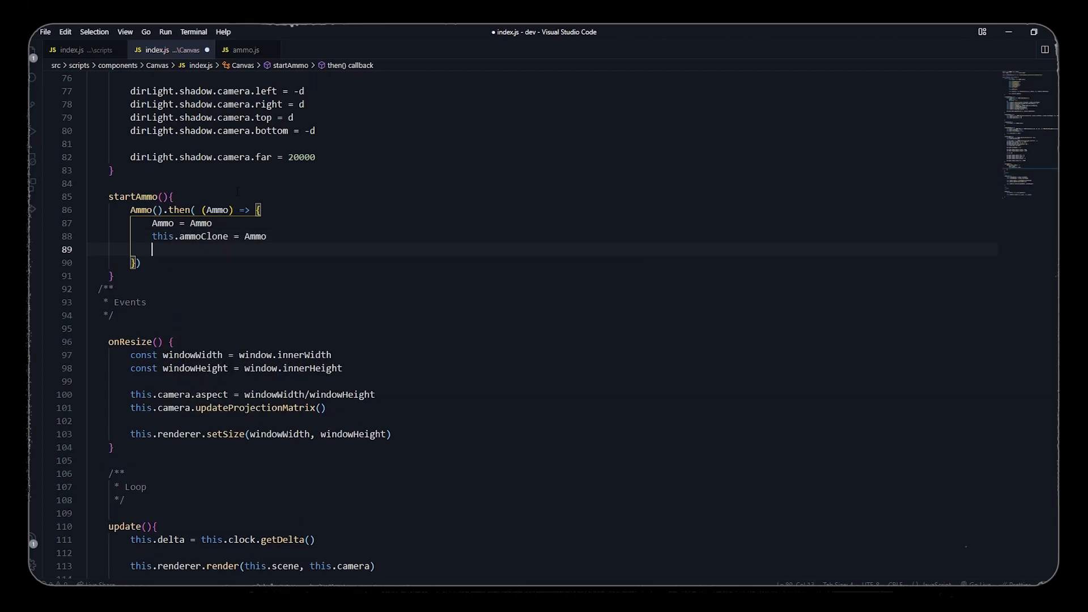
text(console.log(Ammo)
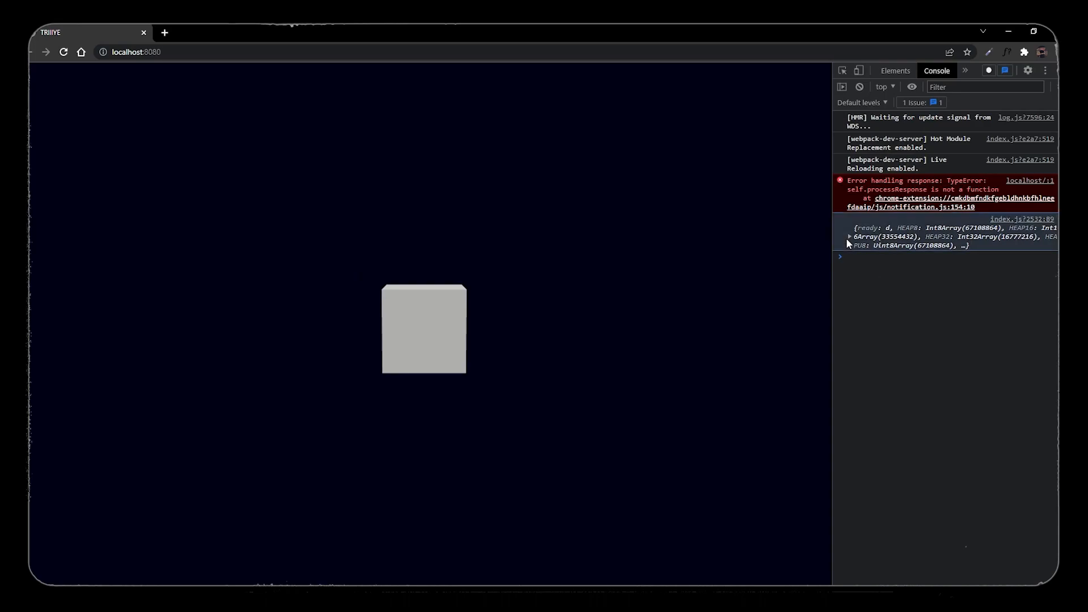
Expand the logged Ammo object in the console and scroll through its properties.
click(849, 237)
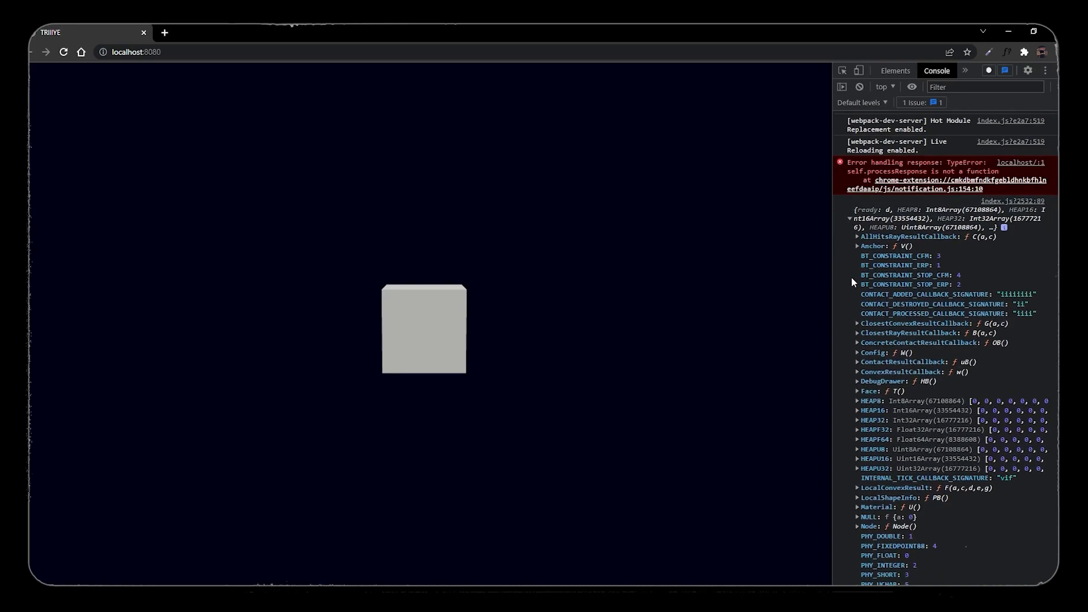
scroll(down, 3)
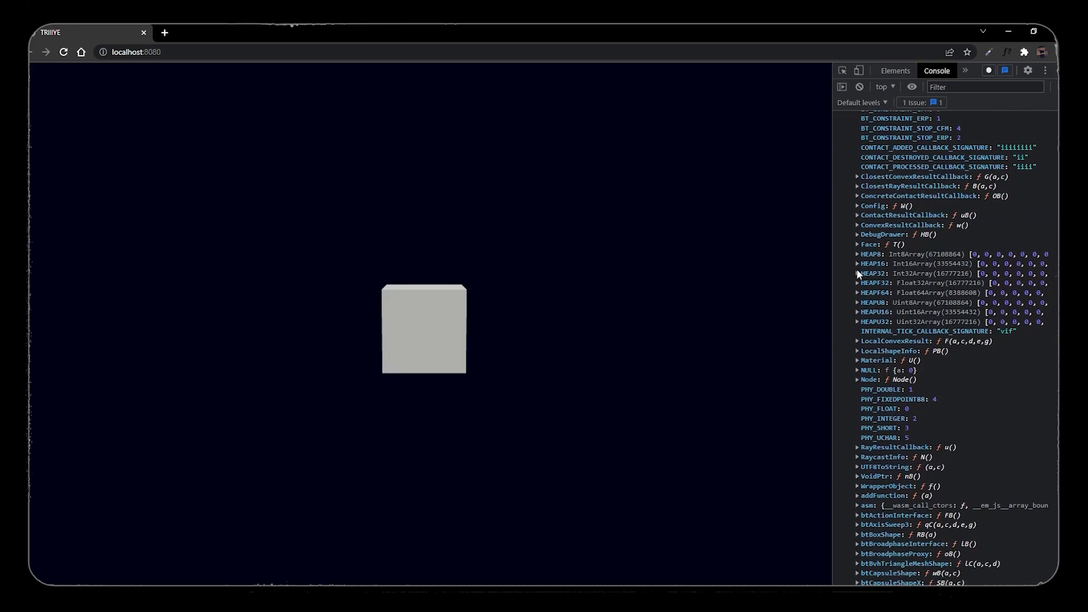
scroll(down, 3)
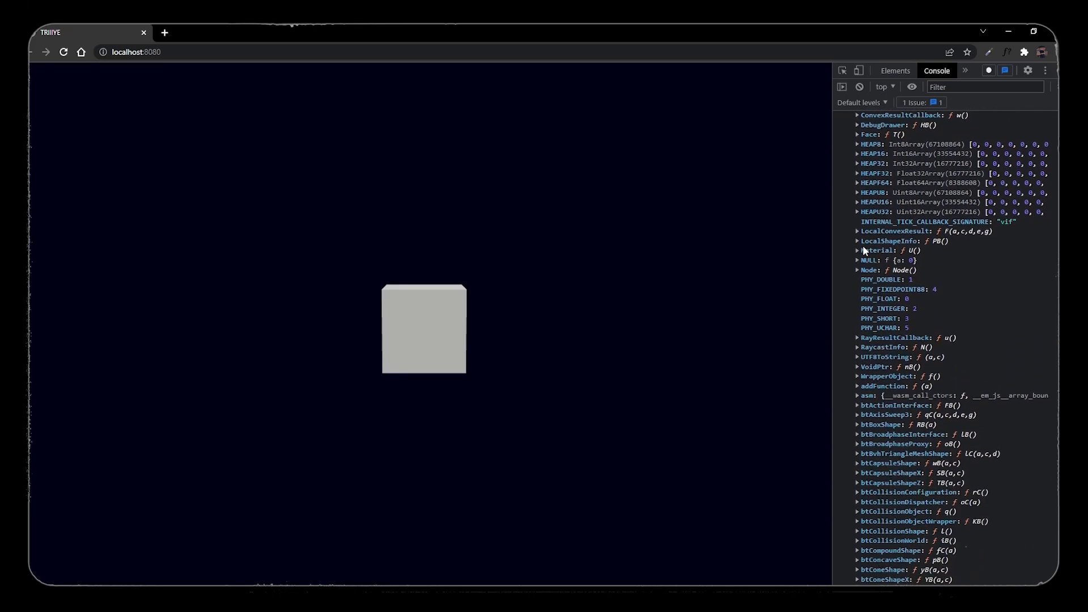
scroll(down, 3)
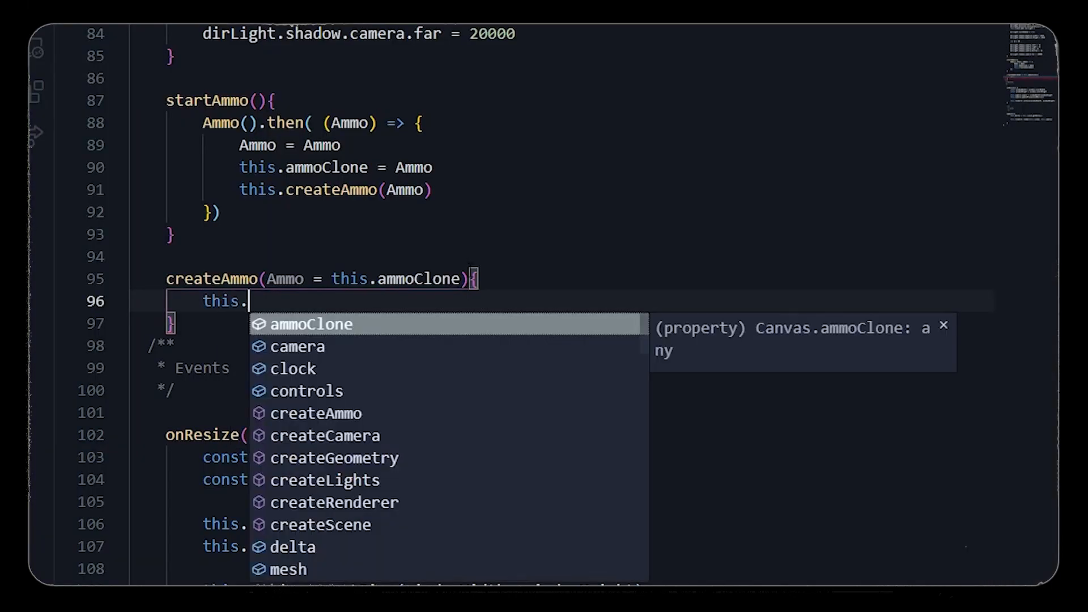
Create tempTransform as a new Ammo.btTransform in createAmmo.
text(tempTransf)
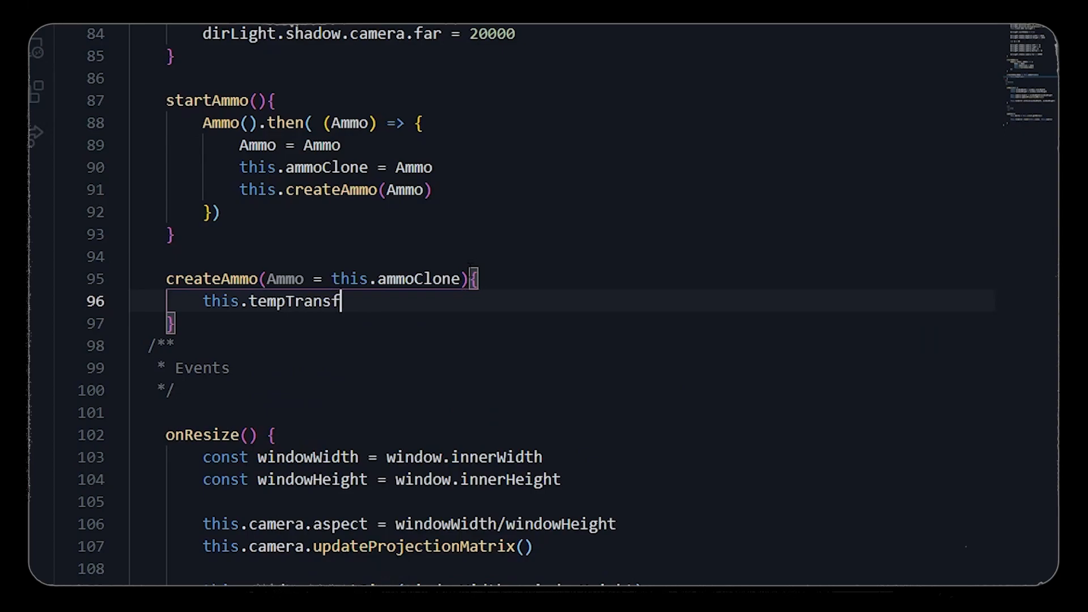
text(orm = new Ammo.btT)
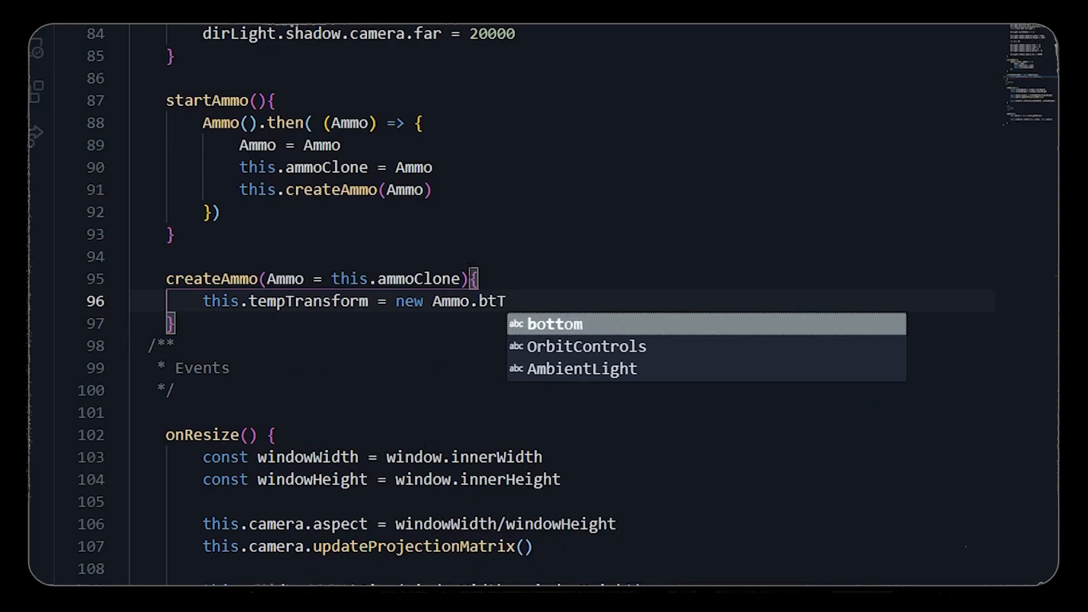
text(ransfor,)
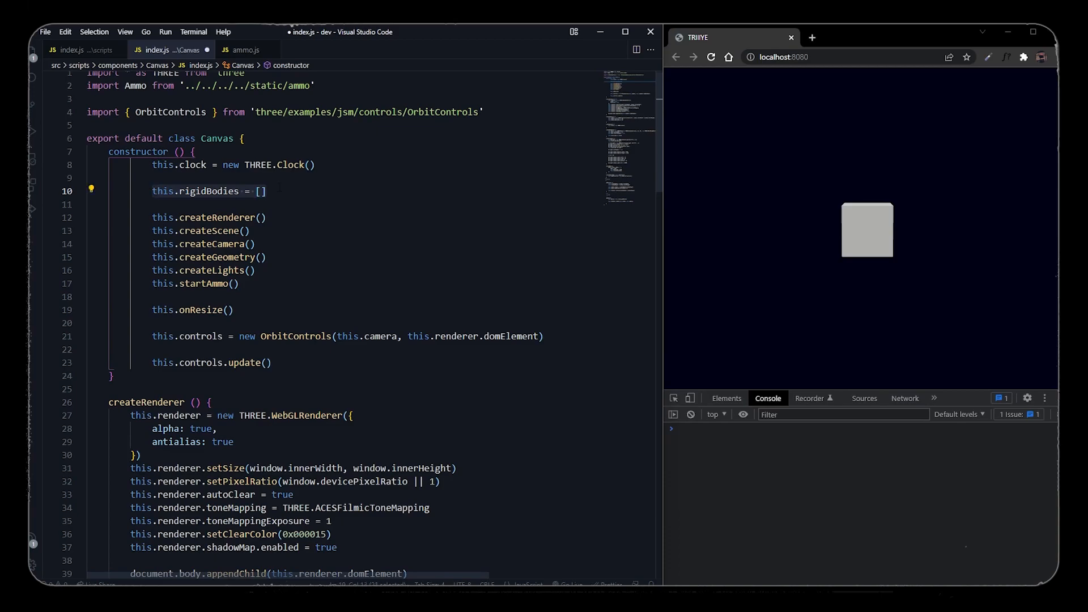
Begin a this.setupPhysicsWorld call inside createAmmo.
scroll(down, 3)
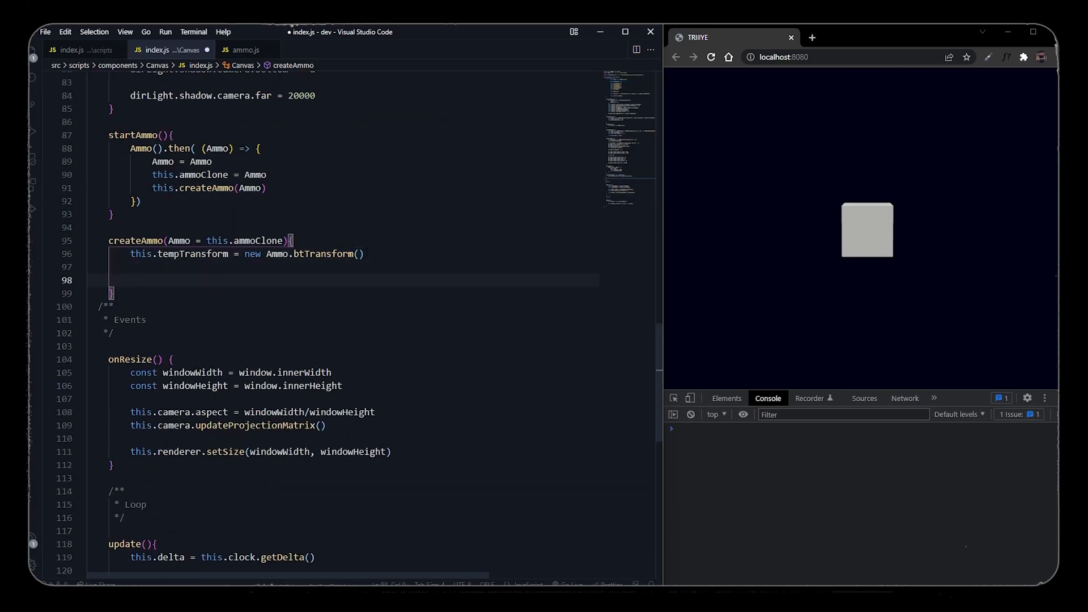
text(this.)
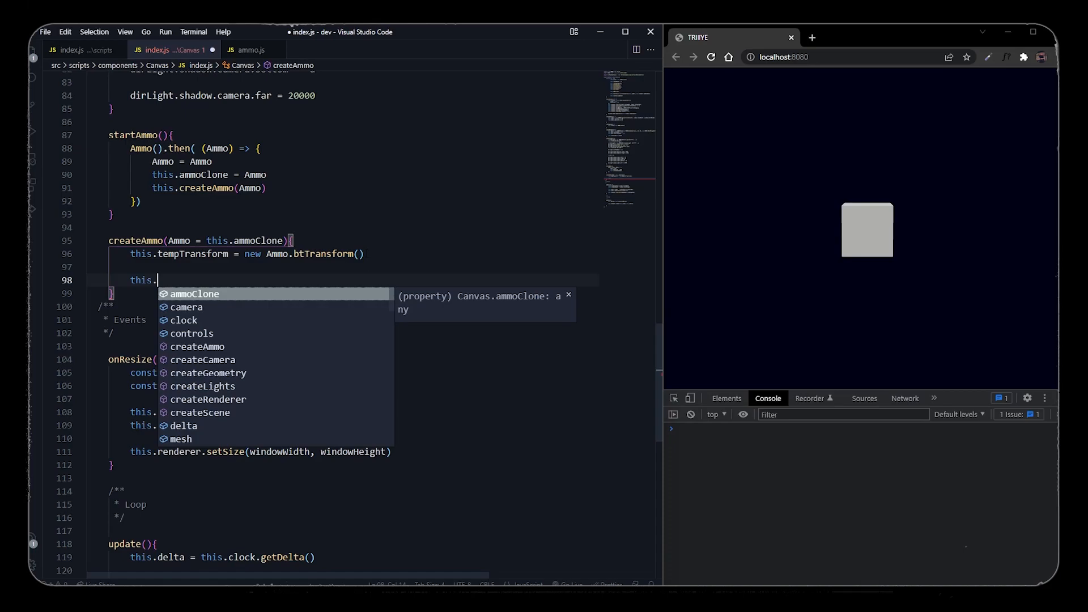
text(se)
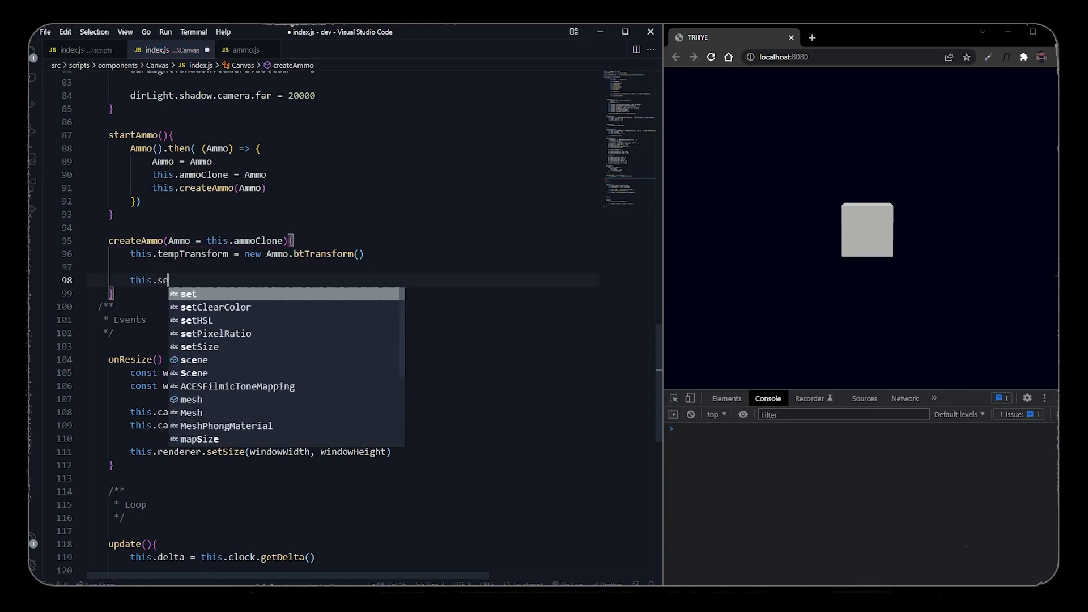
text(tupPhysicsW)
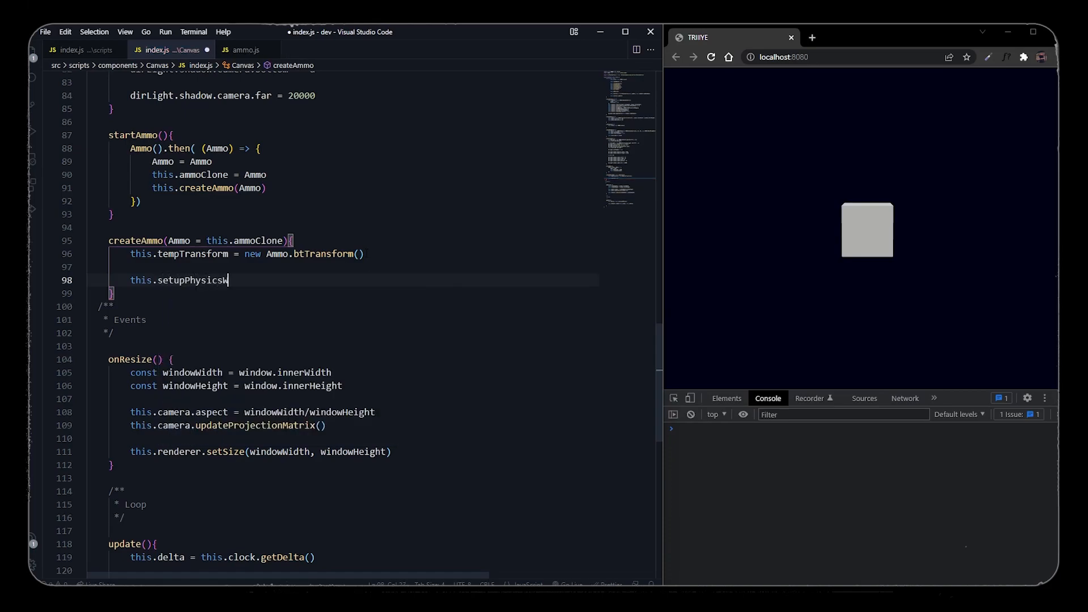
Complete the call as this.setupPhysicsWorld(Ammo).
text(orld(Ammo)
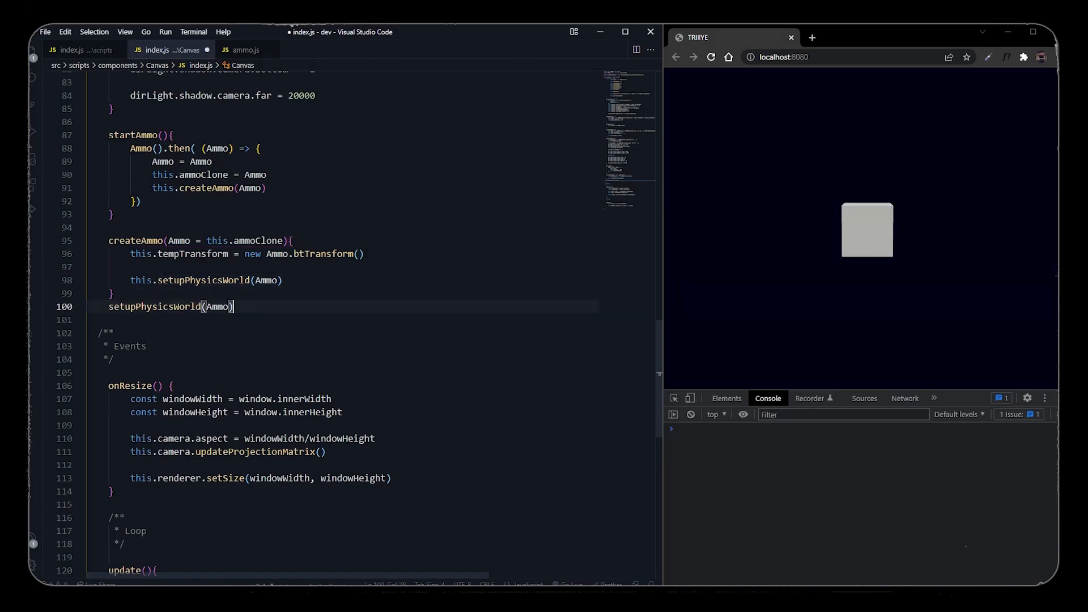
Create a btDefaultCollisionConfiguration and a btCollisionDispatcher from it.
text(let collision)
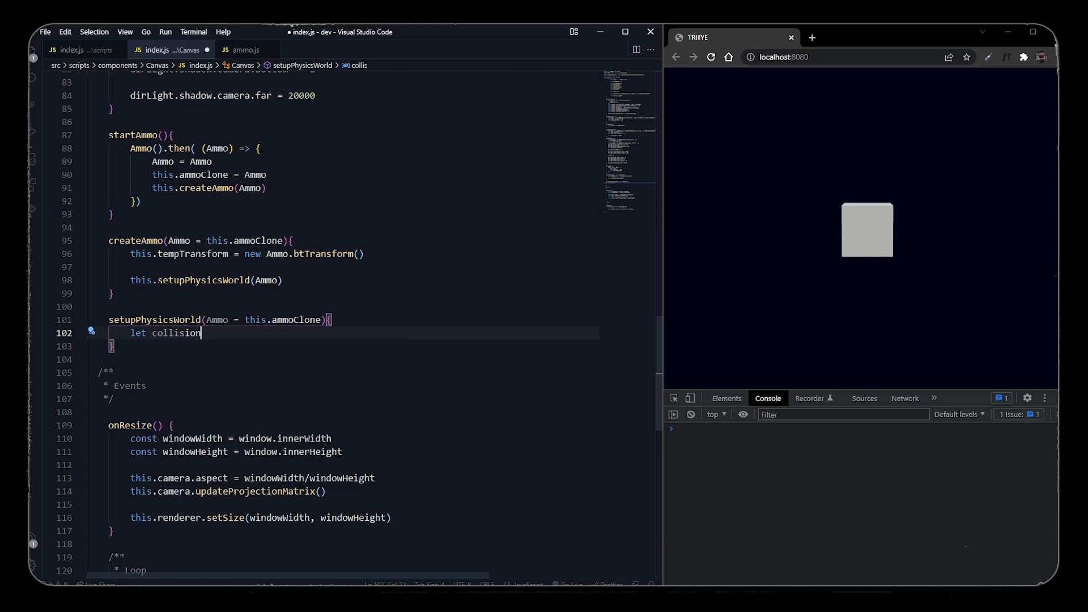
text(Configuration)
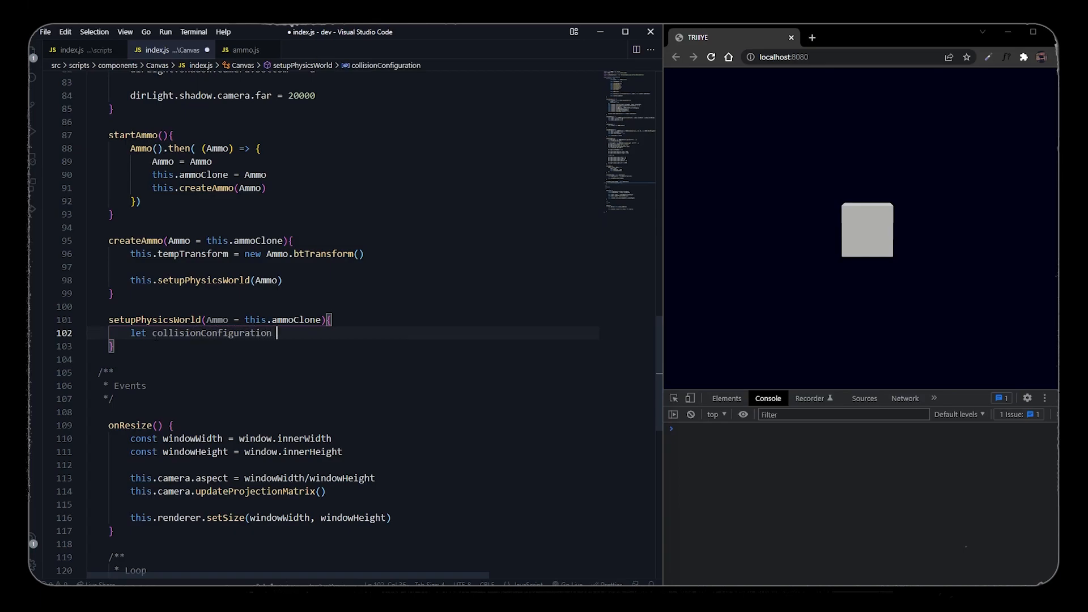
text(= new Ammo.btd)
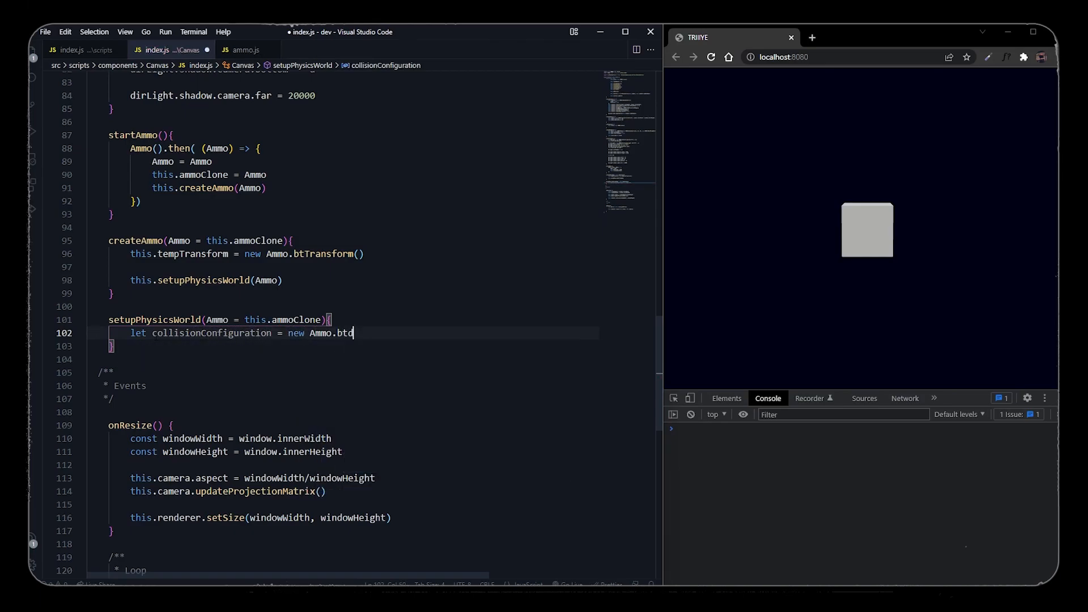
text(efault)
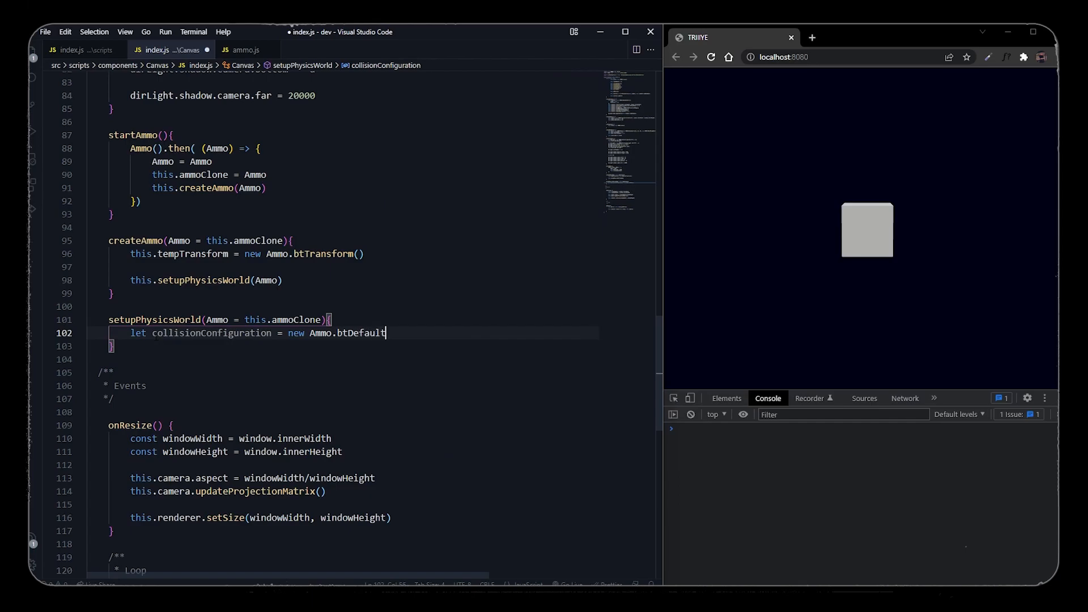
text(Collision)
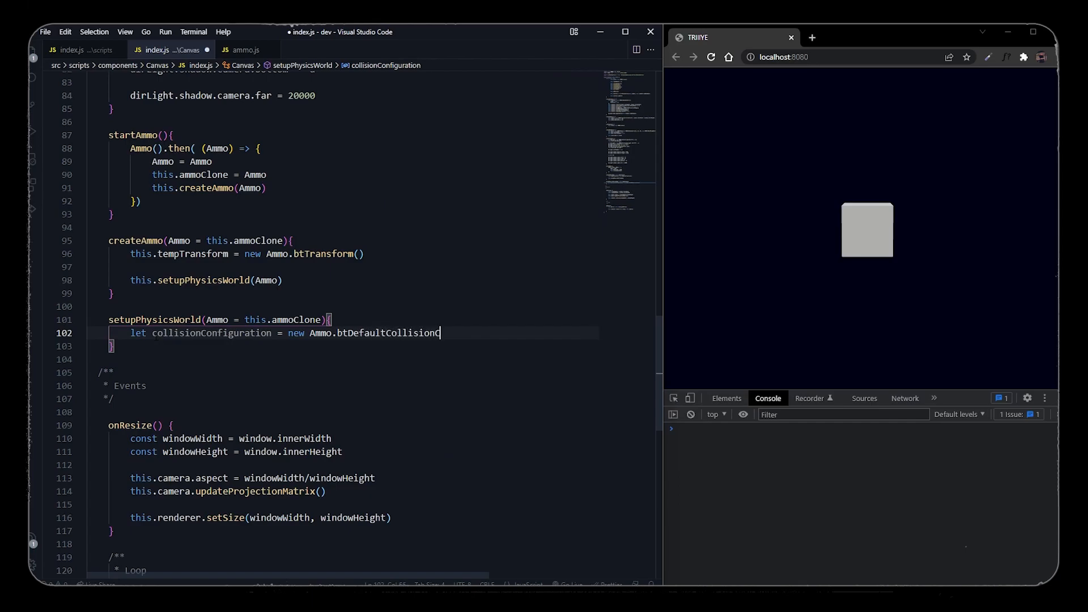
text(Configuration())
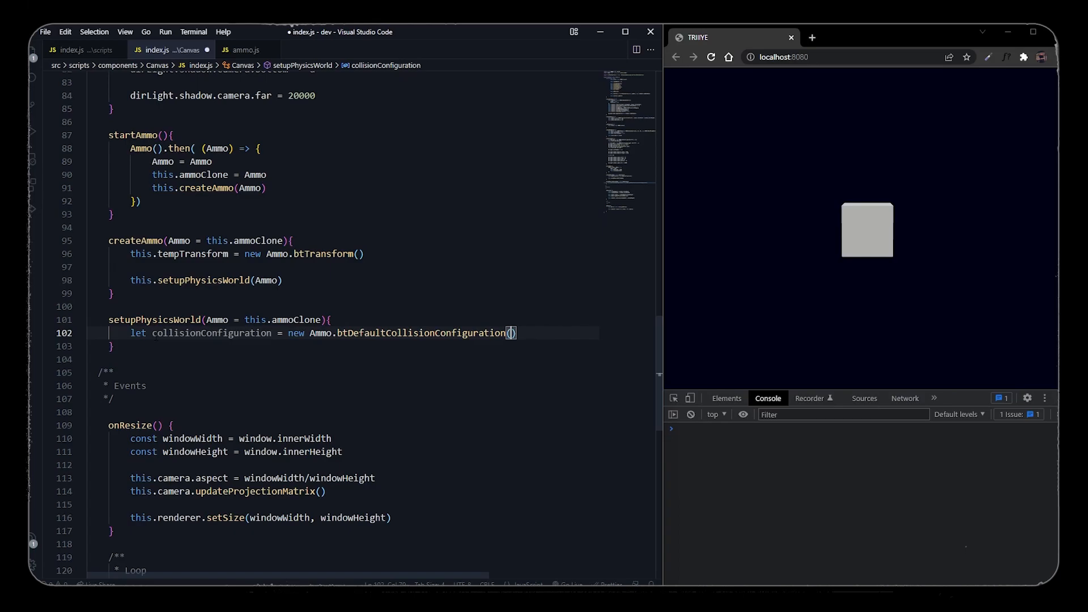
text(let dispatcher = new A)
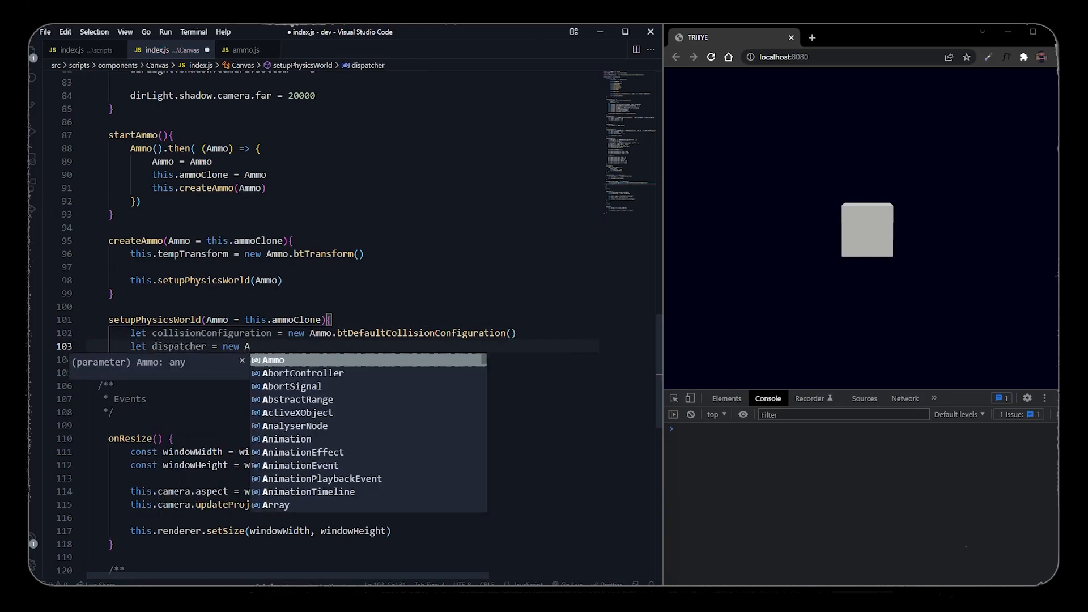
text(tD)
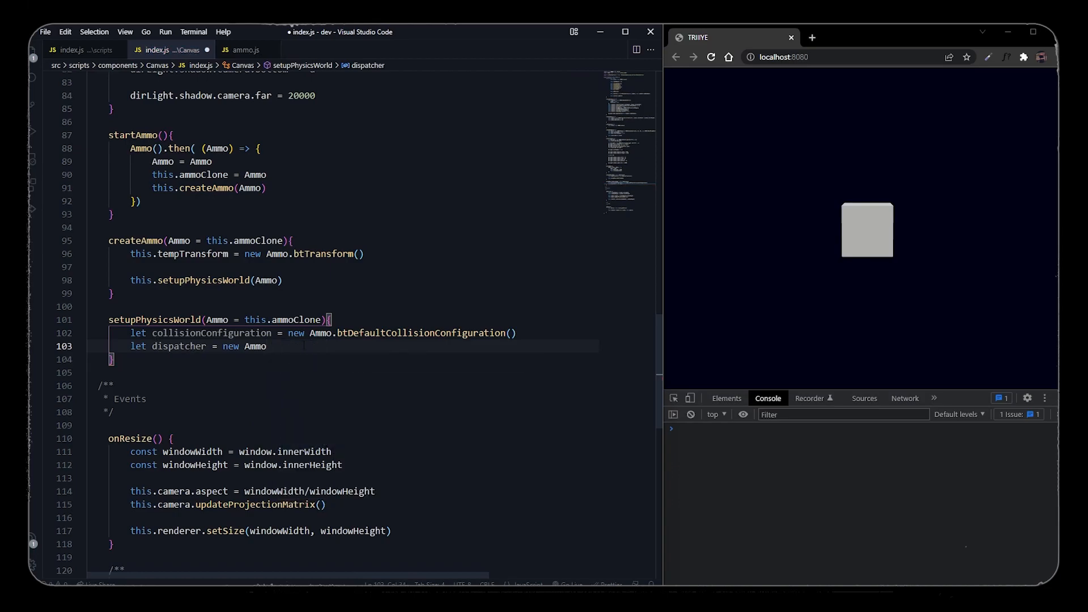
text(.btCollisionDispatcher)
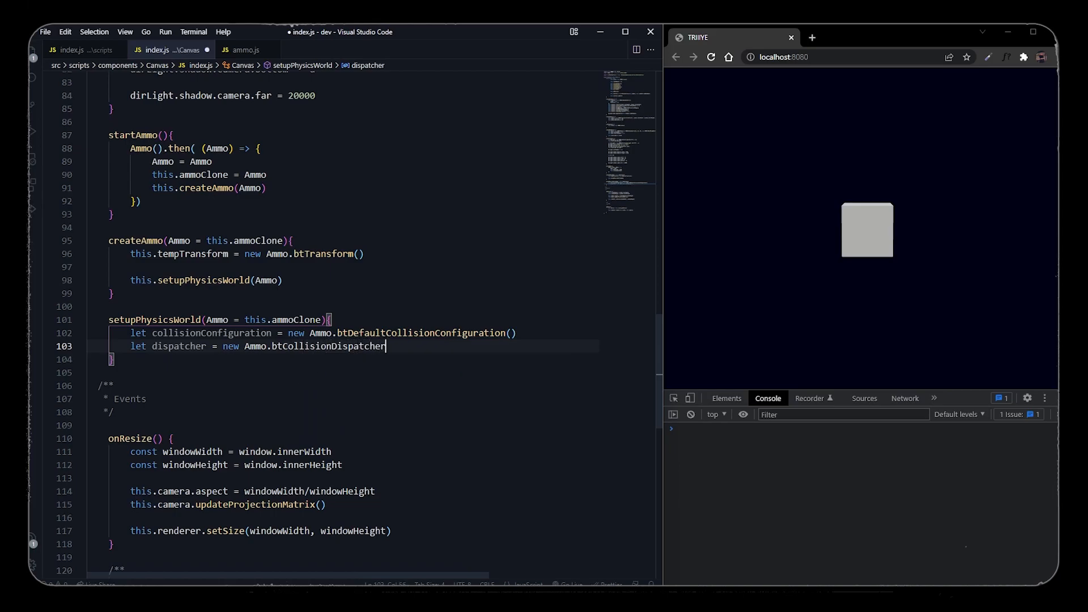
text((collisionConfiguration))
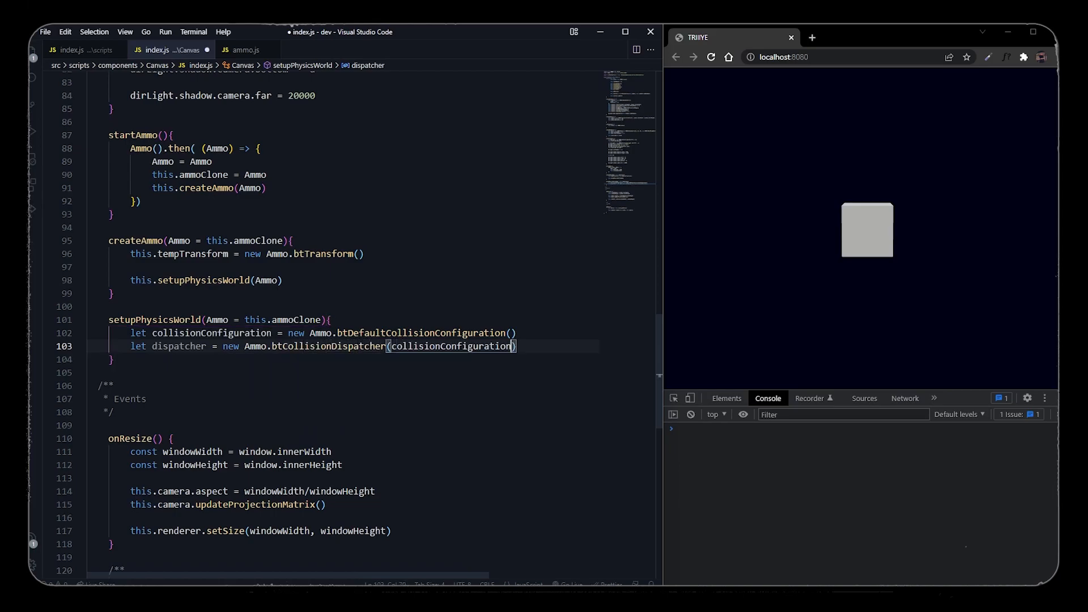
Add a btDbvtBroadphase overlappingPairCache and a btSequentialImpulseConstraintSolver.
text(let o)
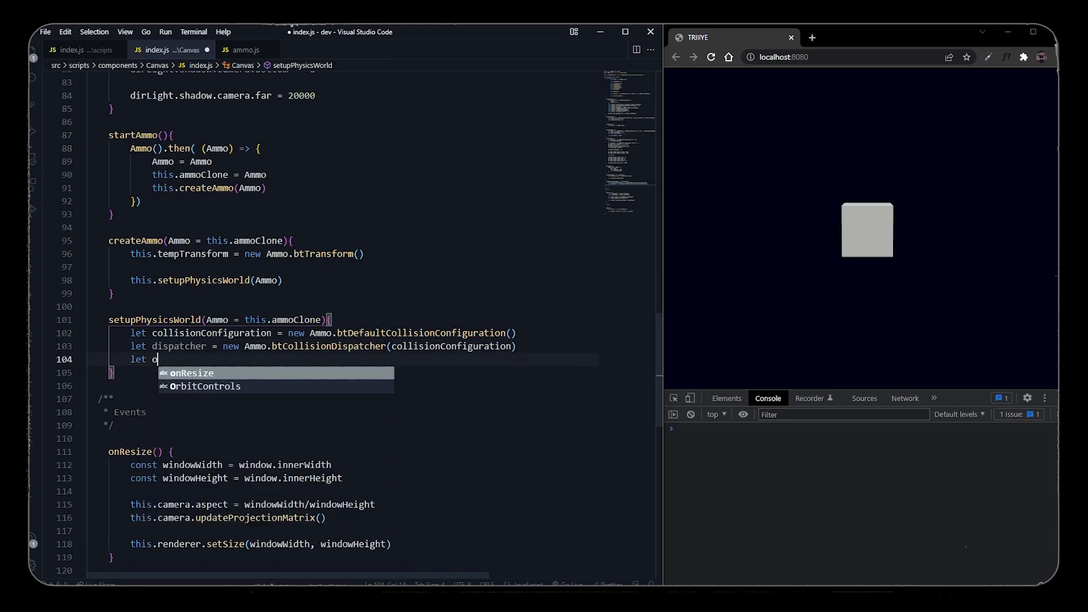
text(verlappingPairCacher)
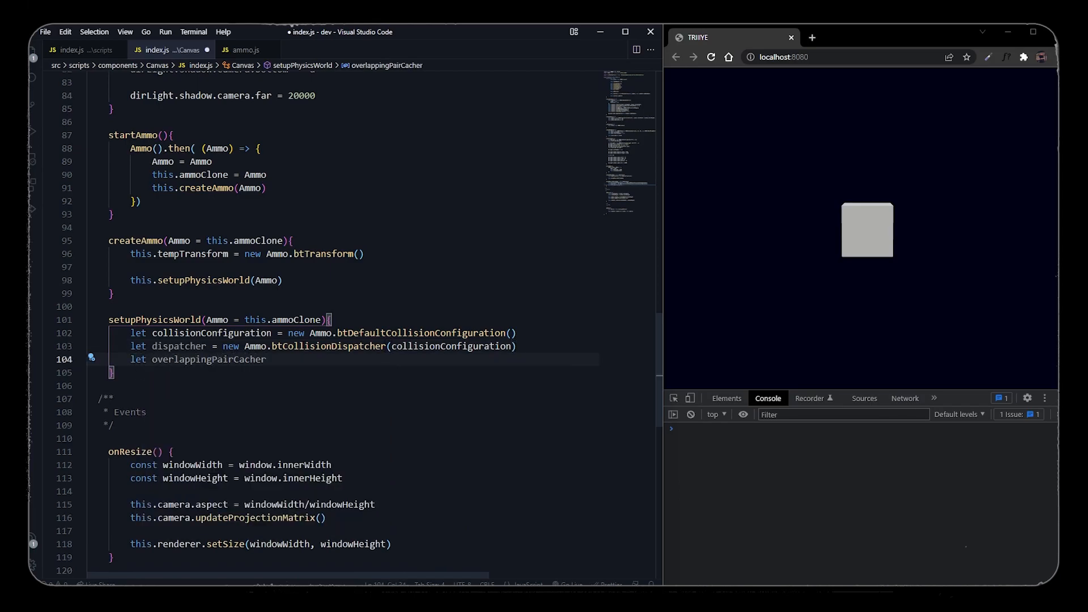
text(= new Ammo.)
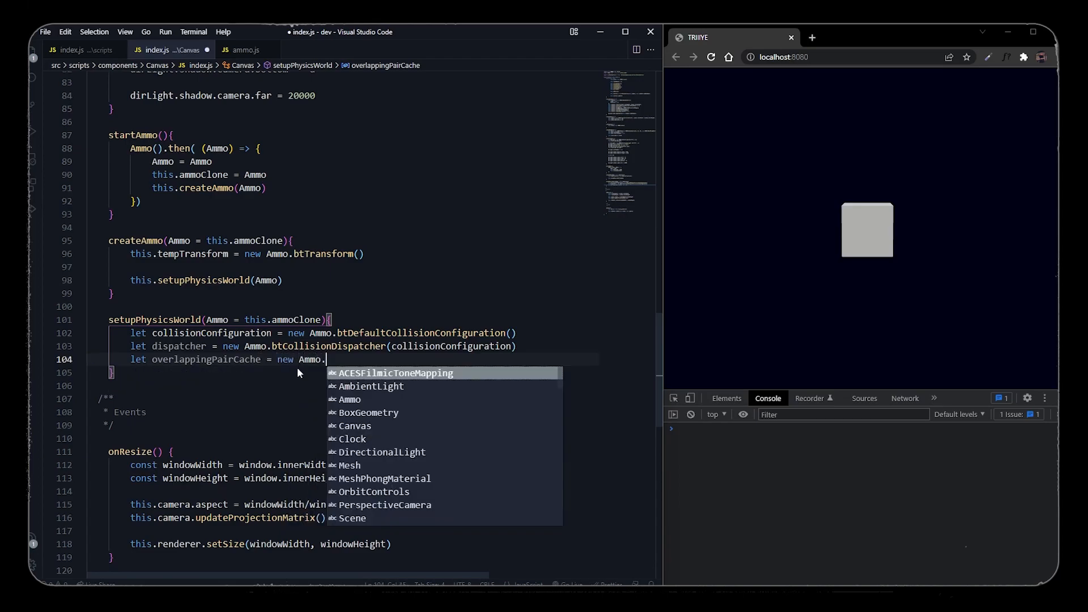
text(btDbvtBroadphase())
text(let s)
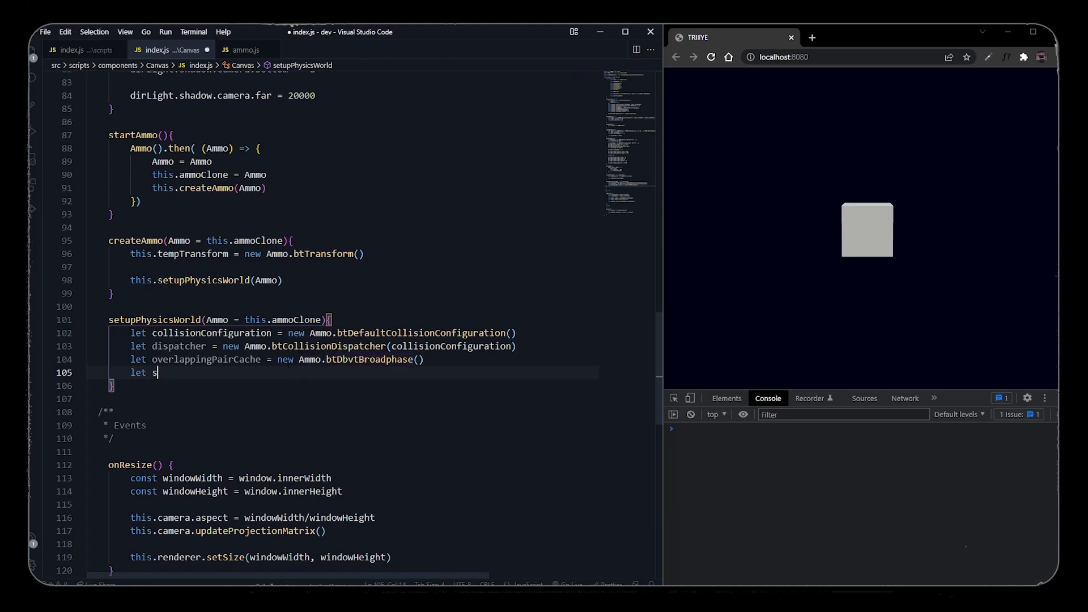
text(olver = new Ammo.btSequentialImpulseConstraintSolver())
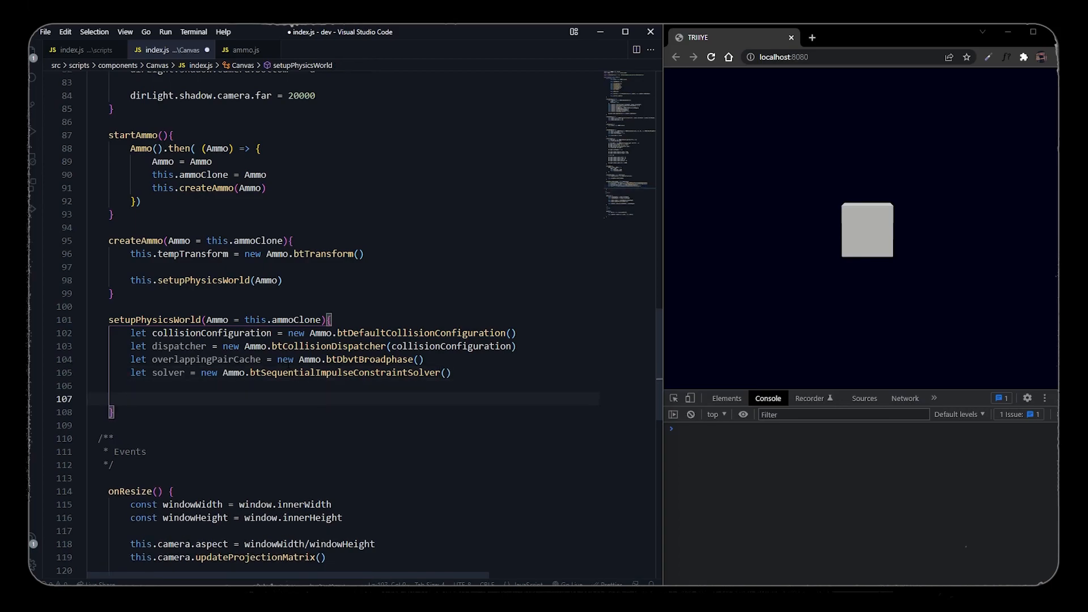
Build this.physicsWorld as btDiscreteDynamicsWorld with gravity (0, -9.8, 0), log it, and save.
text(this.)
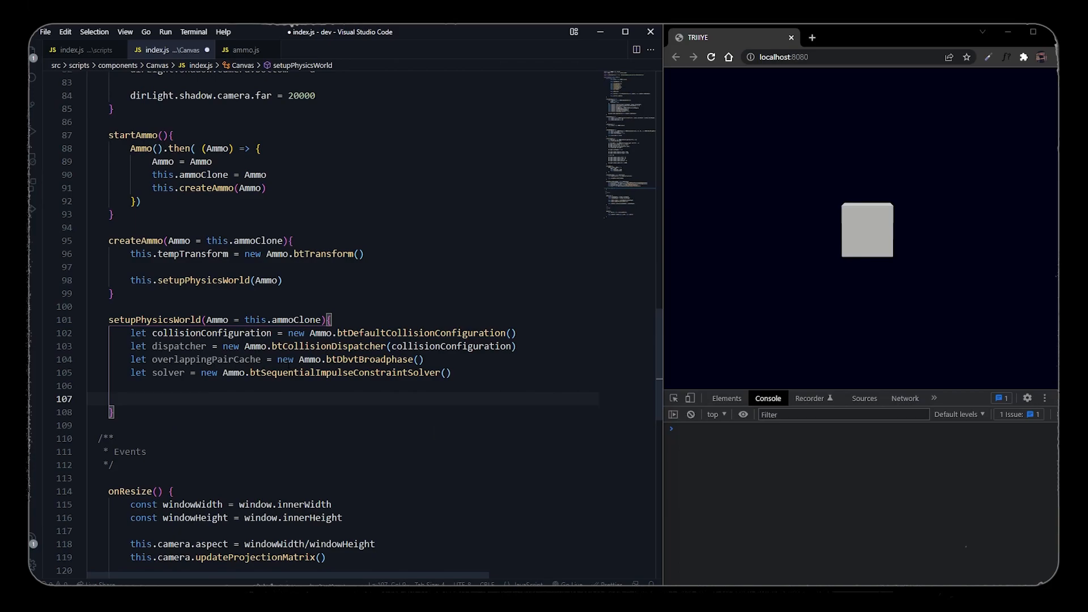
text(this.ph)
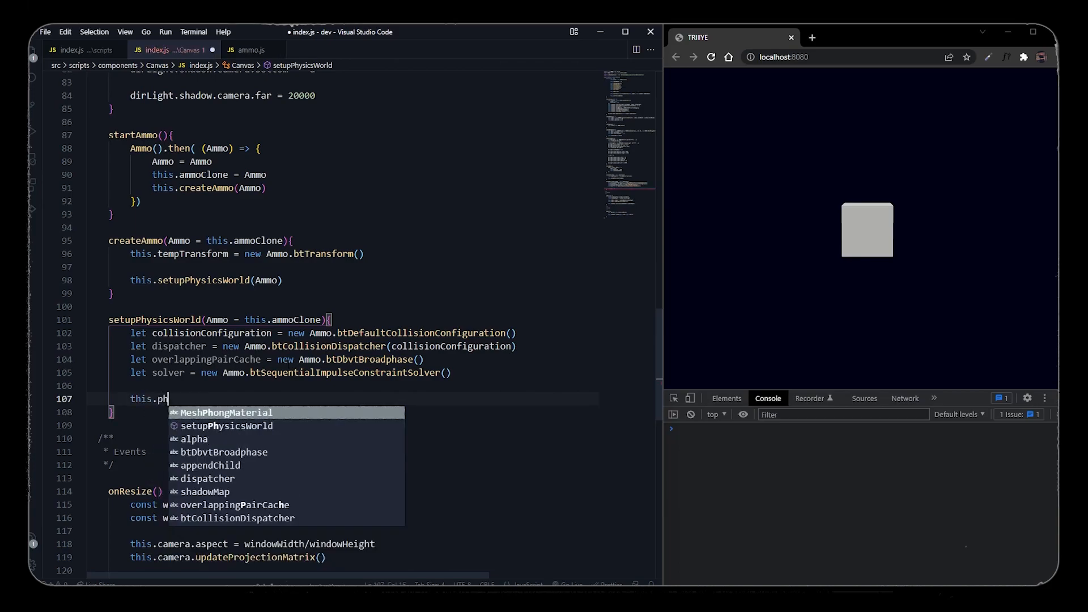
text(ysics)
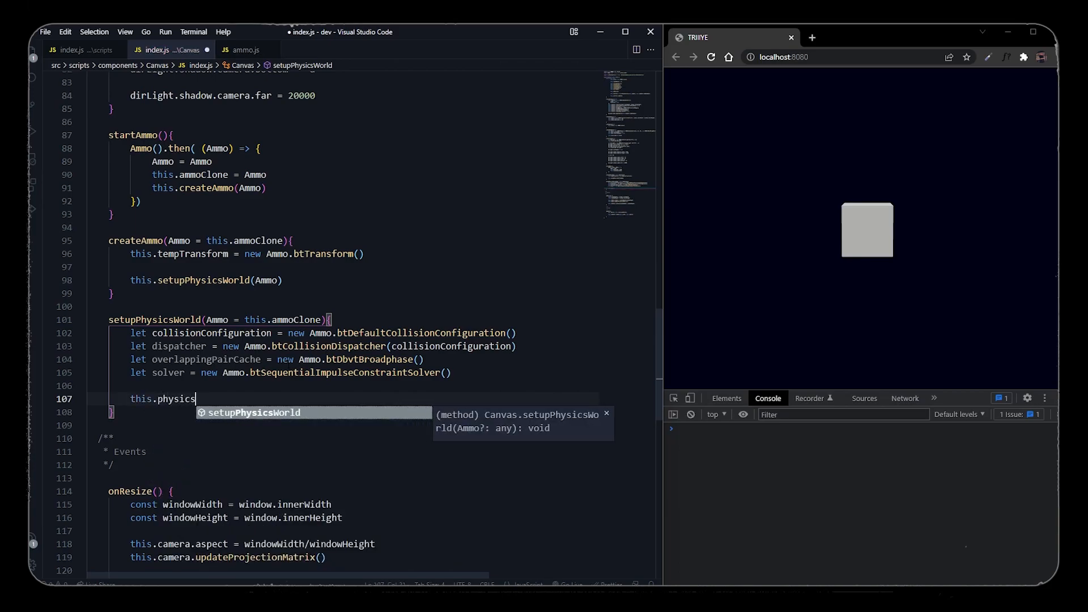
text(World = new Ammo.btDiscrete)
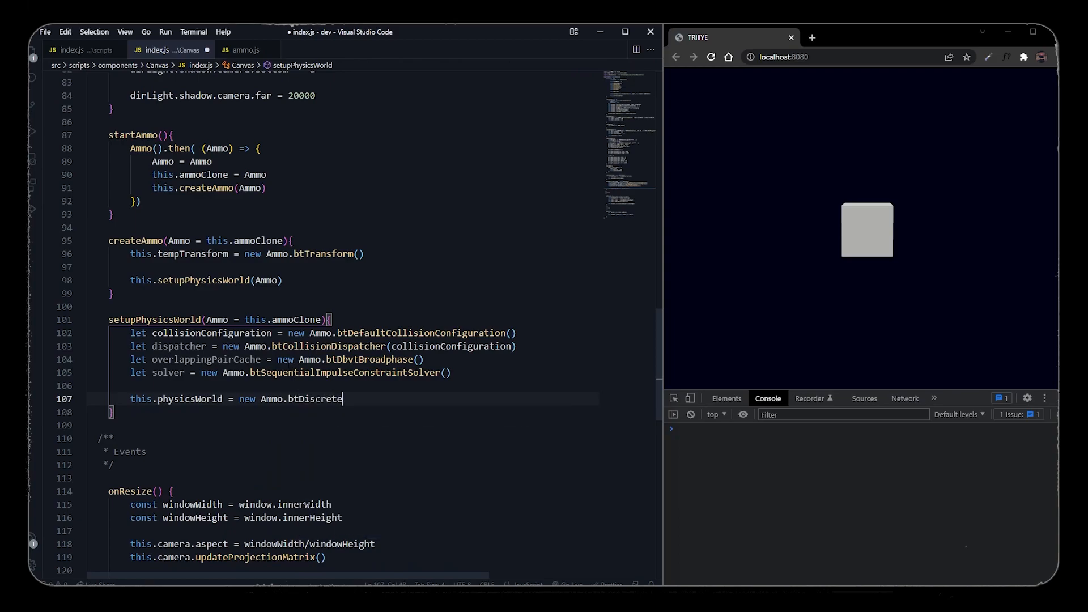
text(DynamicWorld(d)
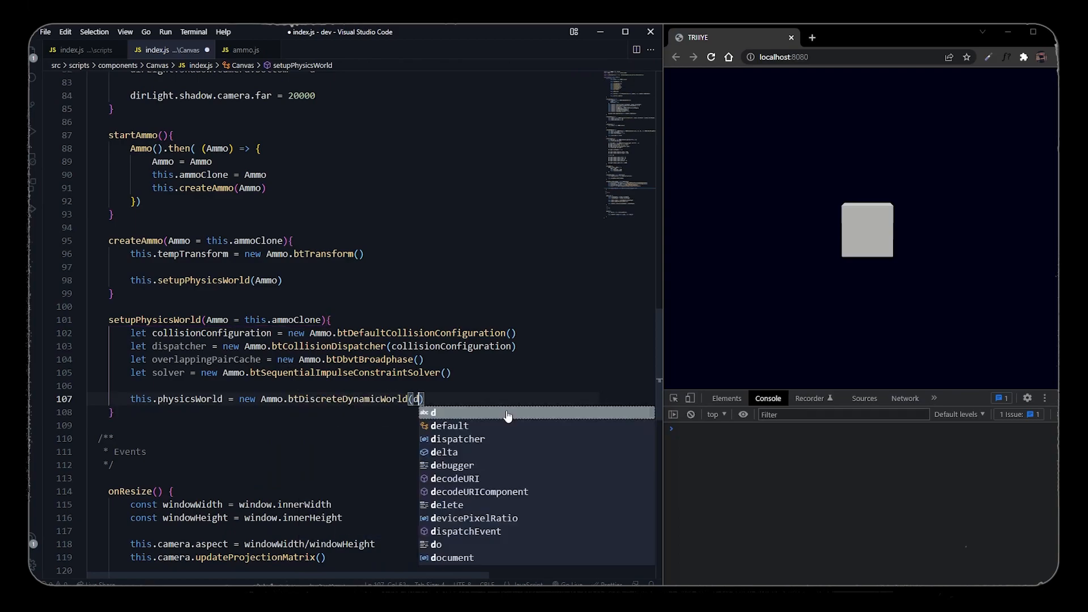
text(ispatcher, overlappingPairCache, solver, co)
text(this.physicsWorld.setGravity()
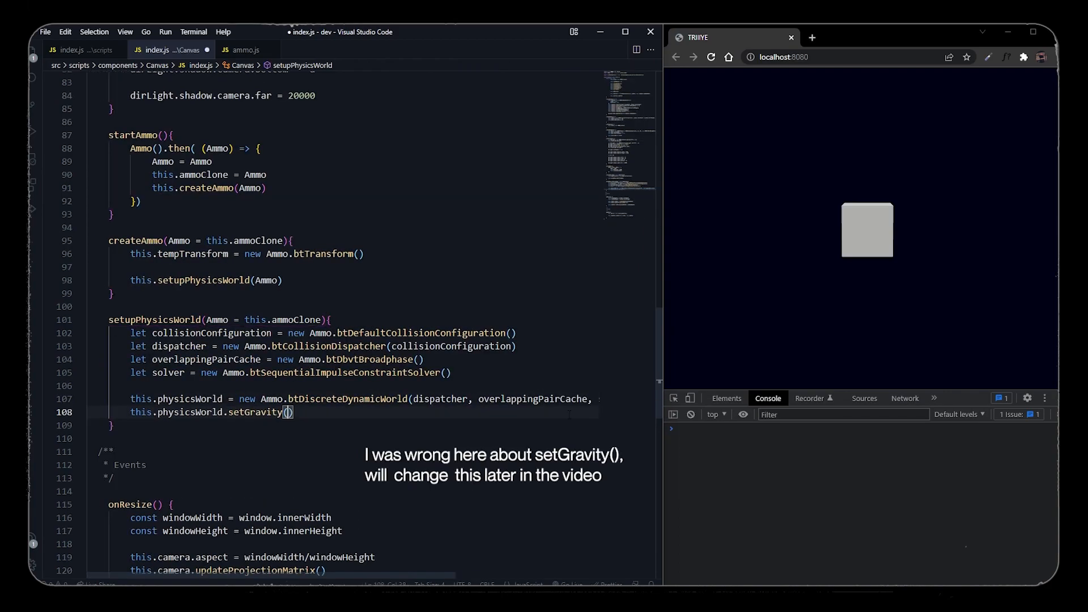
text(0, -9.8,)
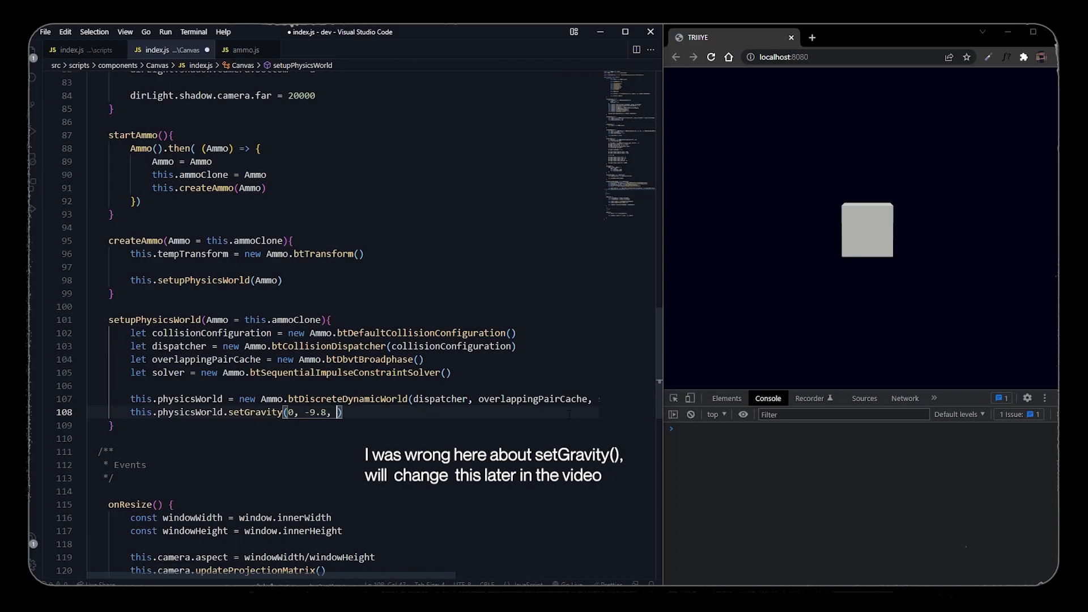
text(console.log())
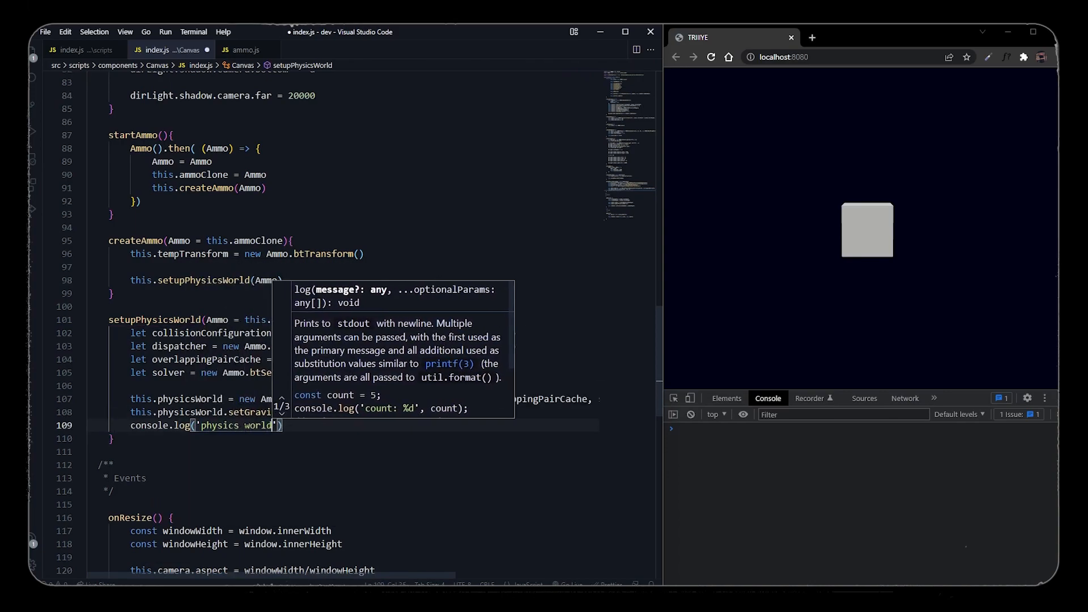
key(ctrl+s)
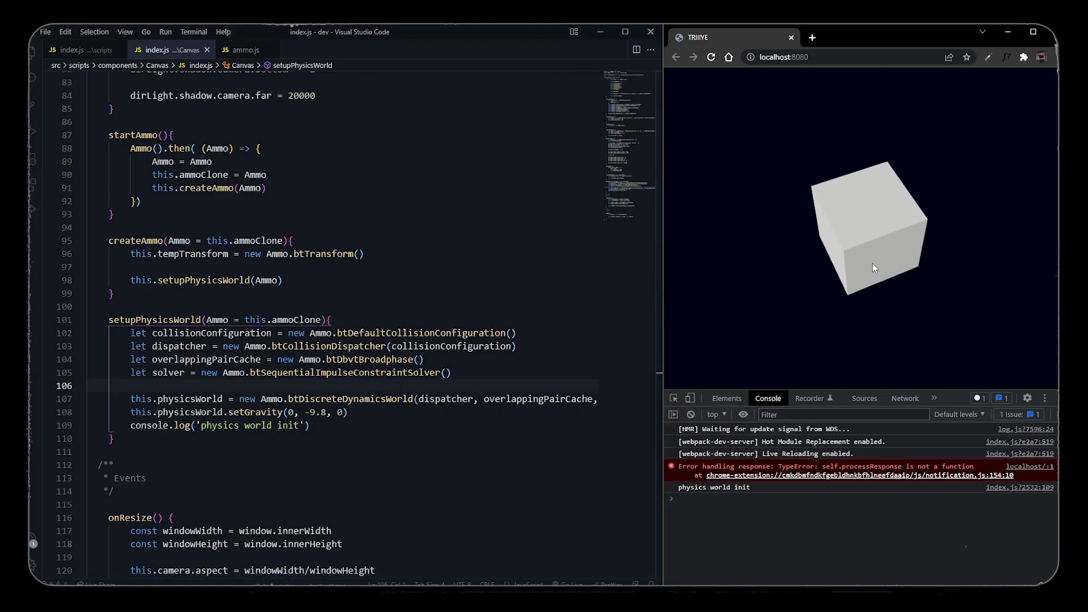
Start typing a new create method below setupPhysicsWorld.
text(create)
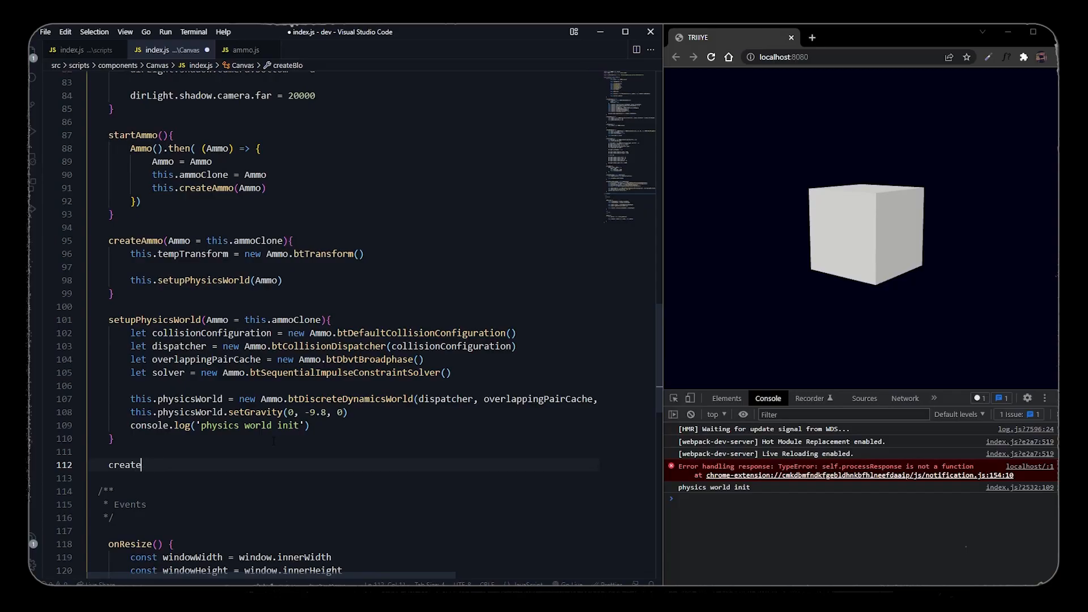
Define createPlane(Ammo = this.ammoClone) with origin position, scale 30×2×30, identity quat, mass 0.
text(Plane(Ammo = this.ammoClone))
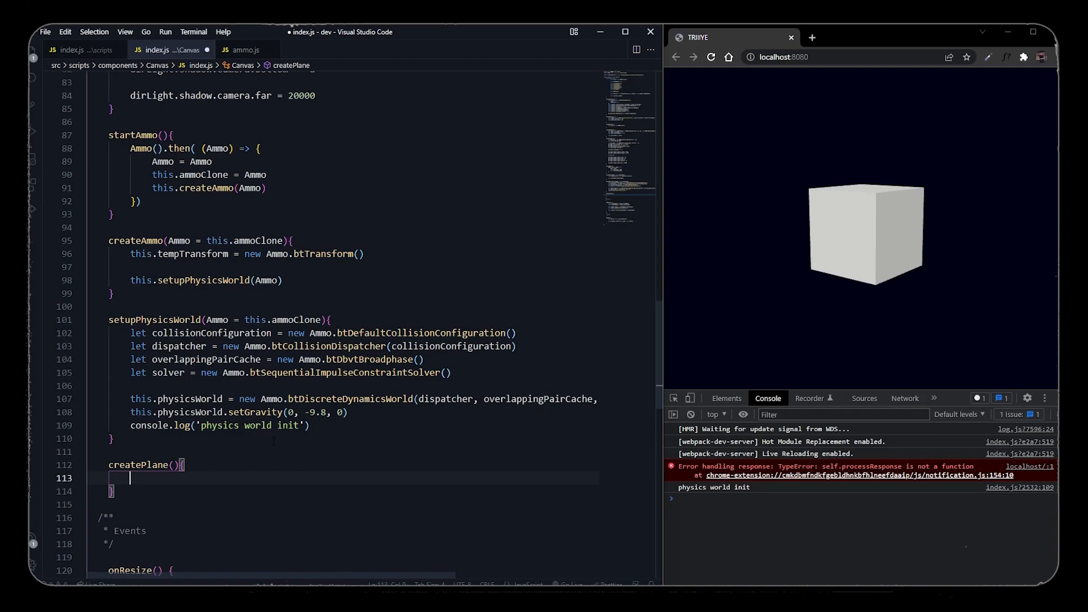
text(Ammo = this.ammoClone)
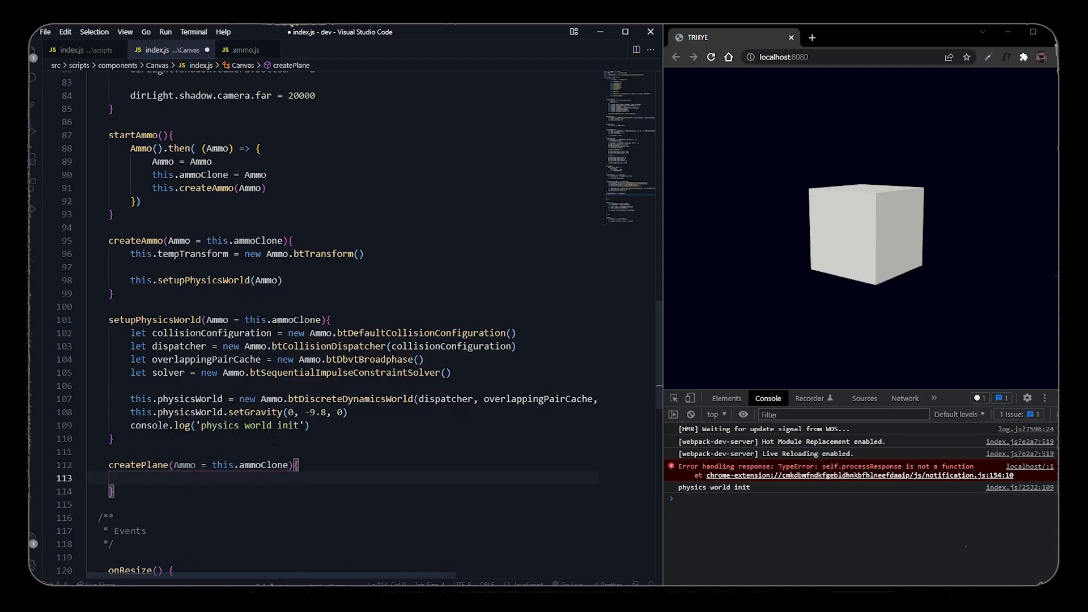
text(let position = n)
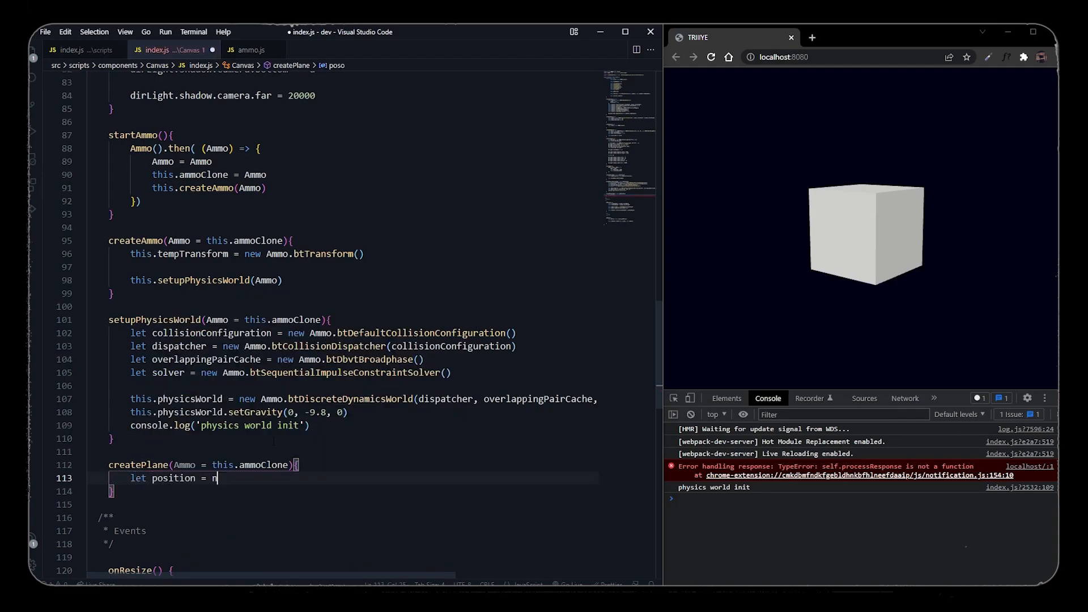
text({x: 0, x: 0,. })
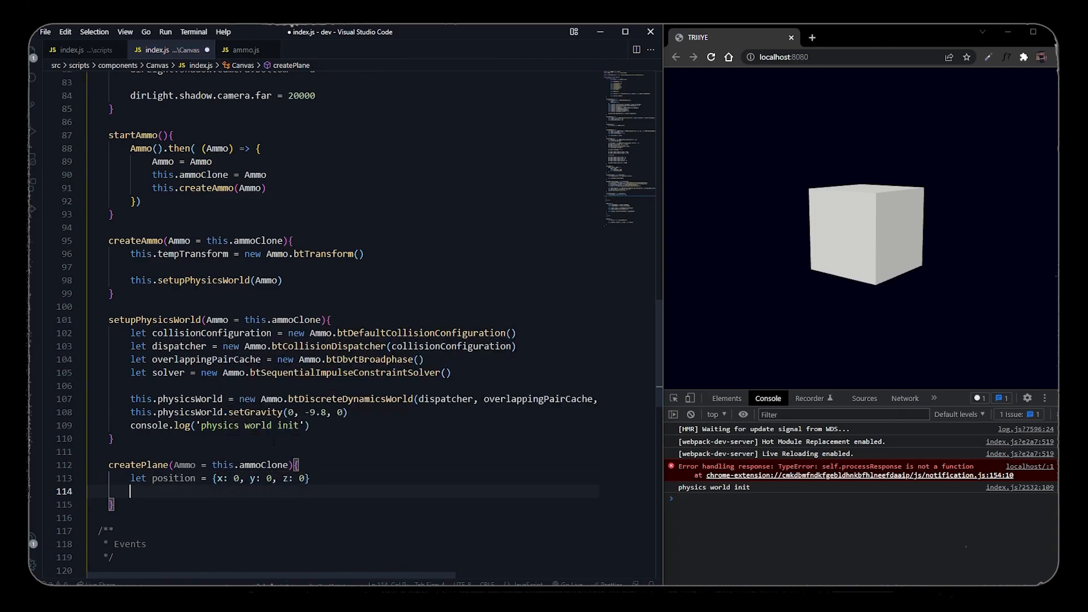
text(,)
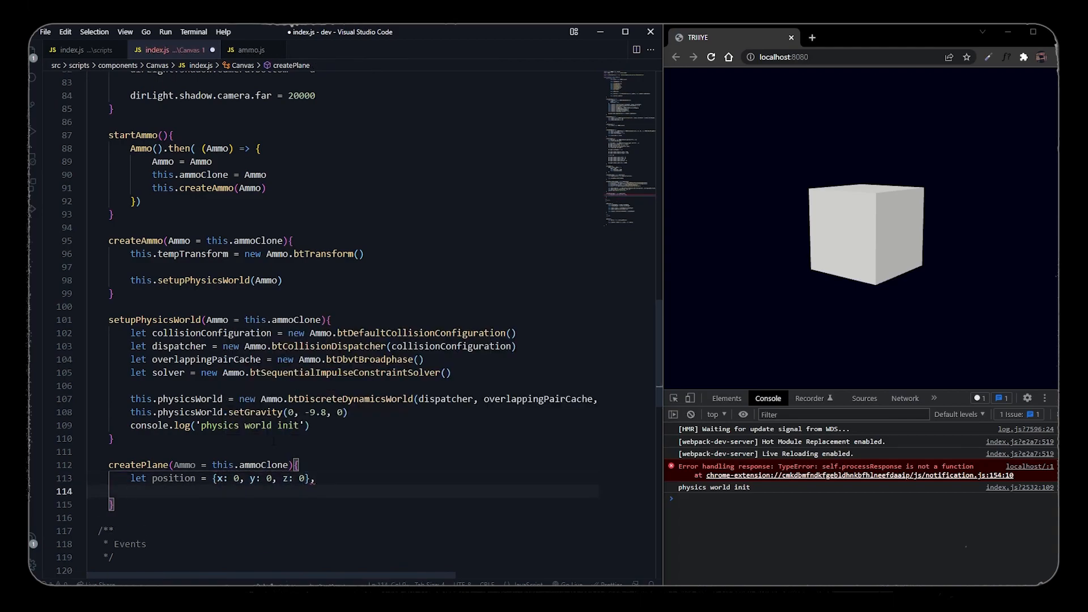
text(scale = {})
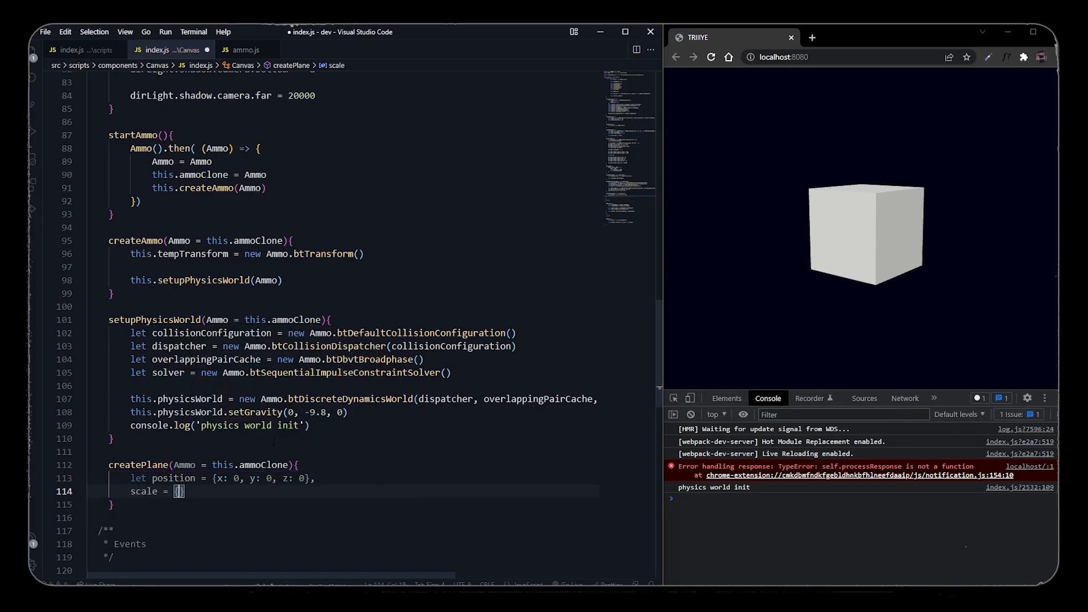
text(x: 30, y: 2, z: 30)
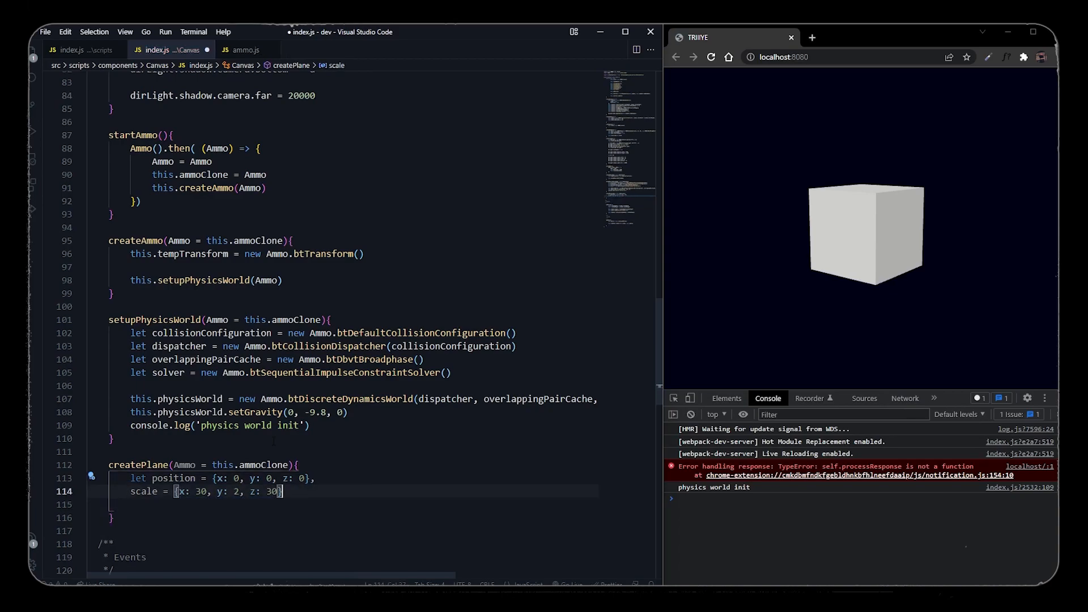
text(quat = {x: 0, y: 0, z: 0, w: 1)
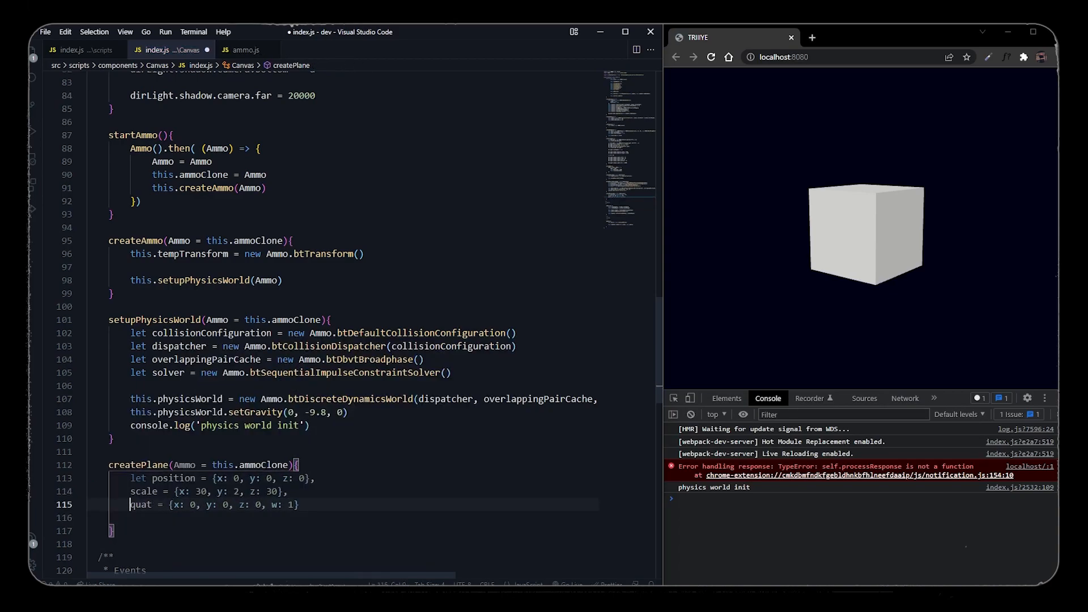
text(mass = 0)
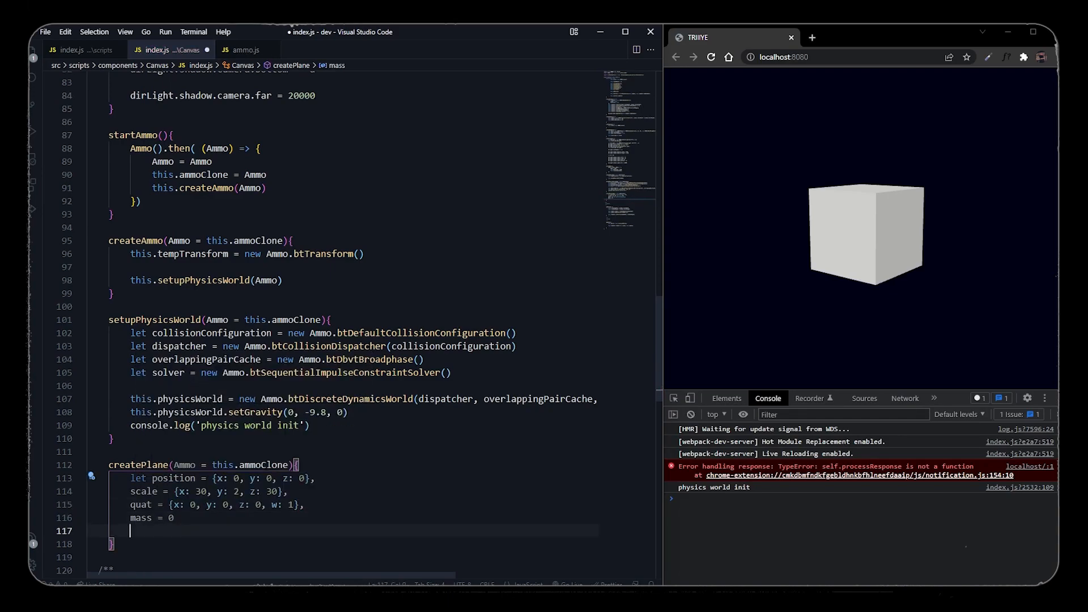
text(//plane in threejs)
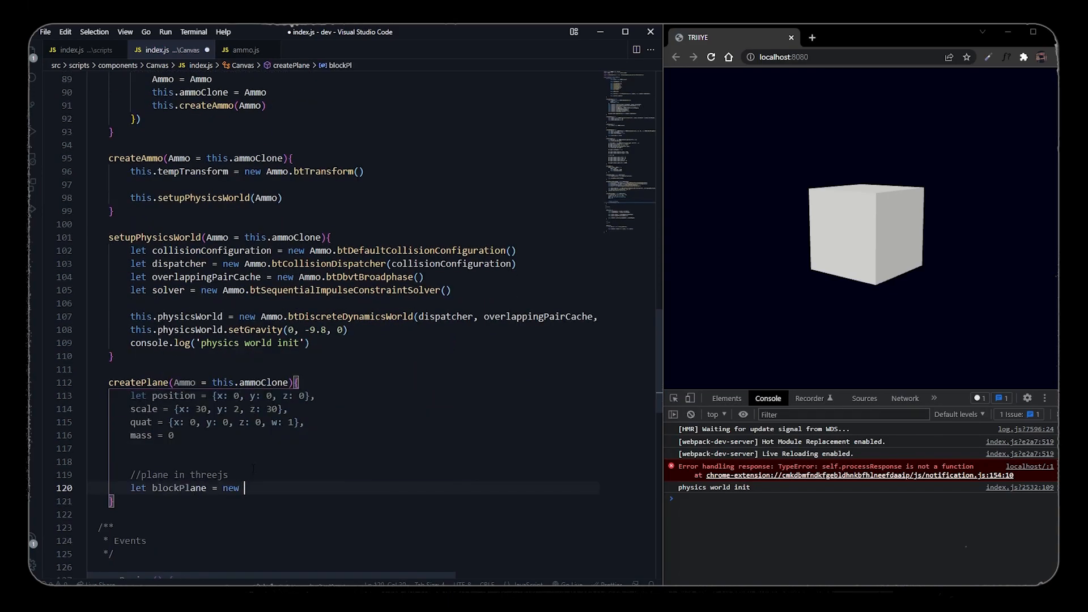
Build blockPlane as a THREE.Mesh with BoxGeometry from scale and set its position.
text(THREE.Mesh())
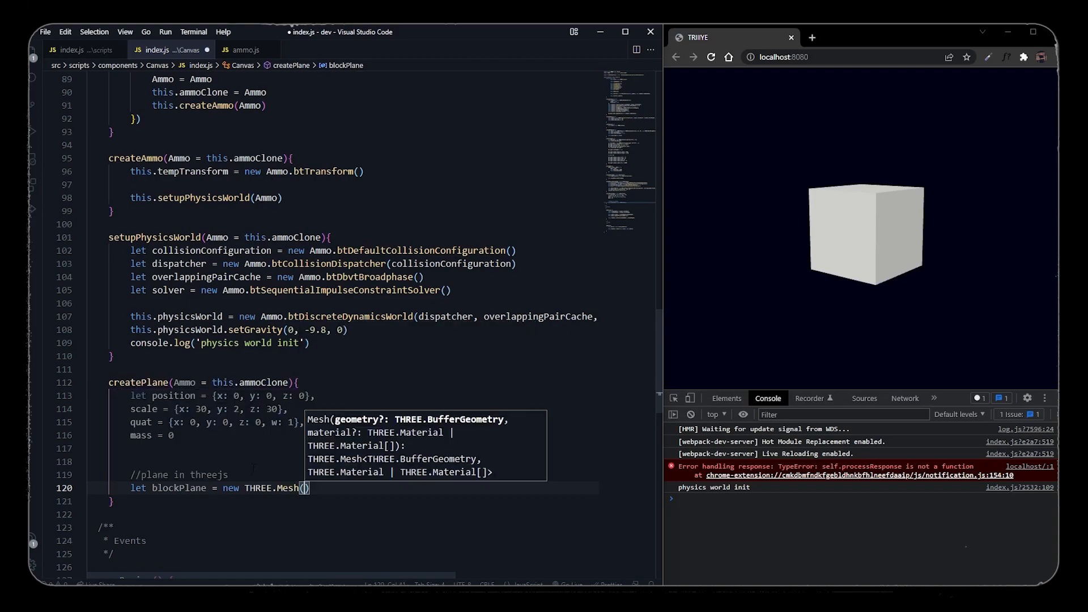
text(new THREE.)
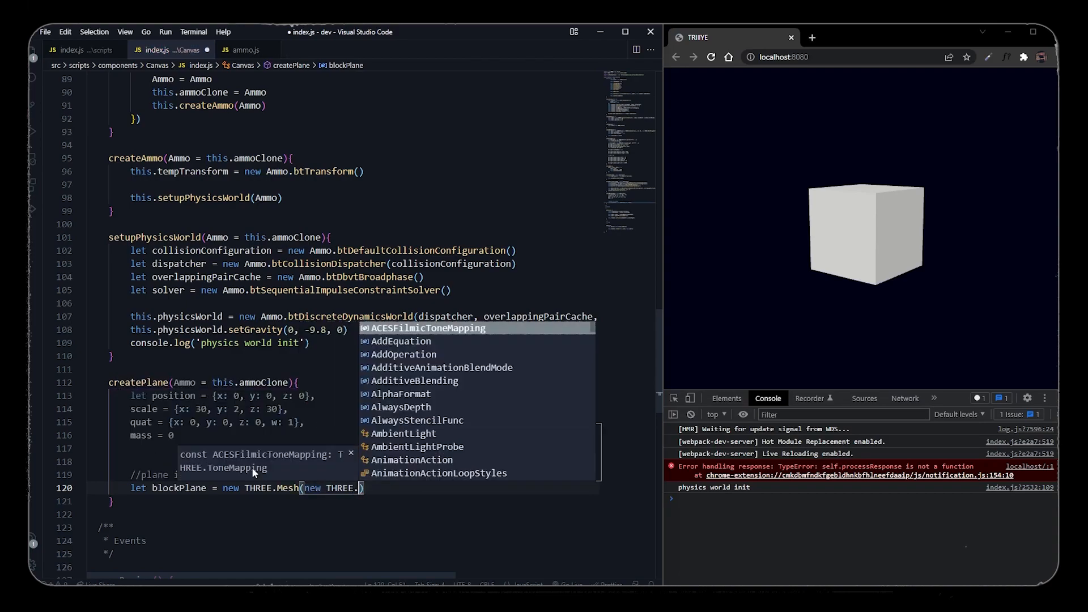
text(BoxGeometry(scale.)
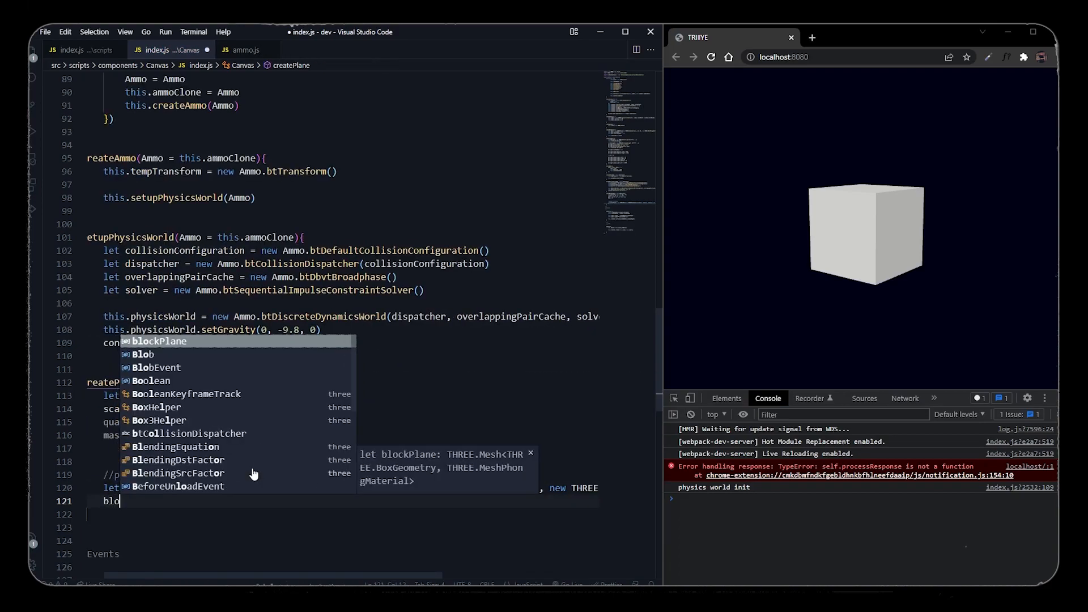
text(blockPlane.position.set(pos.x, pos.y, pos.z)
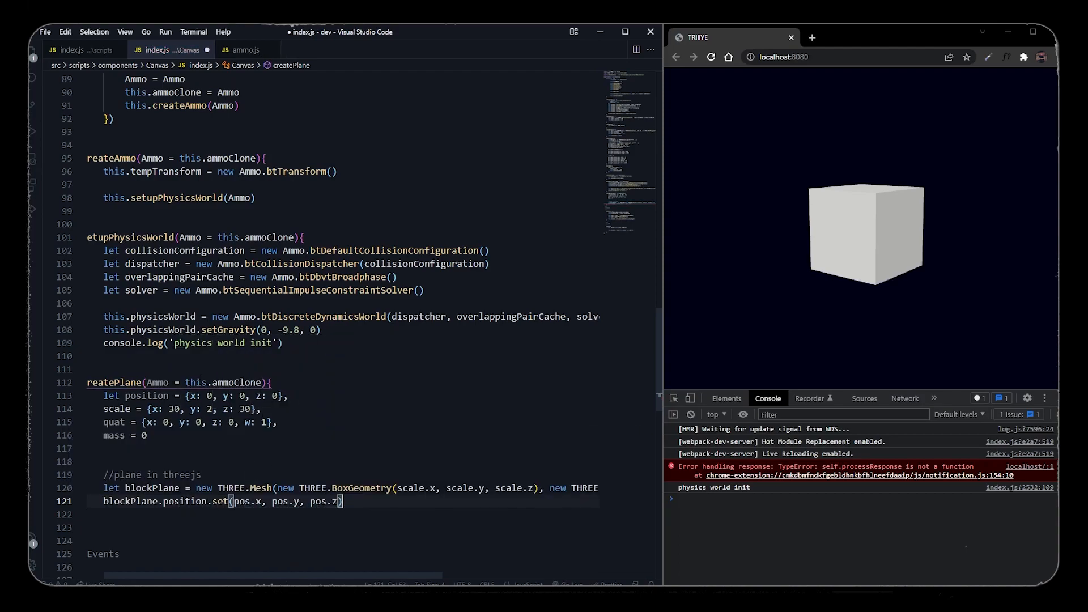
Call this.createPlane(Ammo) from createAmmo.
text(thios.scene.add(blockPlane)
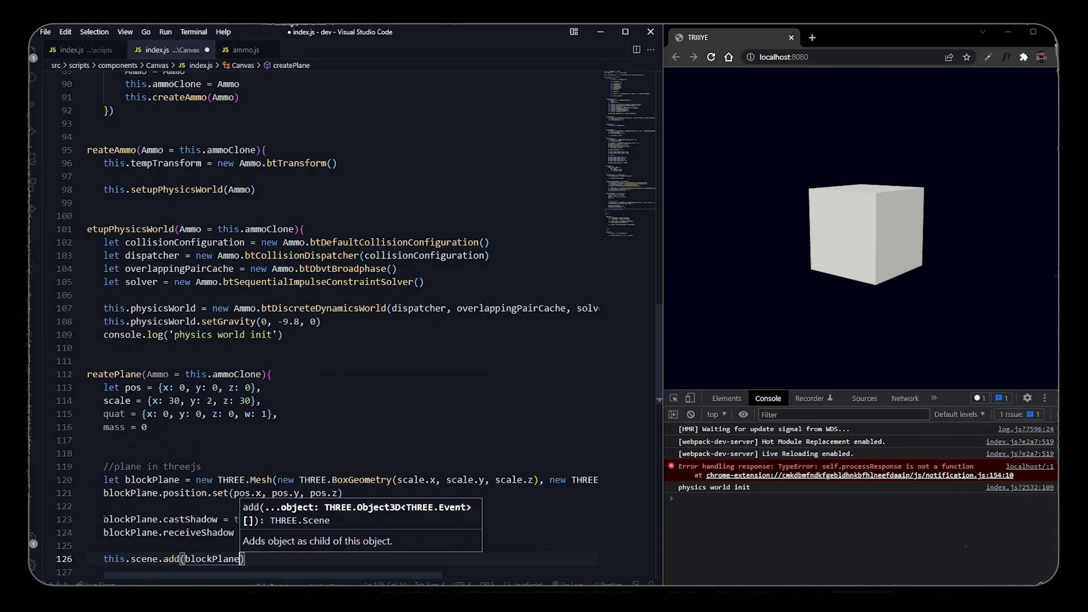
text(this.)
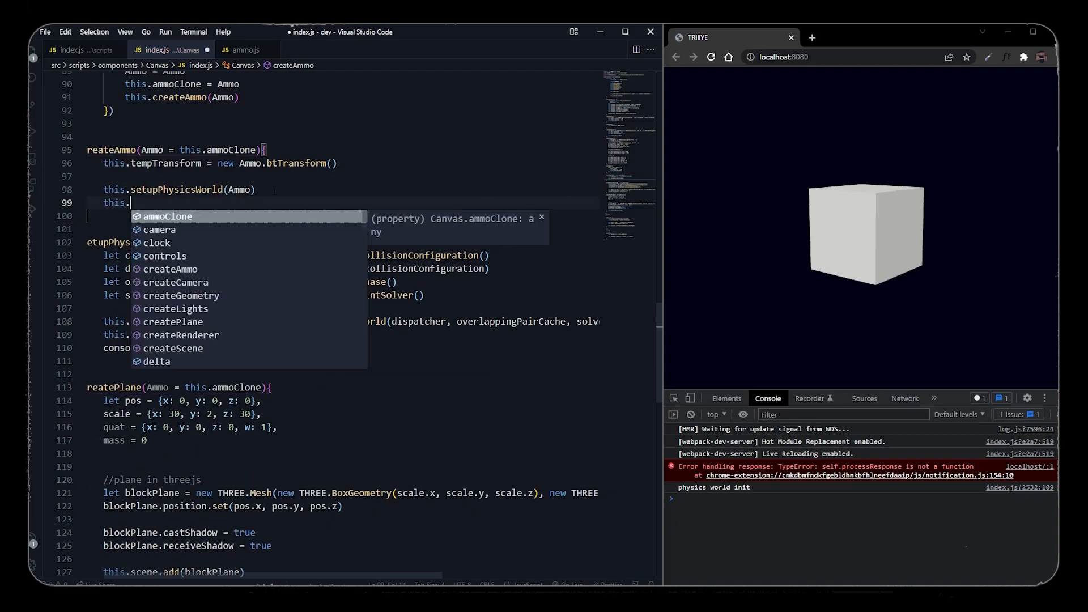
text(createPlane(A)
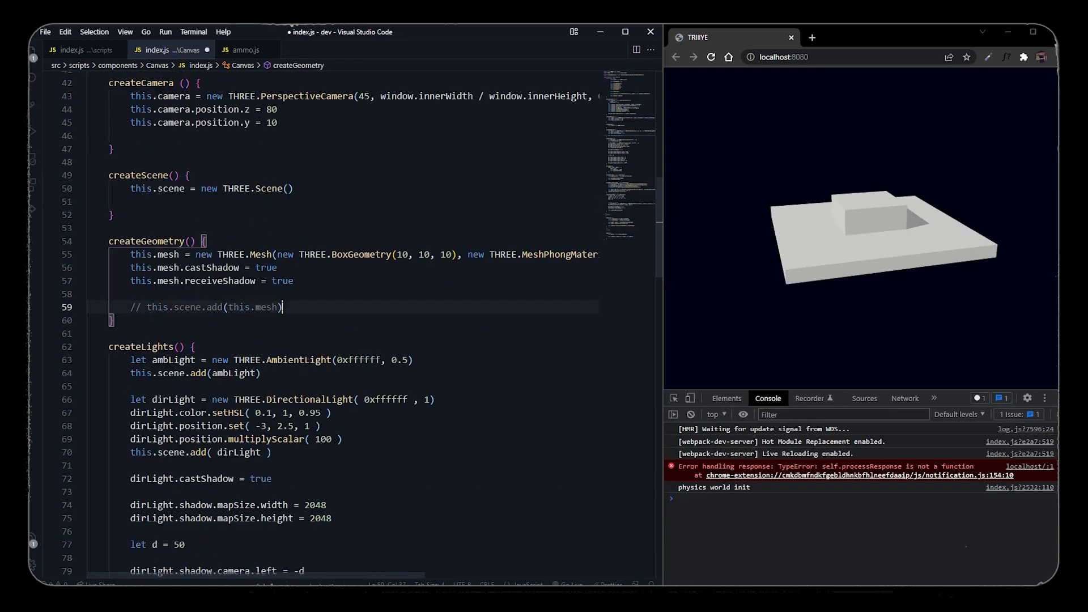
Under a '//physics in ammojs' comment, create an identity btTransform with origin at pos.
scroll(down, 3)
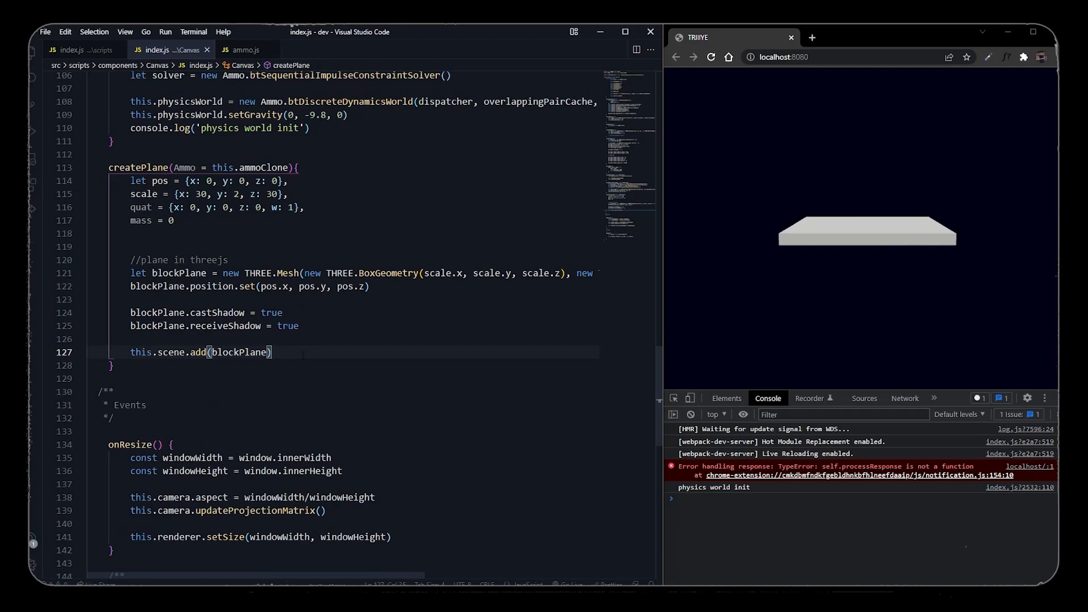
text(//physics in)
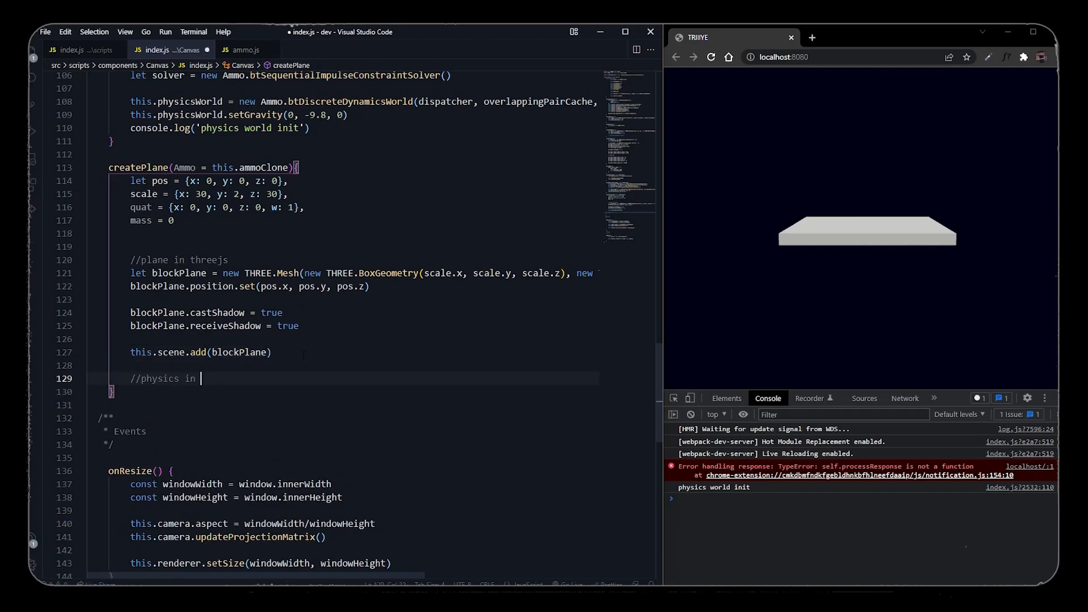
text(ammojs)
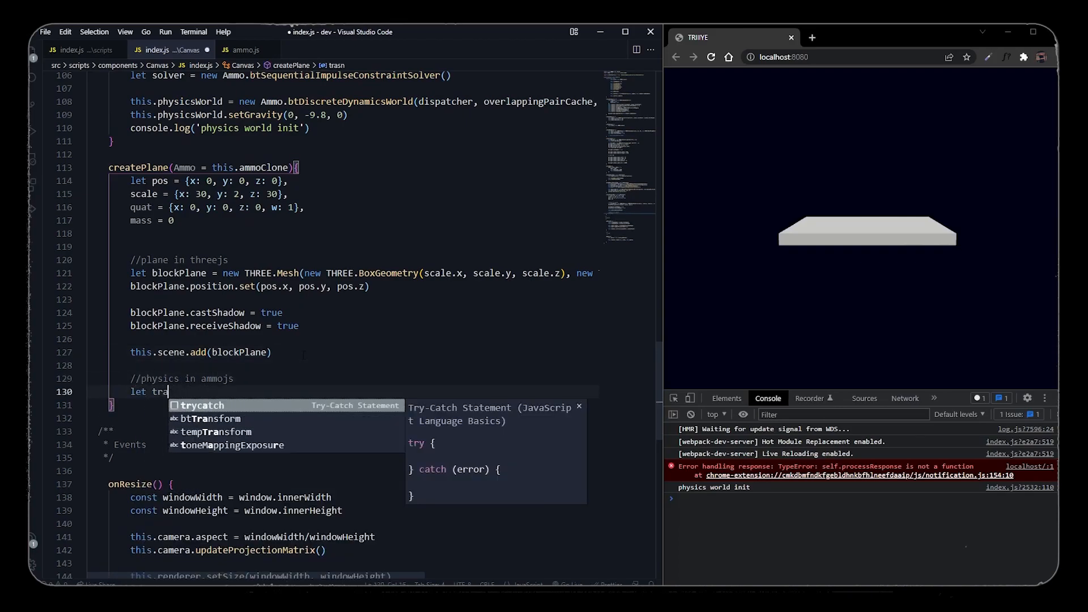
text(nsform = new Ammo.btTransform()
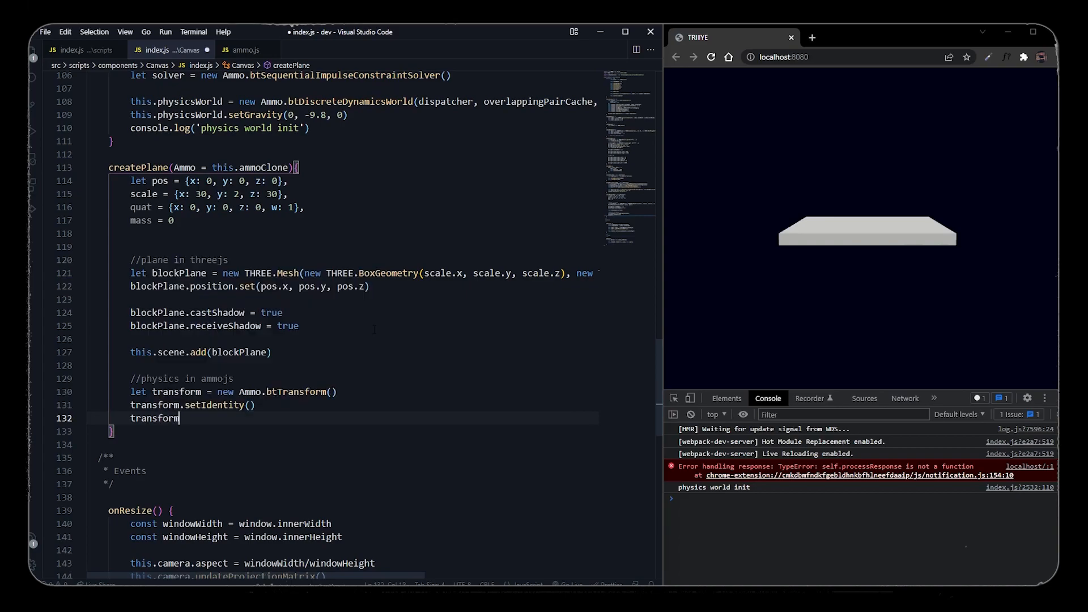
text(.setOrigin())
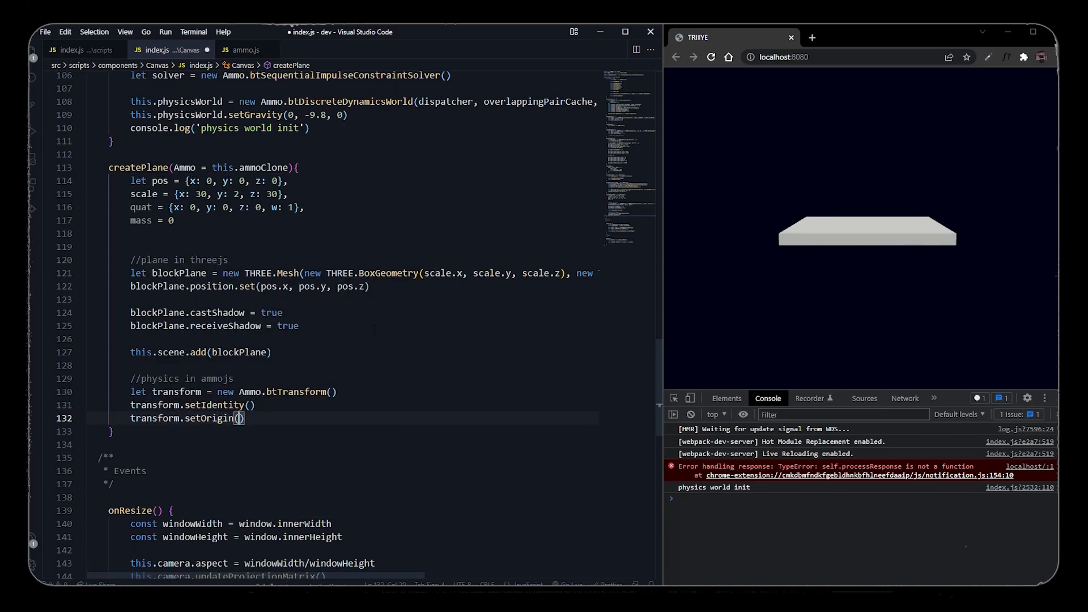
text(new Ammo.btVector3(pos.x,)
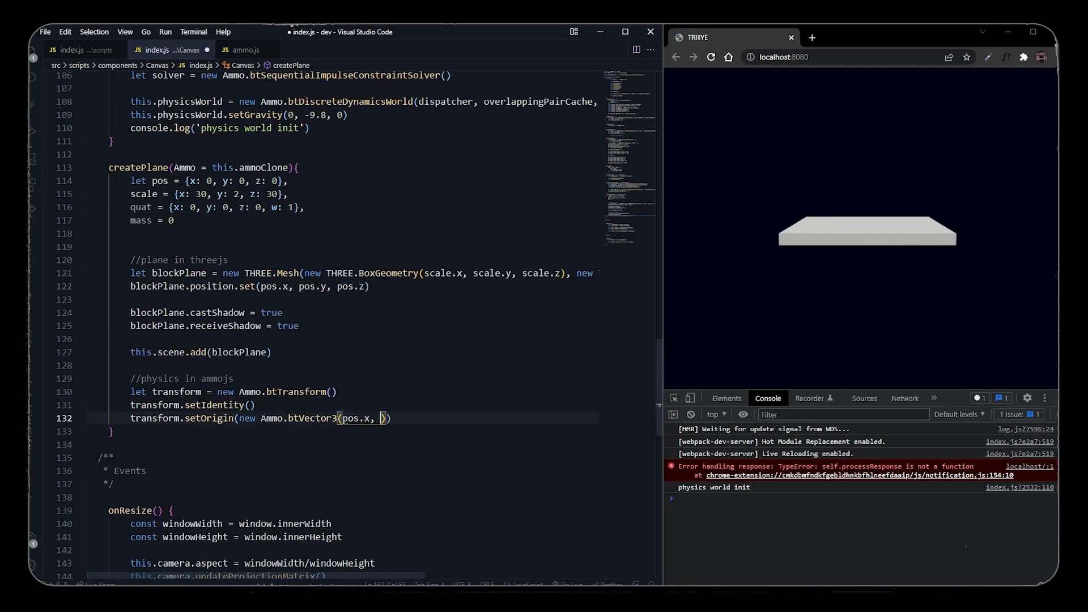
text(pos.y, pos.z)))
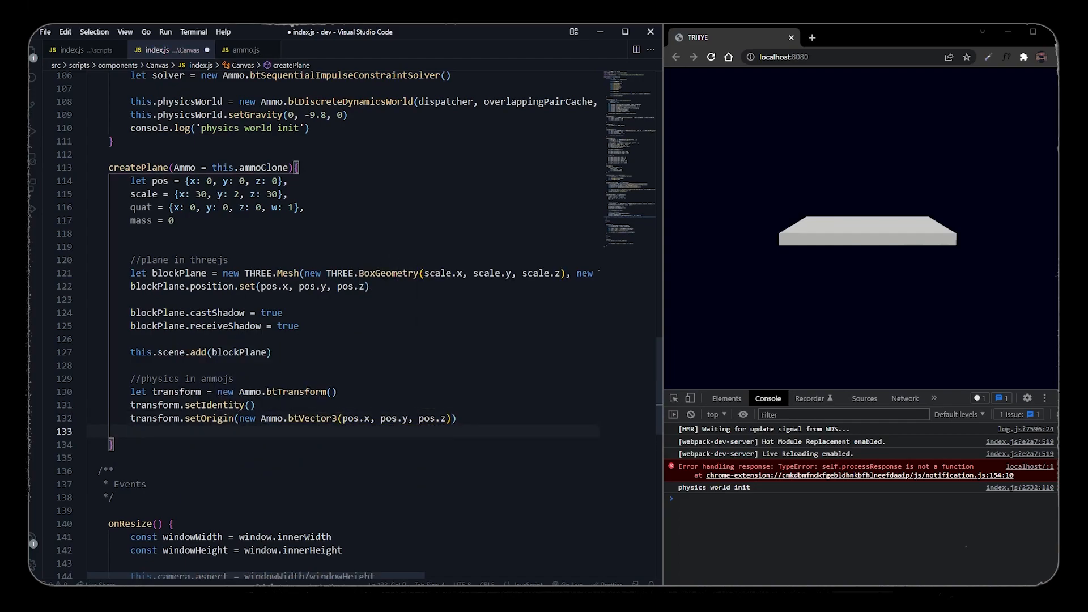
Set the transform's rotation to a btQuaternion of quat and begin the motionState line.
text(transform.setRotatio)
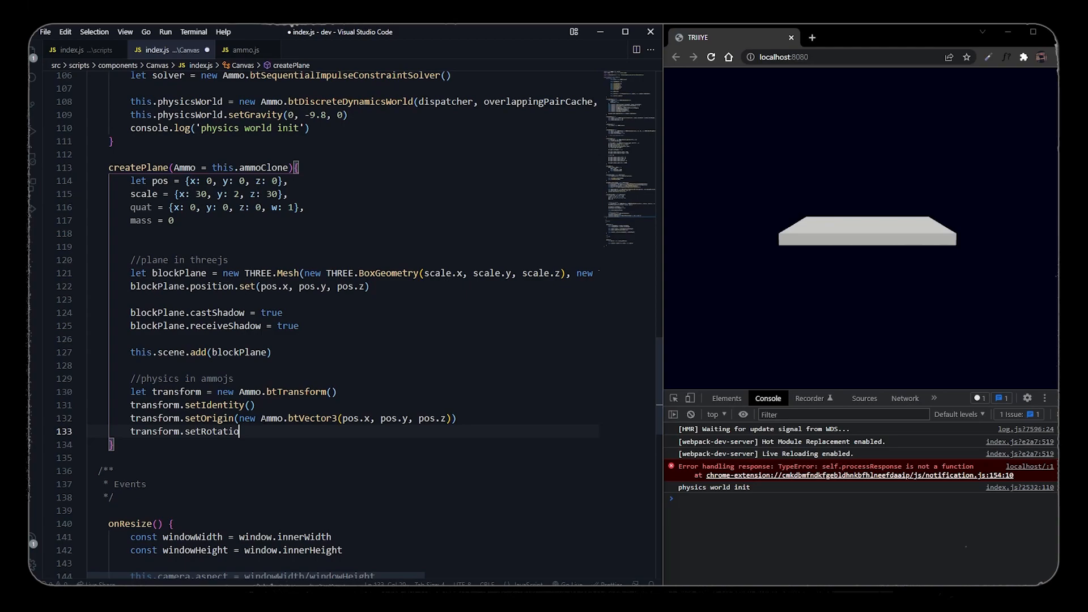
text(n(new Ammo.btQuaternion(quat.x, quat.y, quat.z, q)))
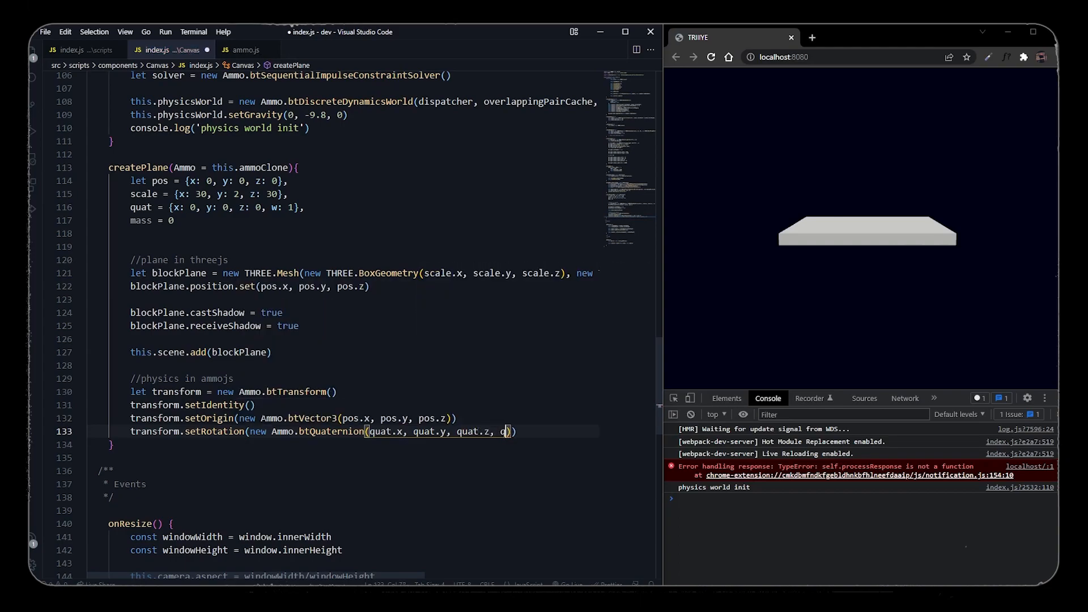
text(let motionState = new AM)
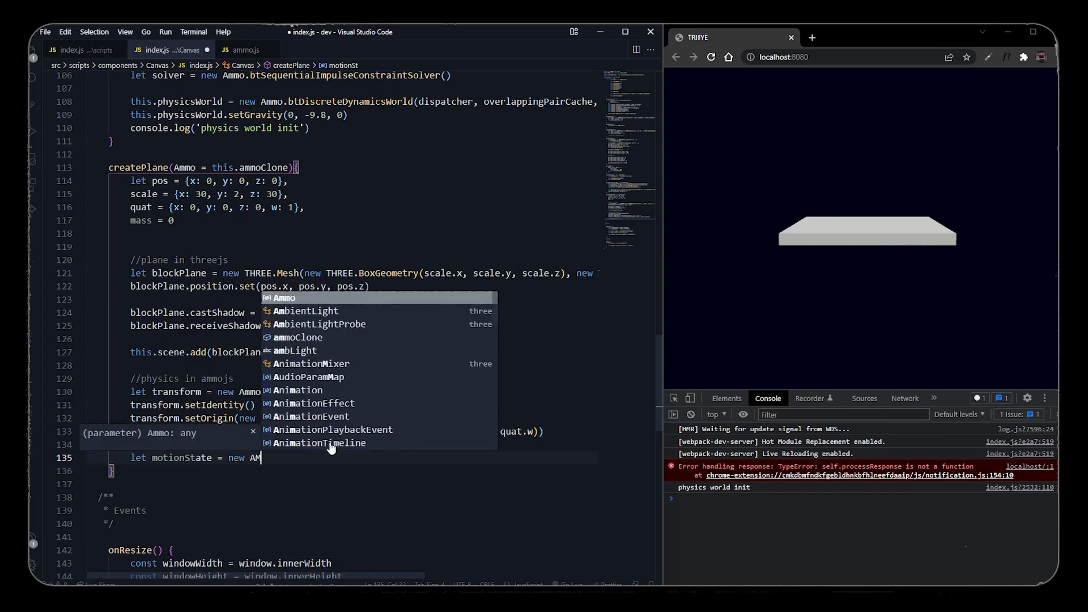
Add a btDefaultMotionState from the transform and a localInertia btVector3 of (0, 0, 0).
text(btDefaultMotio)
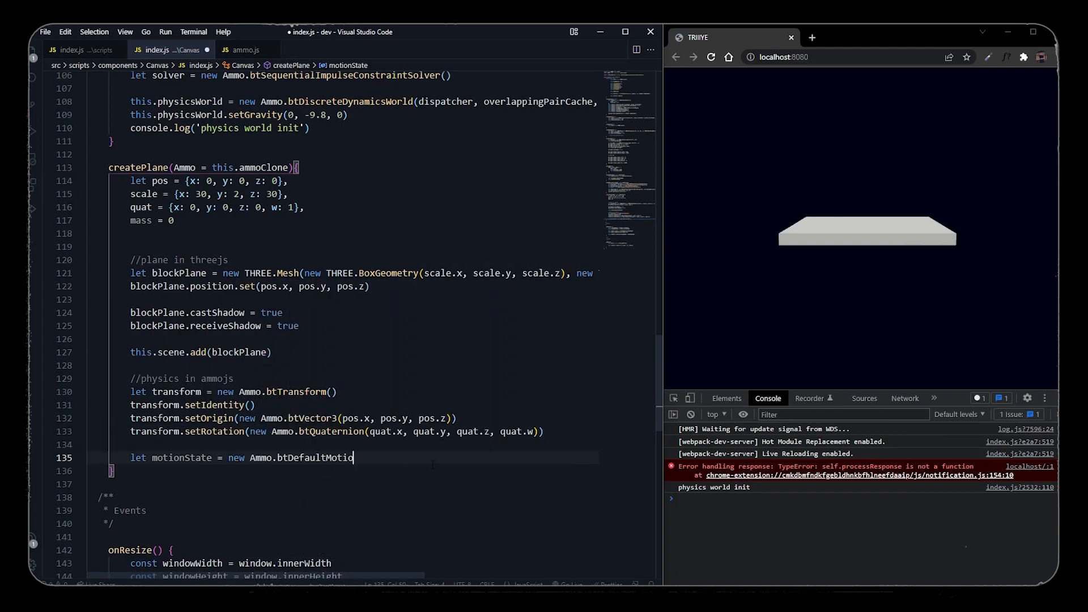
text(nState(transform))
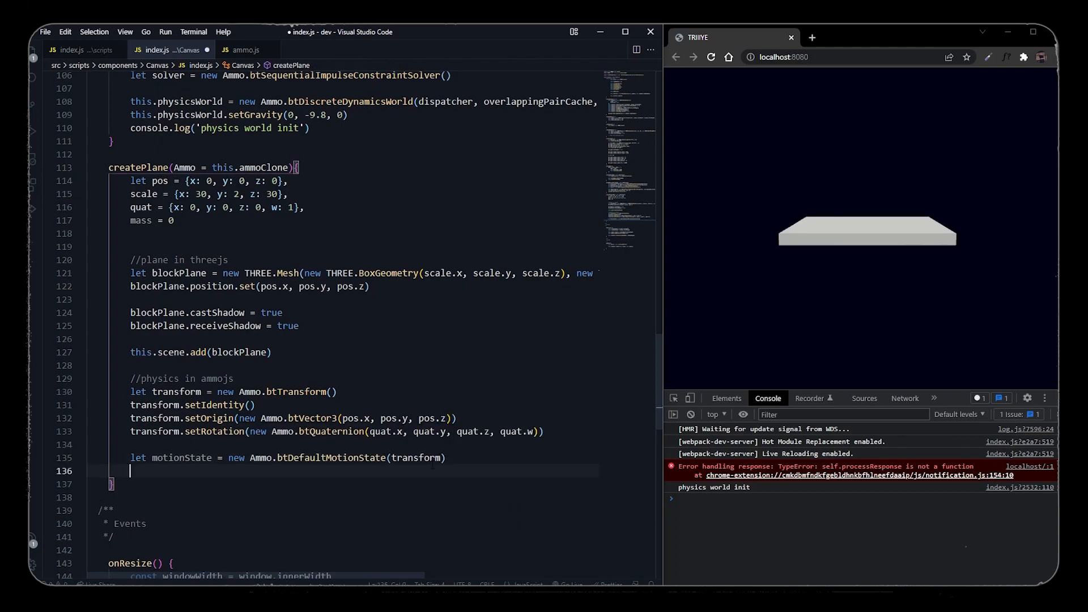
text(let localInter)
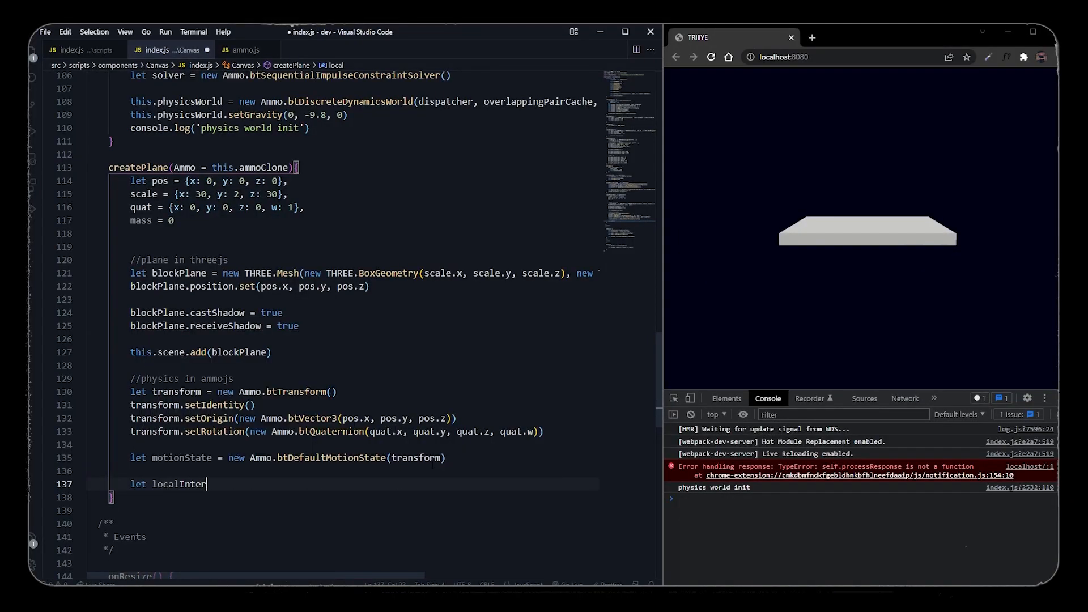
text(tia =)
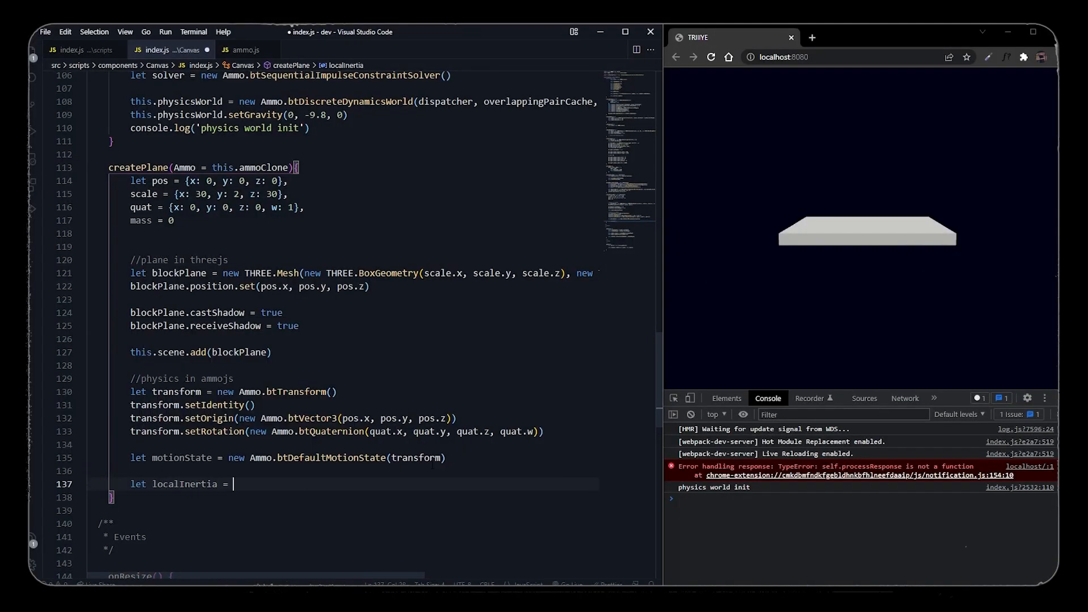
text(new Ammo.btVector3(0, 0, 0))
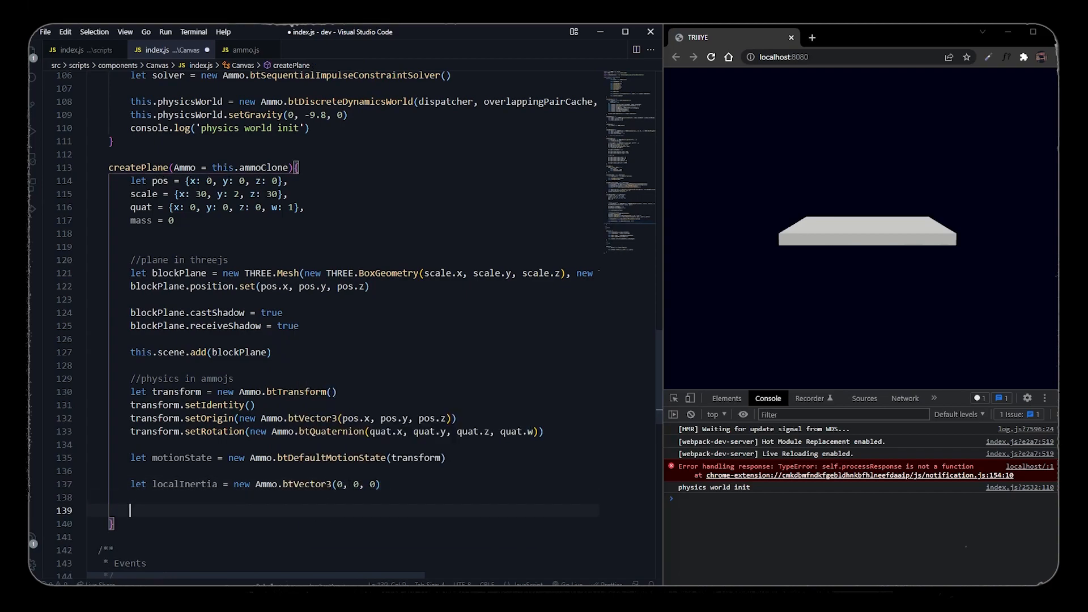
Create a btBoxShape at half the plane's scale and set its margin.
text(let shape =)
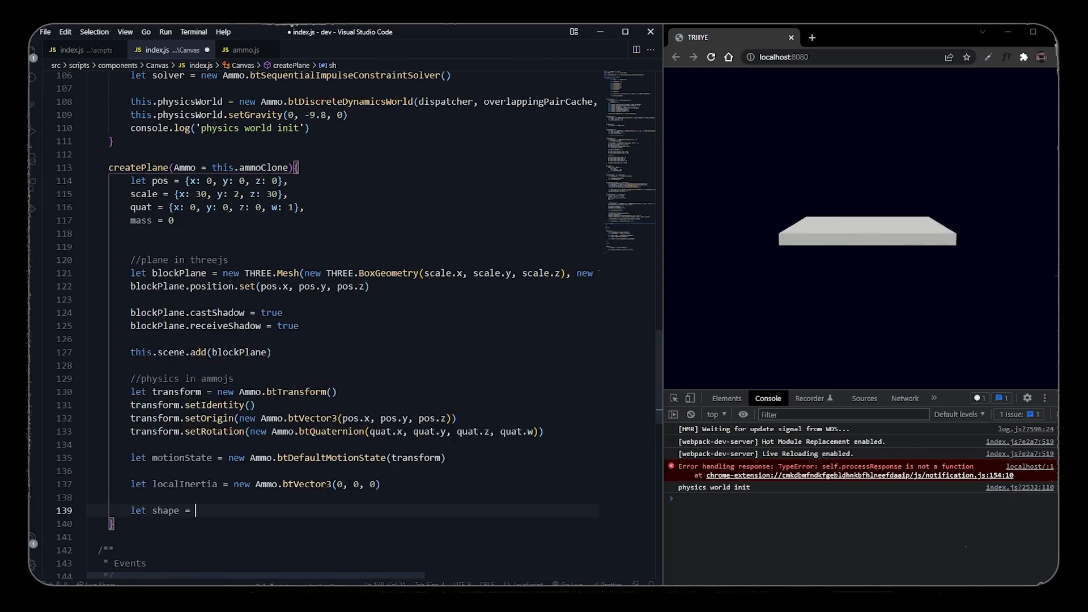
text(new Ammo.btBoxShape(new Ammo.btVector3(scale)))
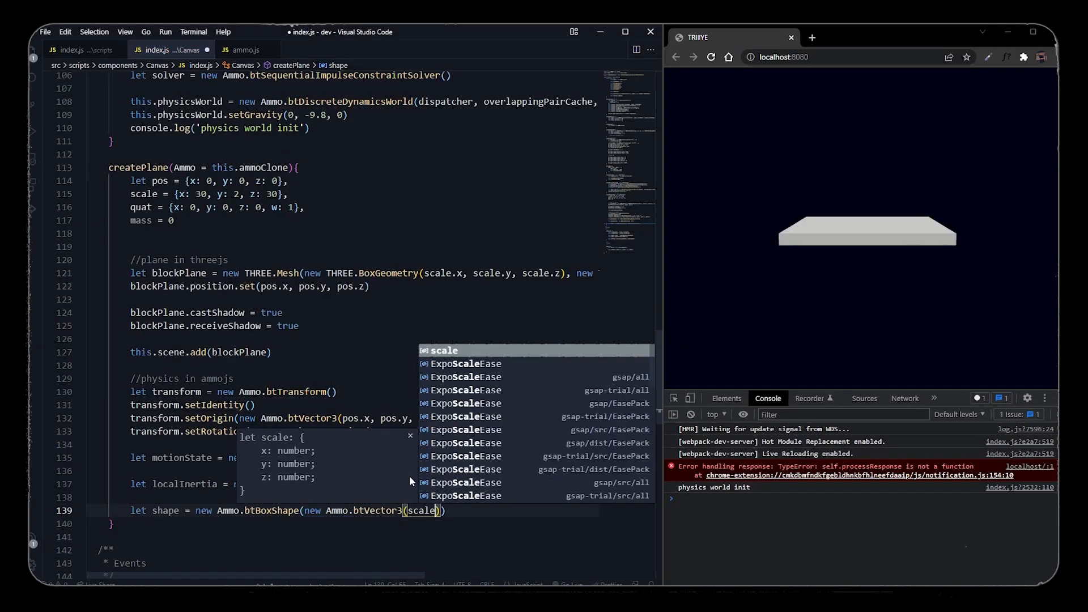
text(* 0.5, scale.y * 0.5, scale.z *)
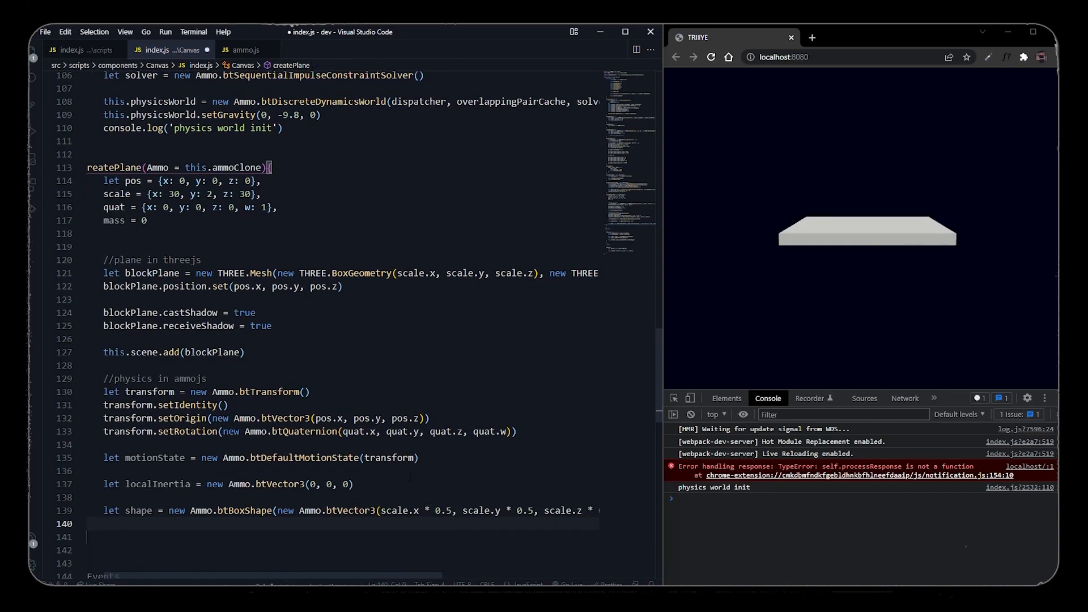
text(shape.setMargin()
click(342, 563)
text(let)
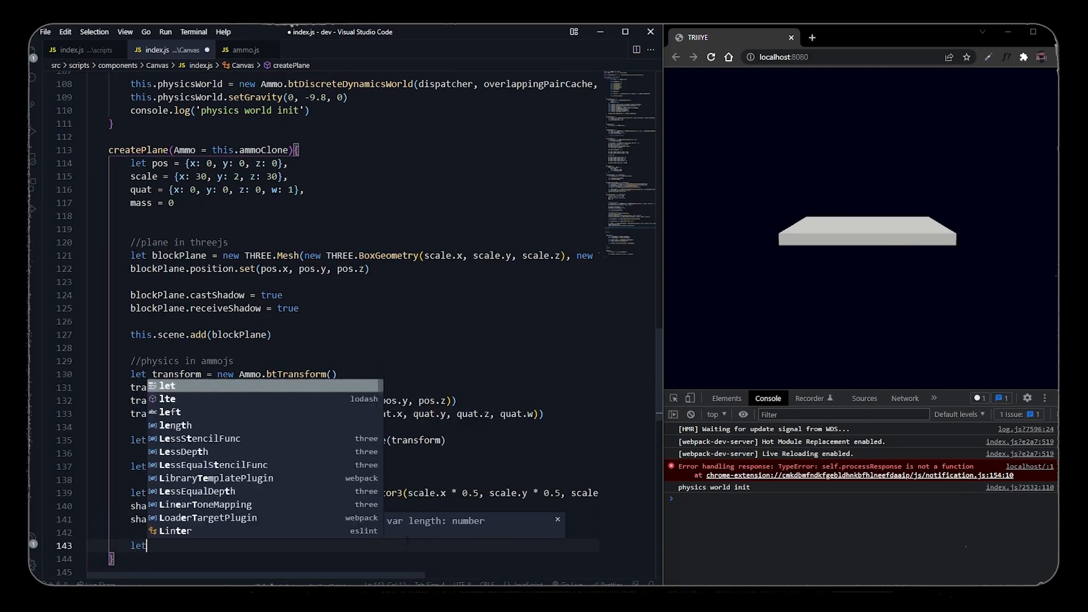
Build btRigidBodyConstructionInfo with the motion state and shape, and create the rBody rigid body.
text(rigidBodyInfo =)
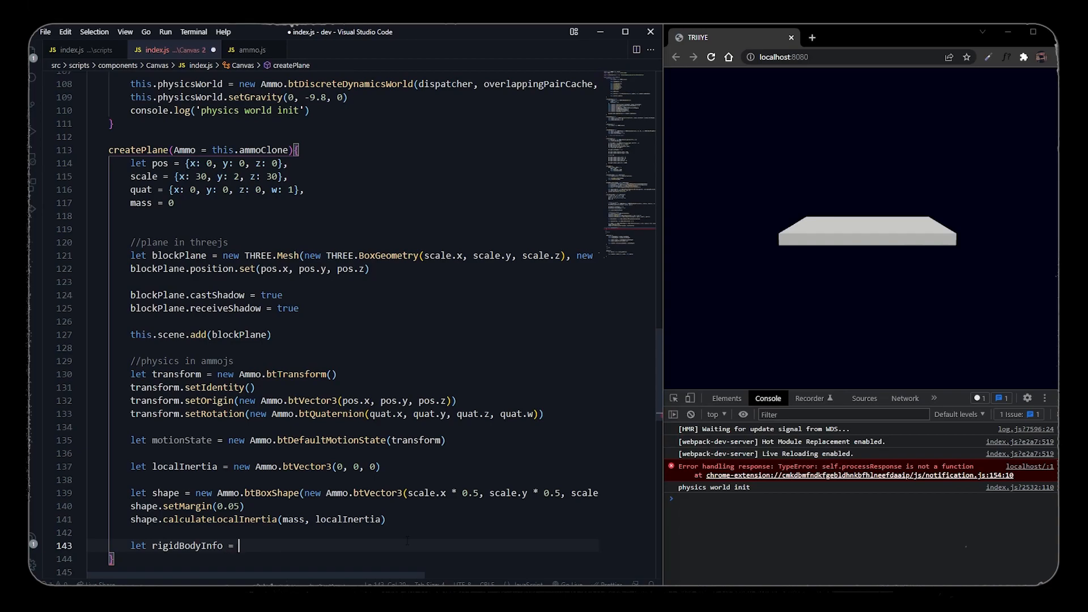
text(new Ammo.bt)
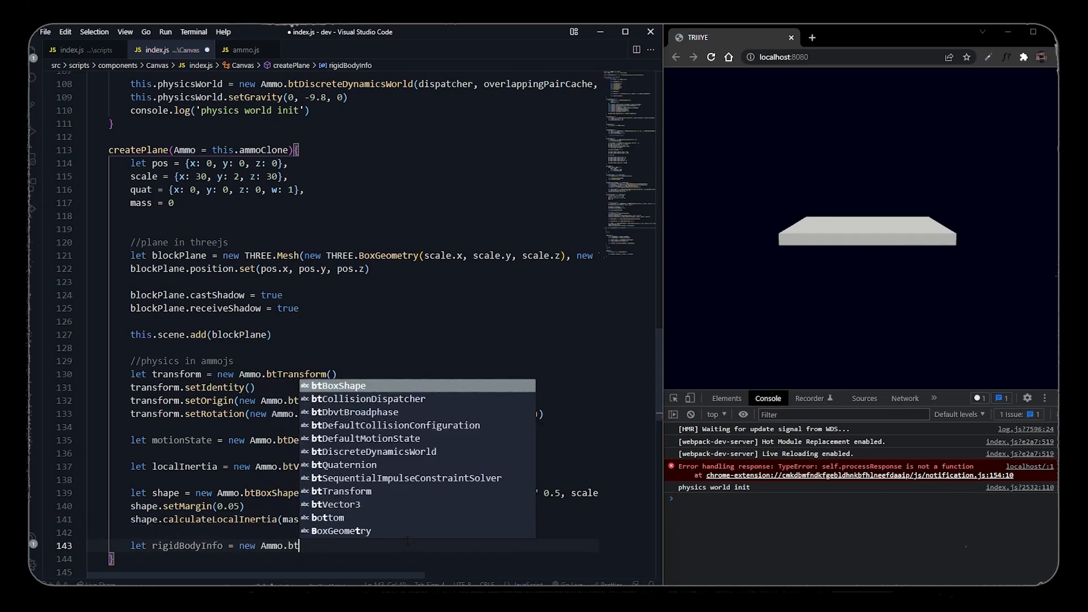
text(RigidBodyConstructionInfo(mass,)
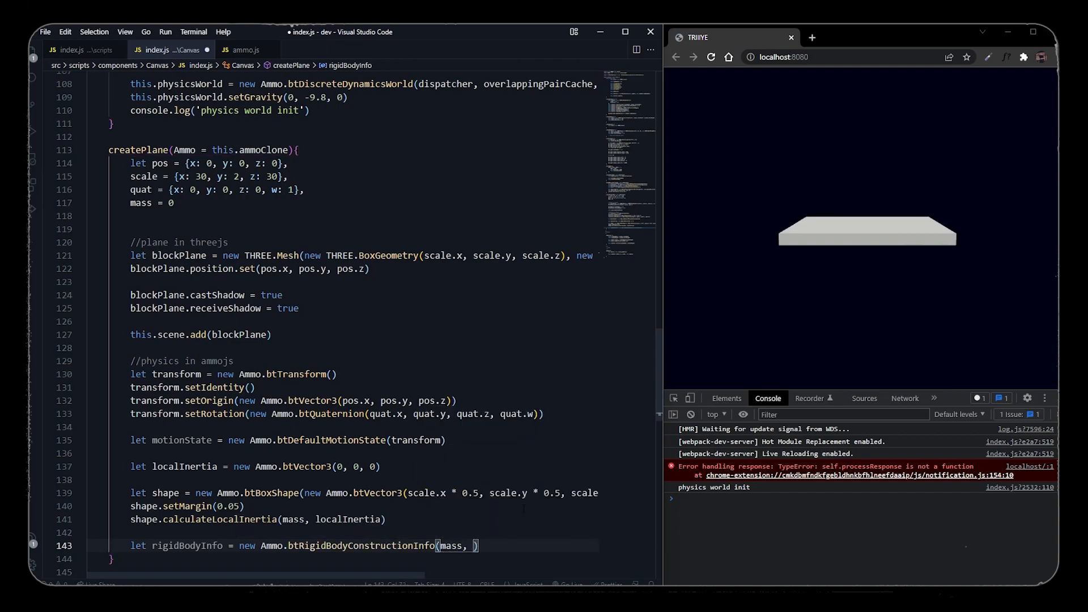
text(motionState, shape, localIne)
text(let rBody = new Ammo.btRigidBody(rigidBodyInfo)
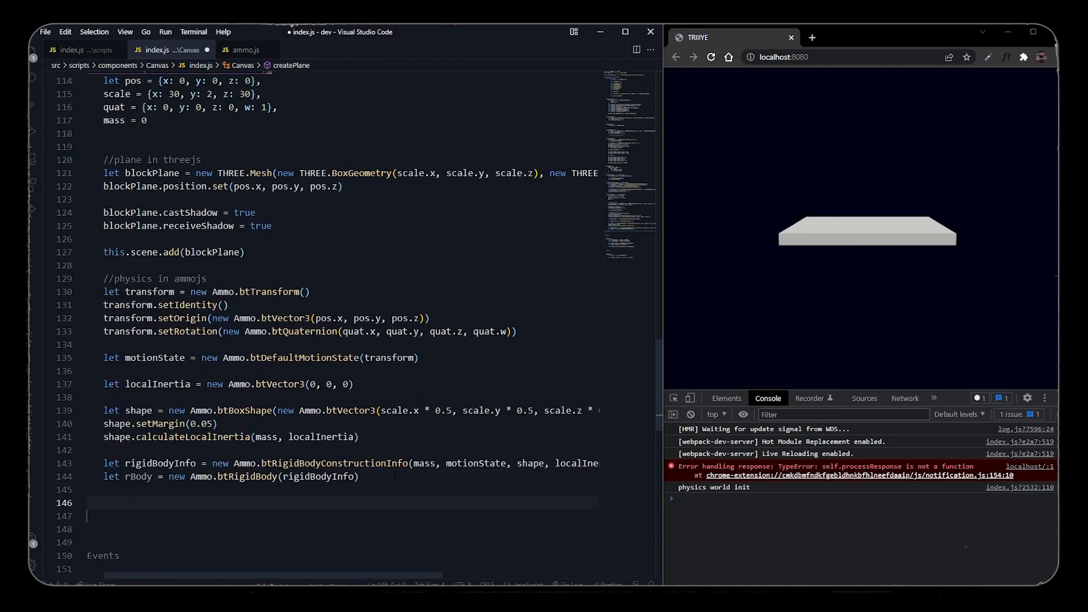
text(this.phy)
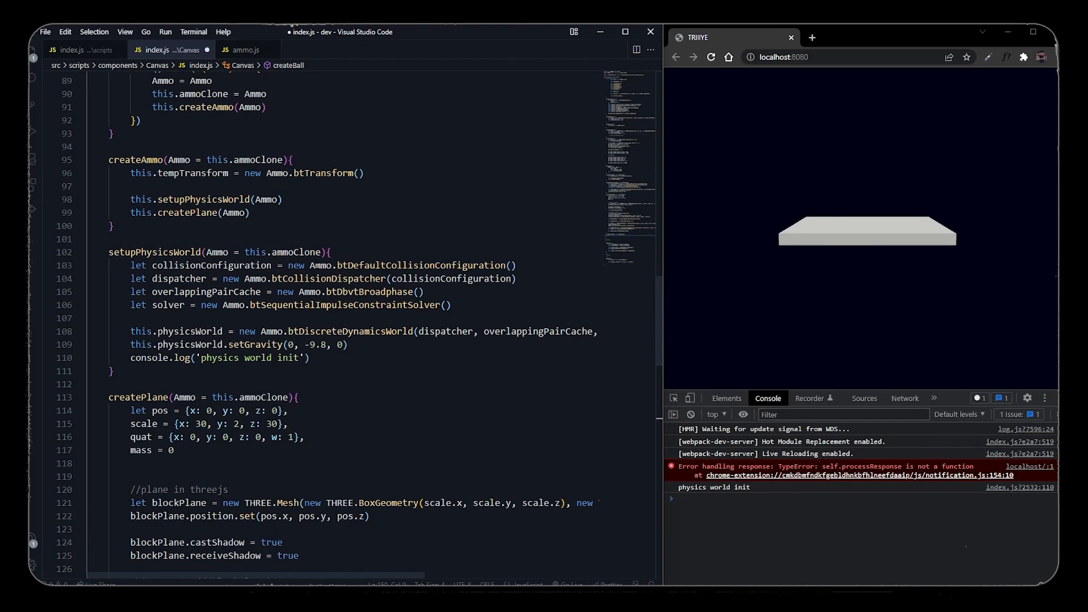
Call createBall(Ammo) and define the ball's pos (0, 0, 0), radius, quat and mass.
text(this.createBall(Ammo))
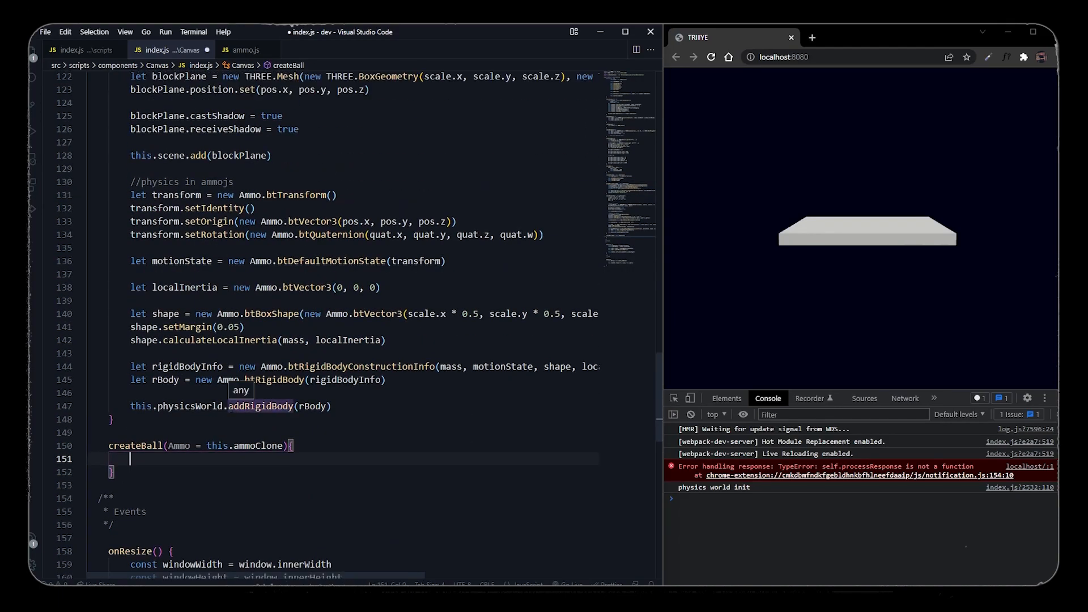
text(let pos = {x: 0, y: 0, z: 0},)
text(mass = 1)
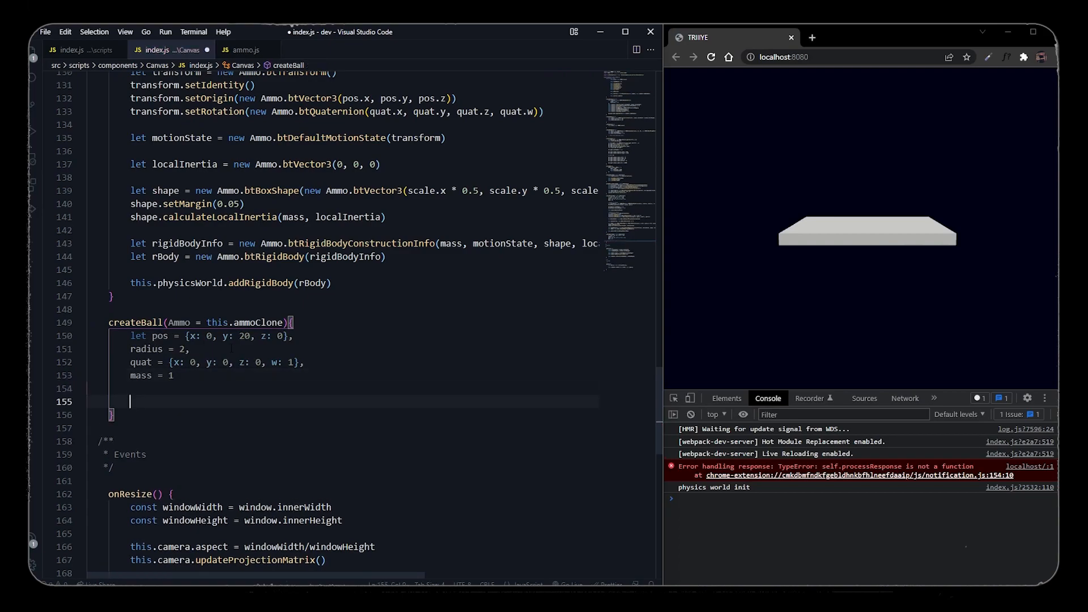
text(//ball in threejs)
text(let)
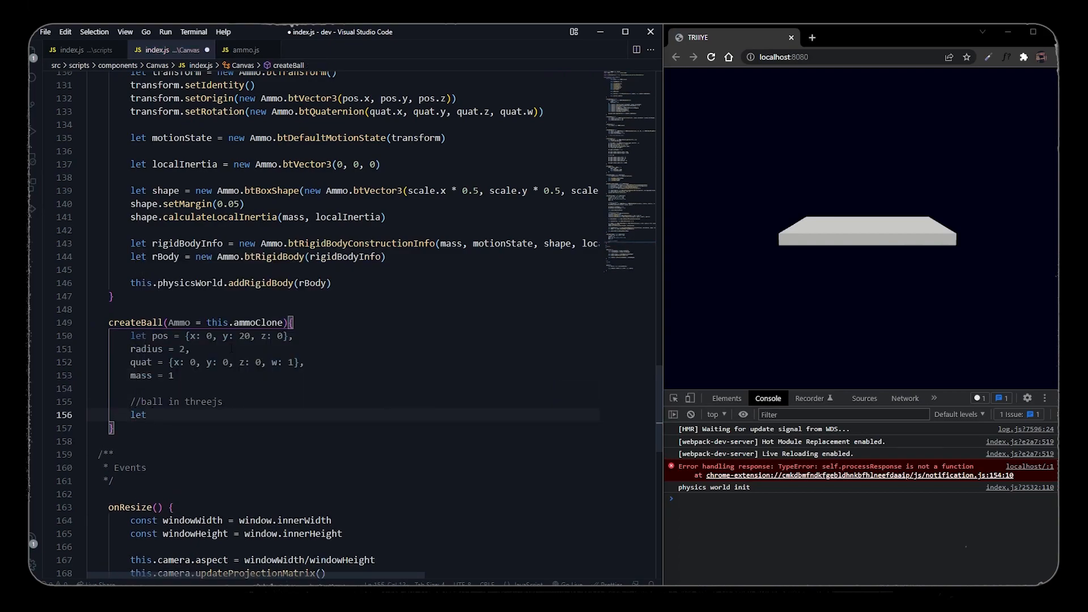
Build a red 0xff0000 Phong SphereGeometry ball mesh that casts shadows and add it to the scene.
text(ball = new Th)
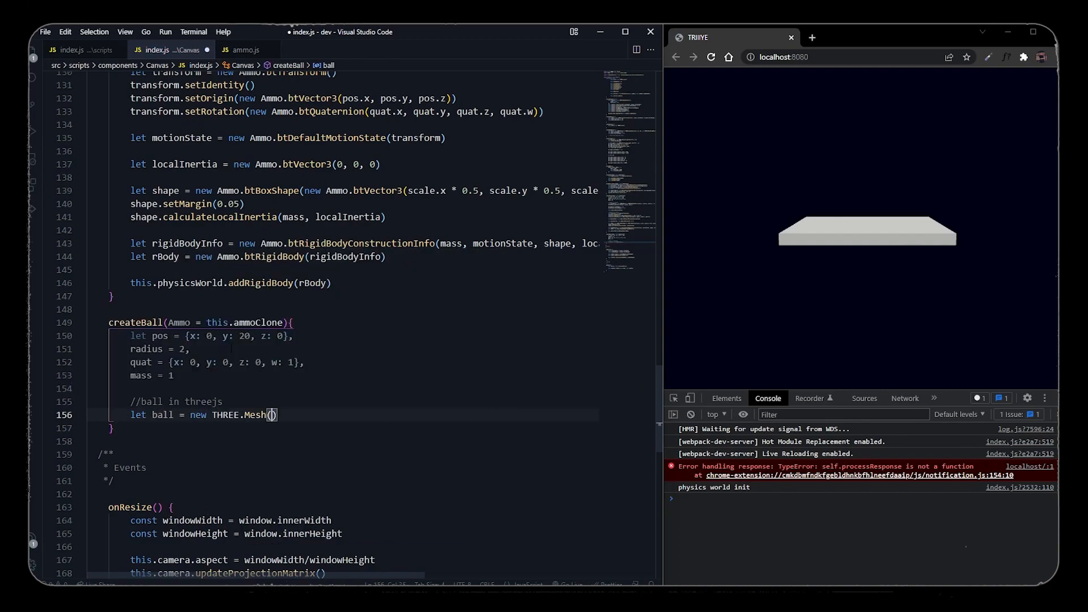
text(new THREE.SphereGeometry)
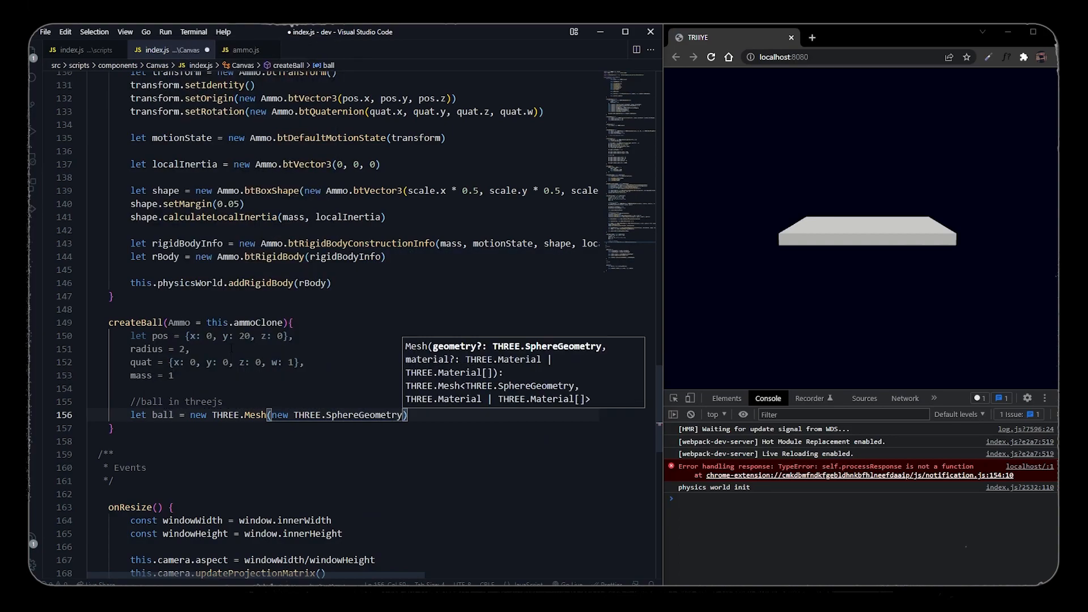
text(radius)
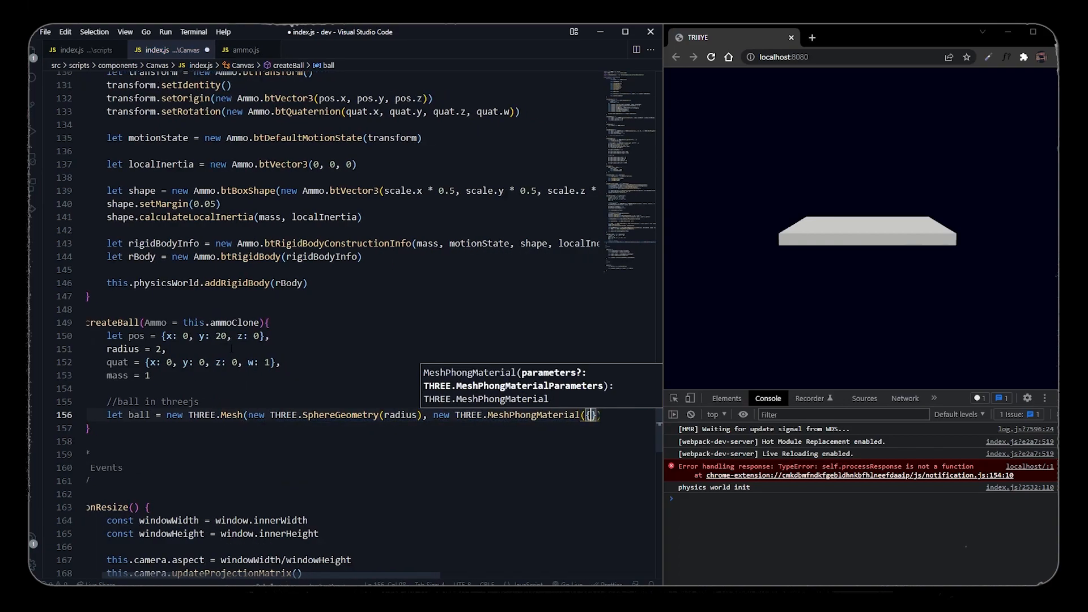
text(color: 0xff000)
text(ball.position.set(pos.x, pos.y, pos.z)
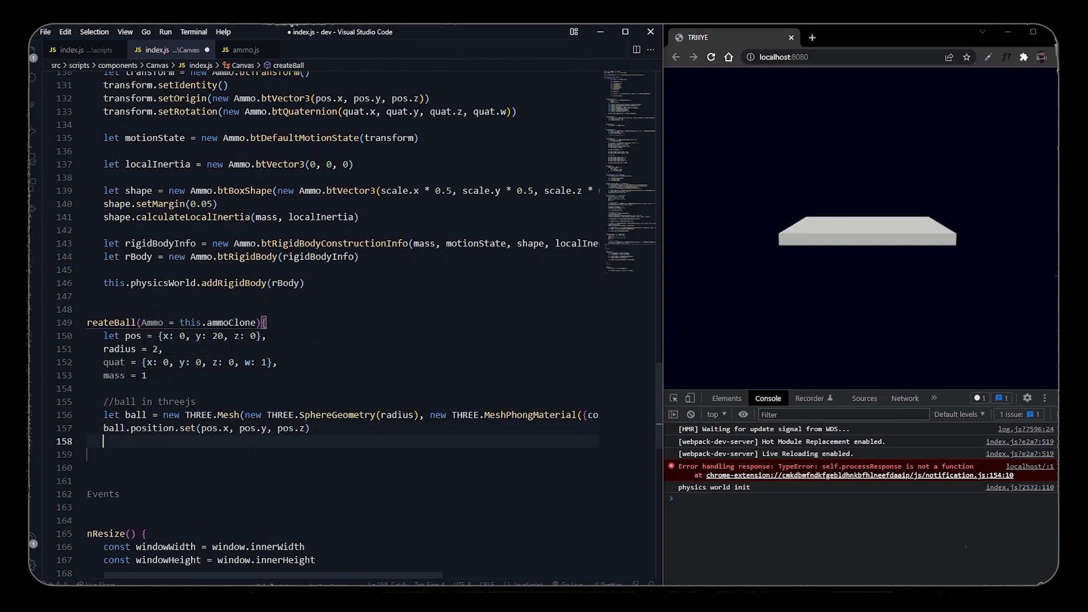
text(ball.castShadow = true)
text(ball.receiveShadow =)
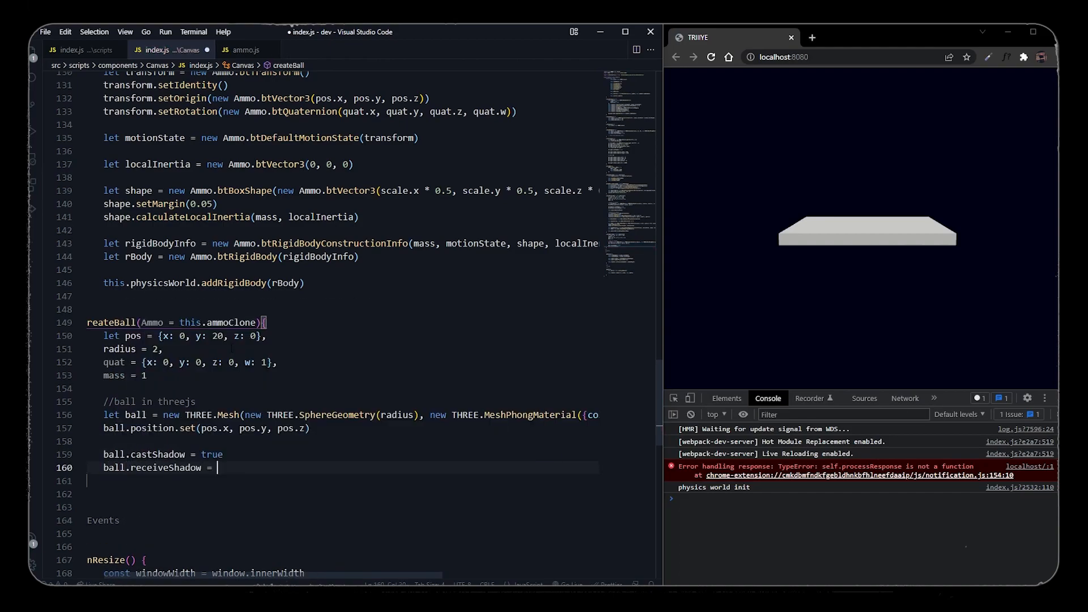
text(this.scene.add(ball)
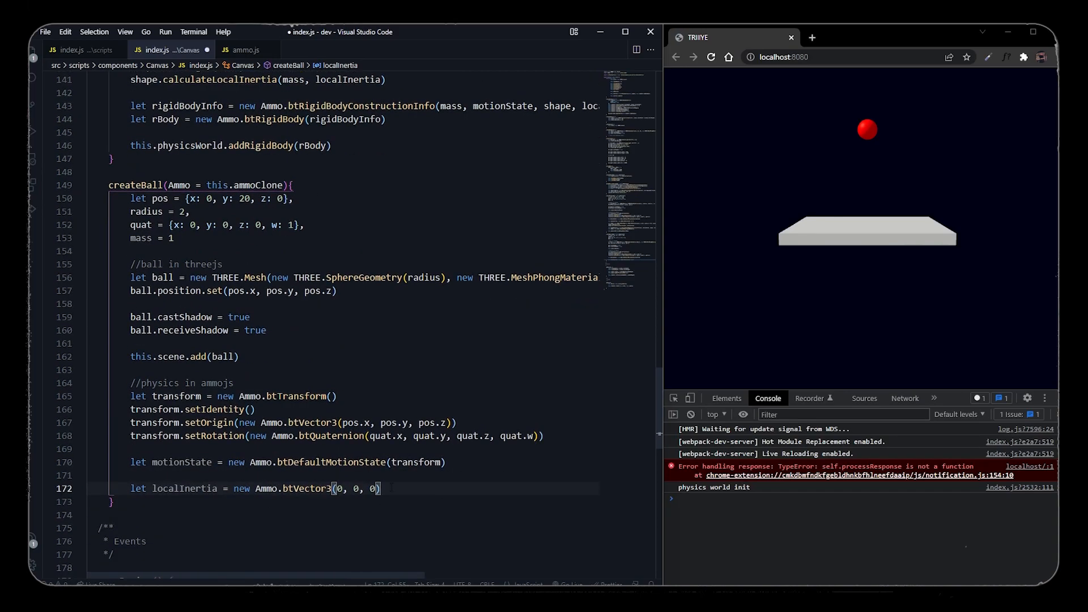
Create the ball's btSphereShape rigid body, add rBody to physicsWorld, and register it in rigidBodies.
text(let shape = new Am)
text(shape.set)
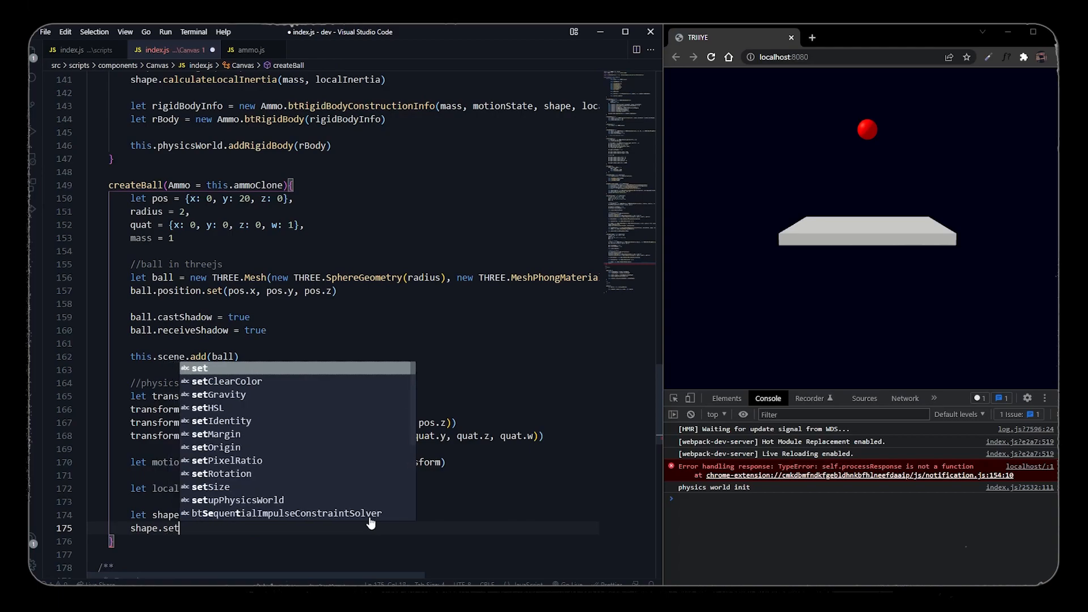
text(shp)
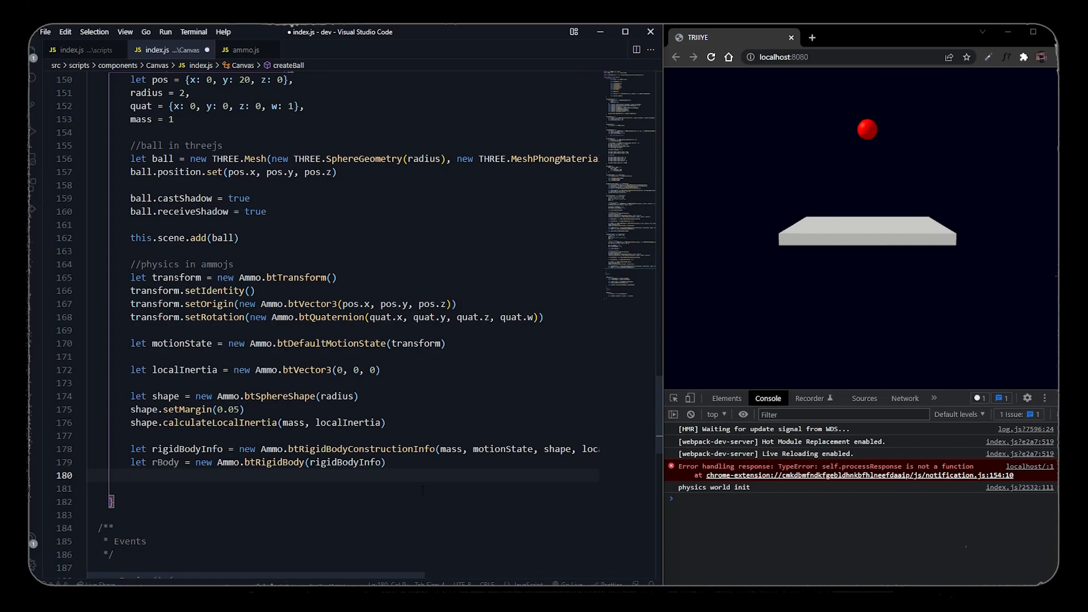
text(this.physicsWorld.addRigidBody)
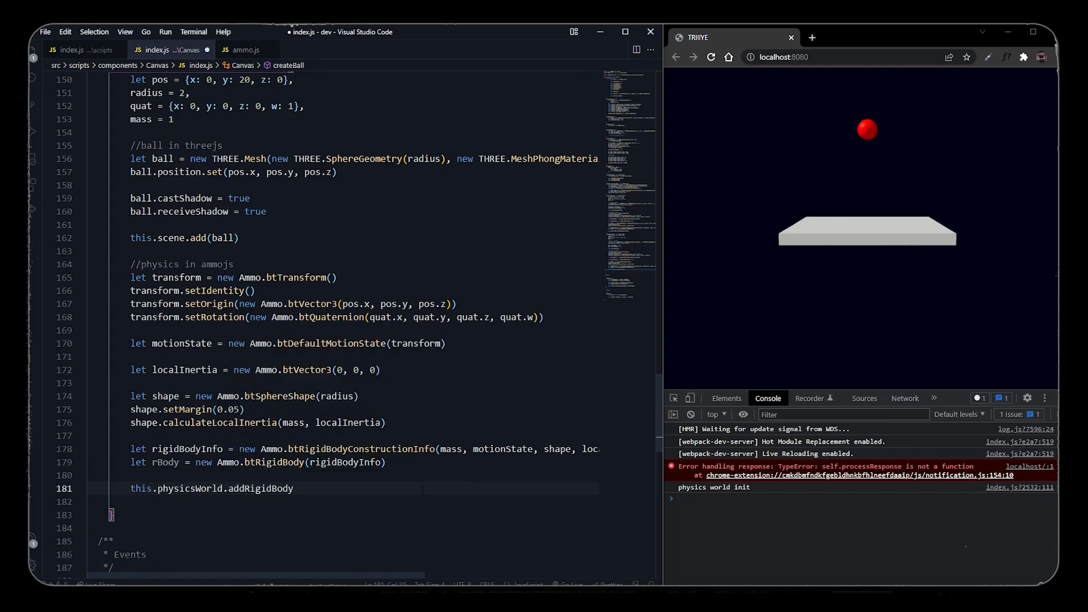
text((rBody))
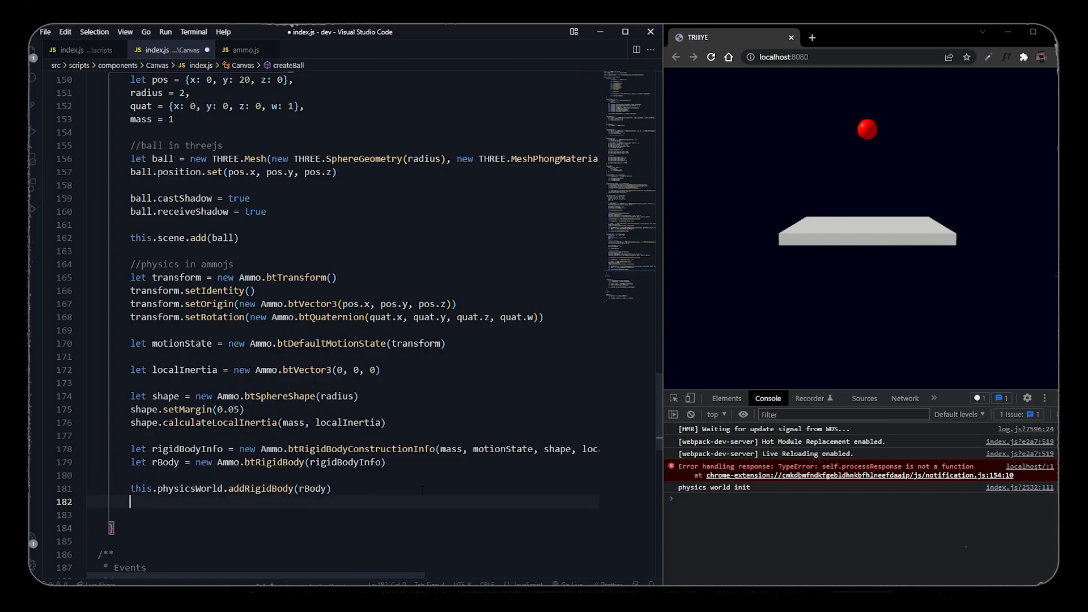
text(ball.userData.physicsBody = rB)
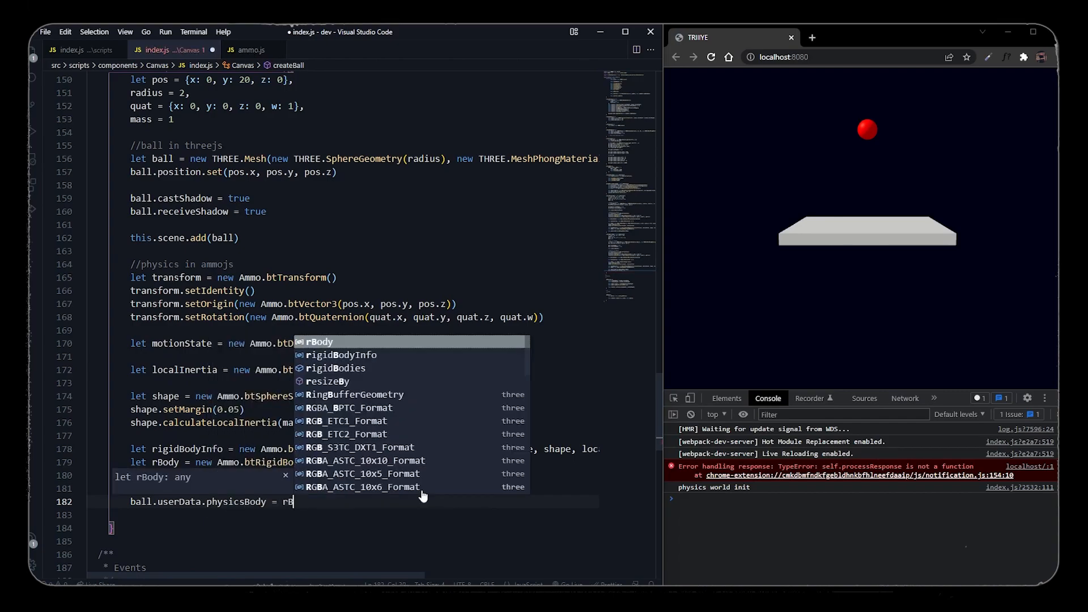
text(this.rig)
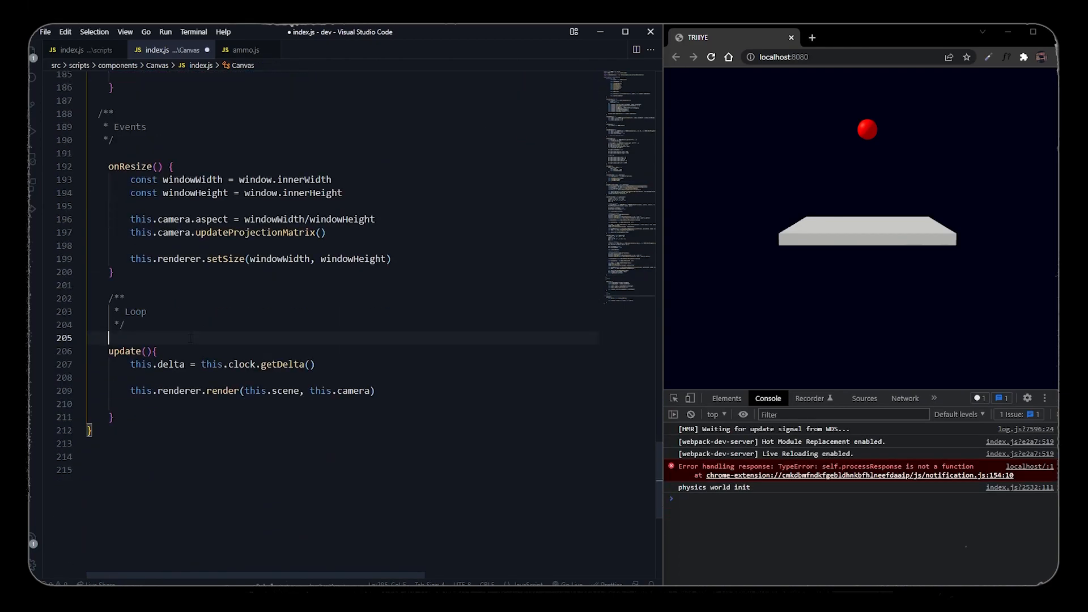
Define updatePhysics that steps the physics world simulation by delta.
text(updatePhysics())
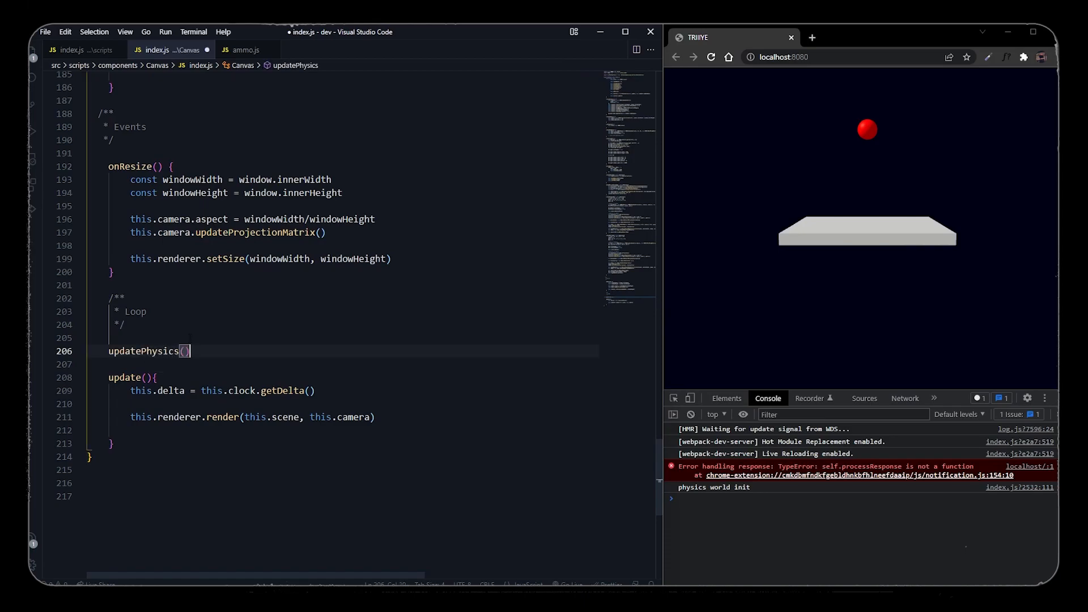
text(this.P)
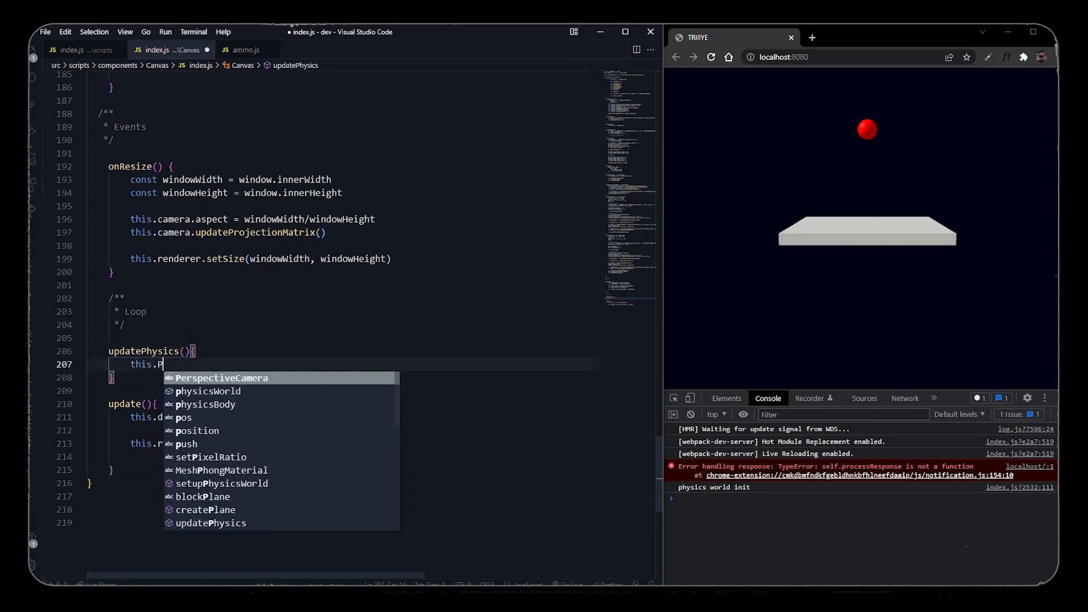
text(hysicsWorld.stepSimulation()
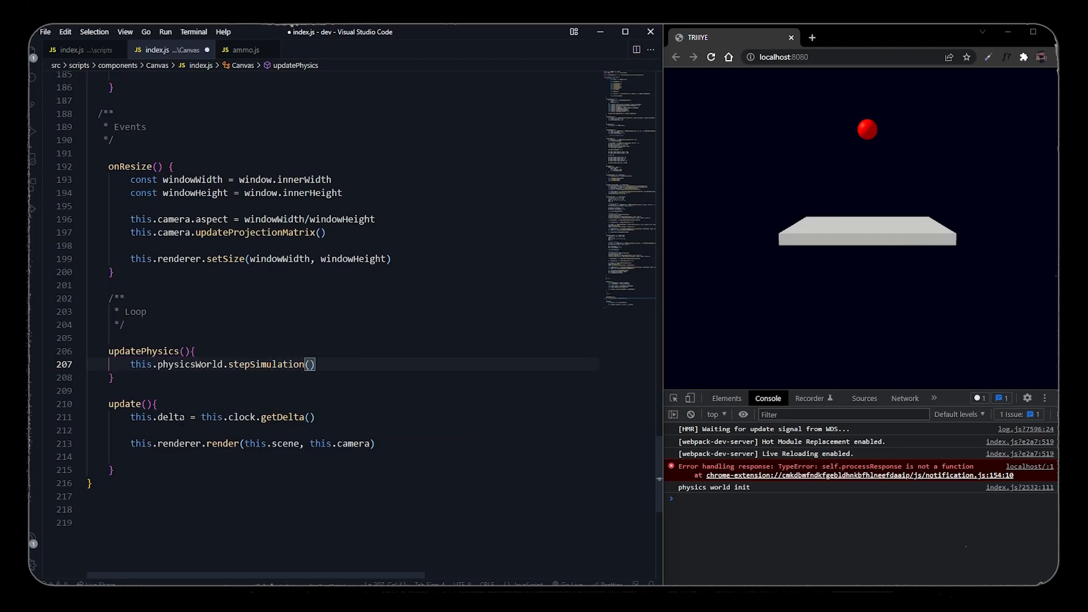
text(delta, 10)
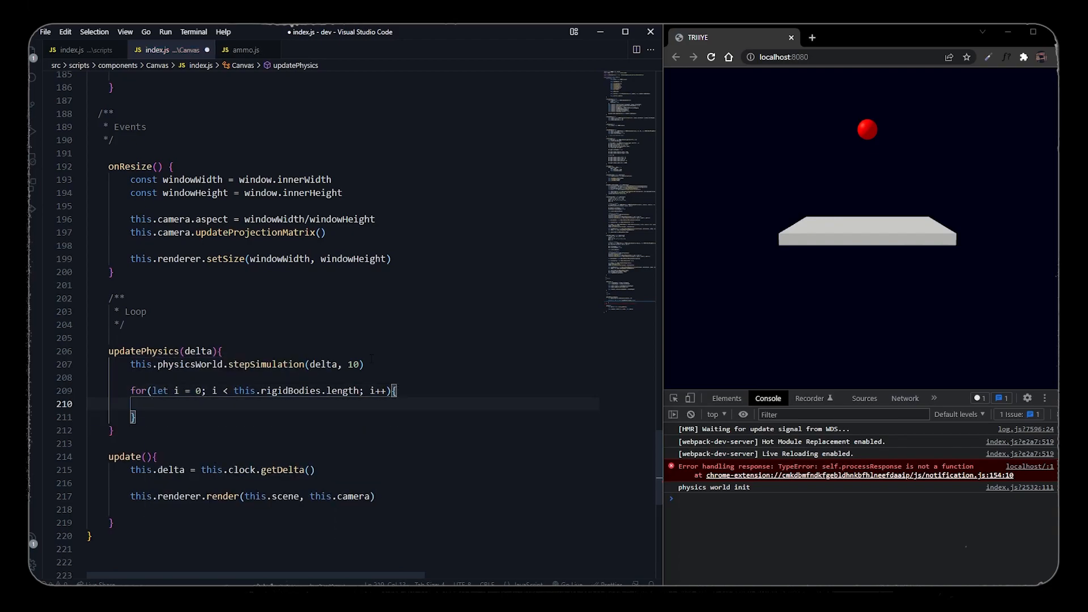
For each rigid body, read its motion state's world transform origin and rotation into tempTransform.
text(let threeMe)
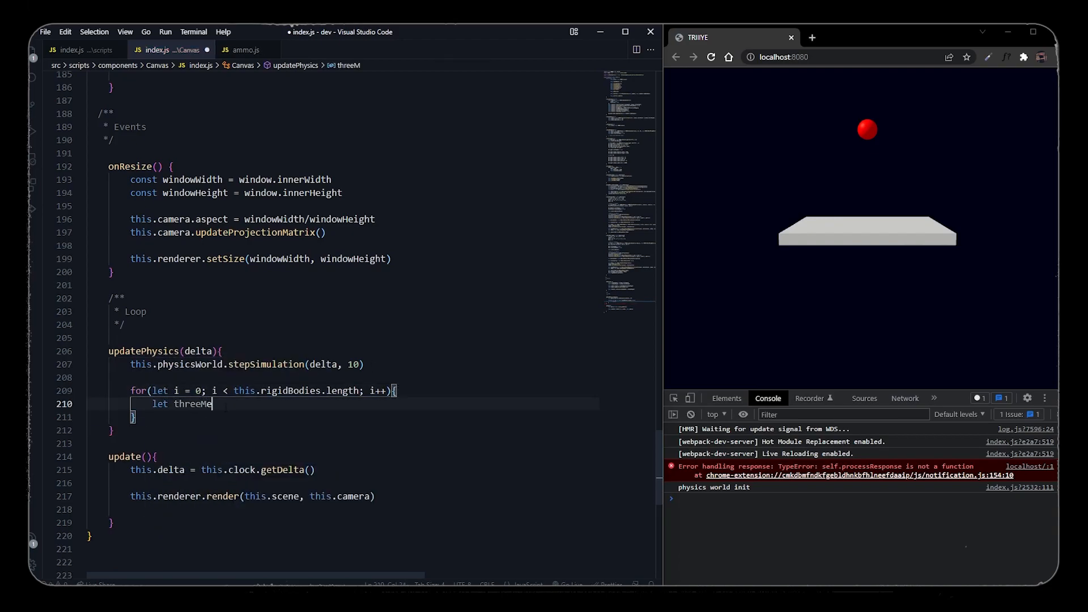
text(Object = this.rigidBodies[i)
text(let)
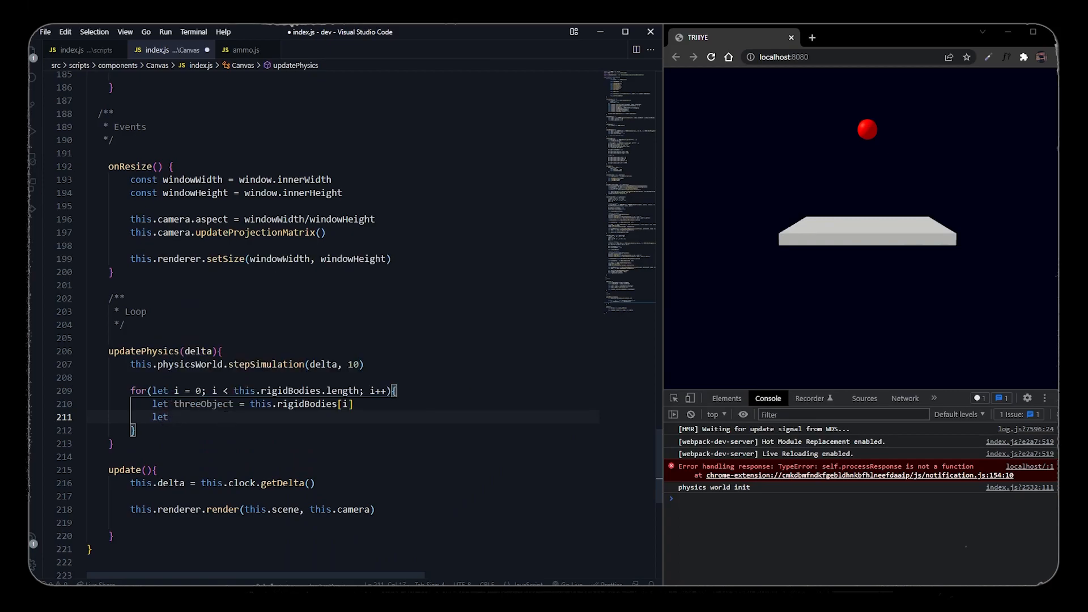
text(ammoObject = threeObject.userData.physicsBody)
text(let ms =)
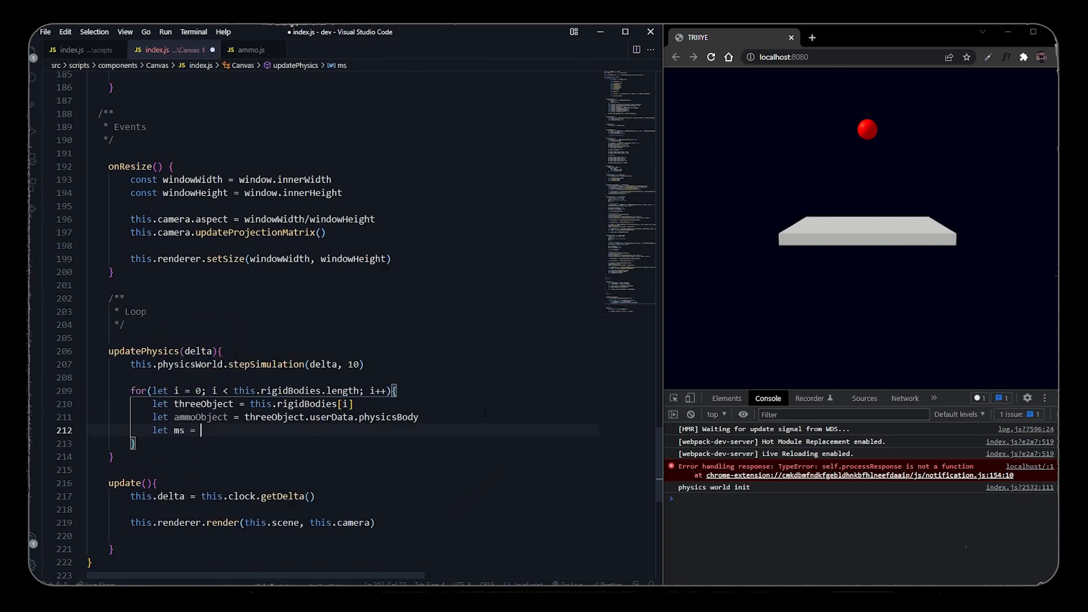
text(ammoObject.getMotions)
text(ms.get)
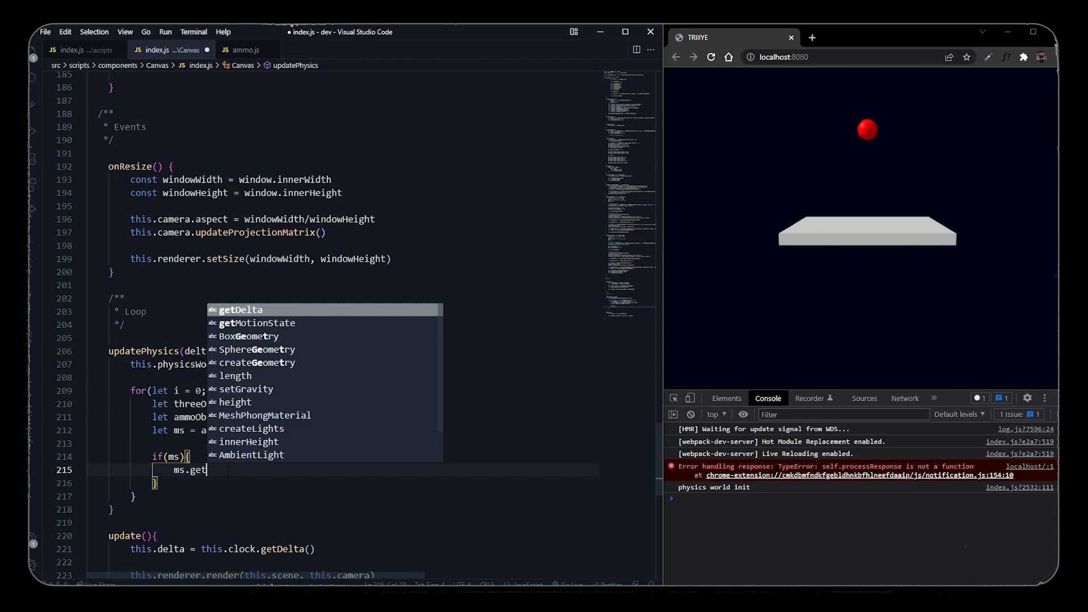
text(World)
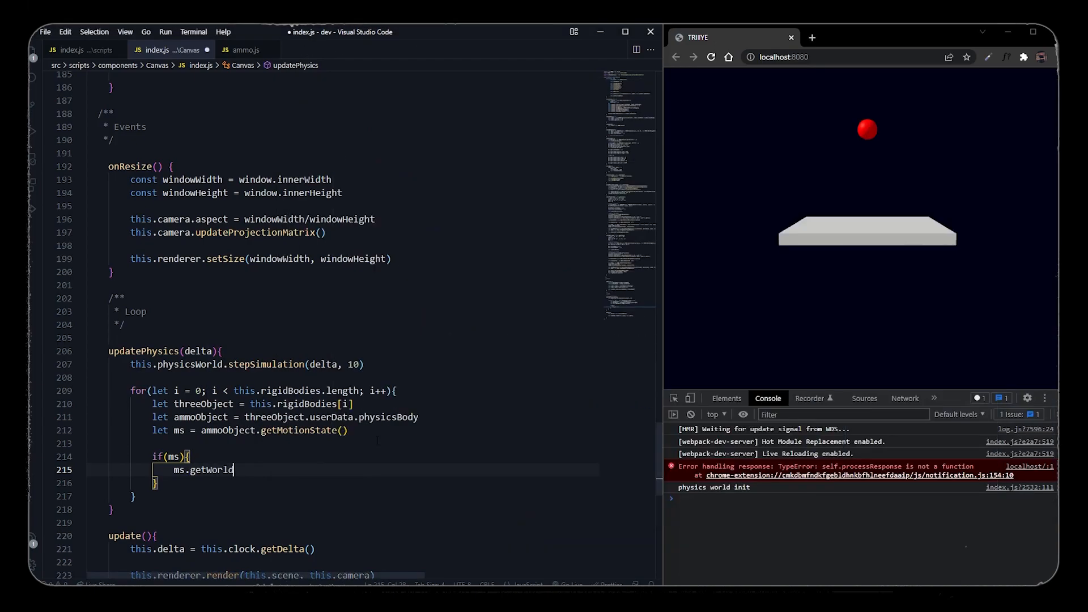
text(Transform(this.tempTransform)
text(let pos =)
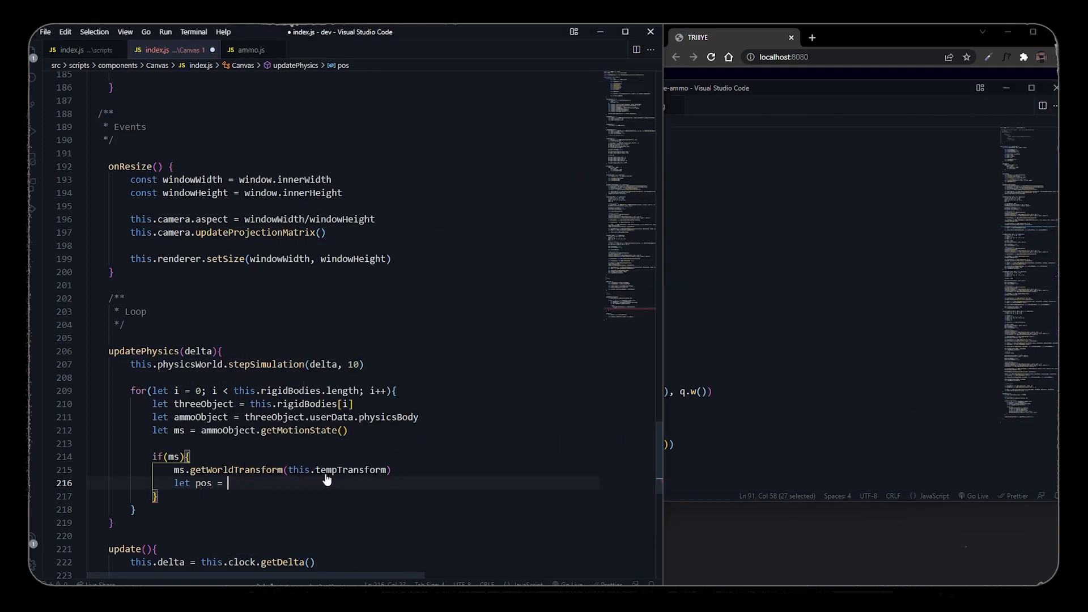
text(this.tempTransform.getOrigin()
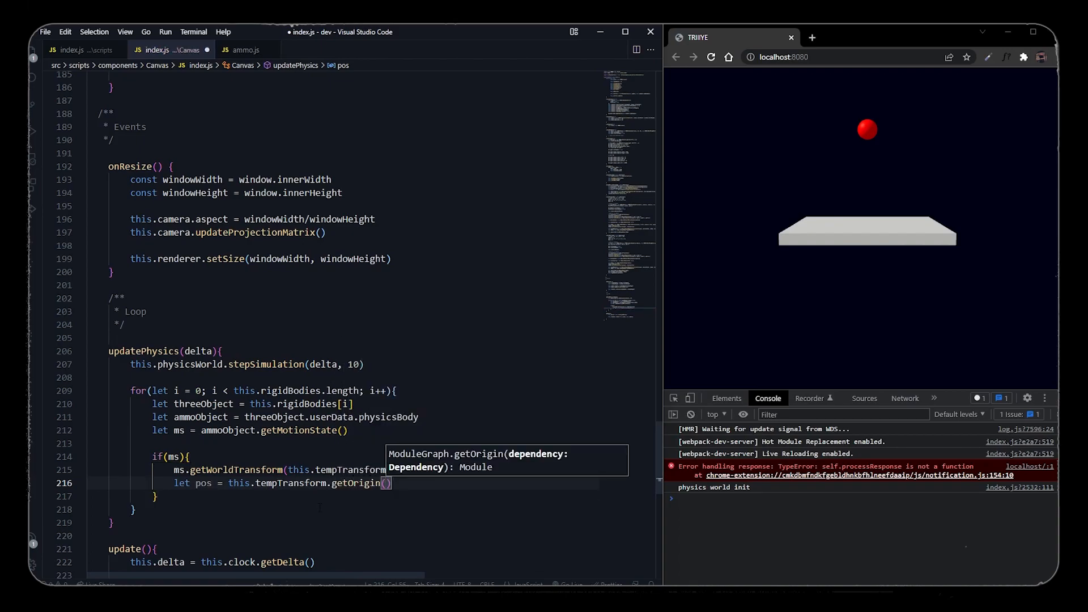
text(let quat)
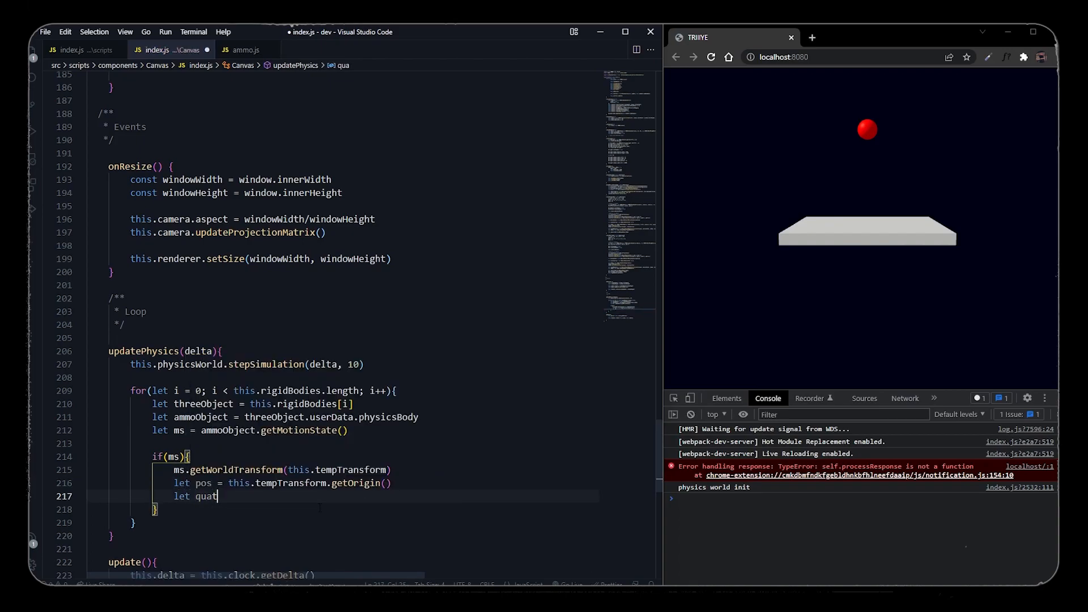
text(= this.tempTransform.getRot)
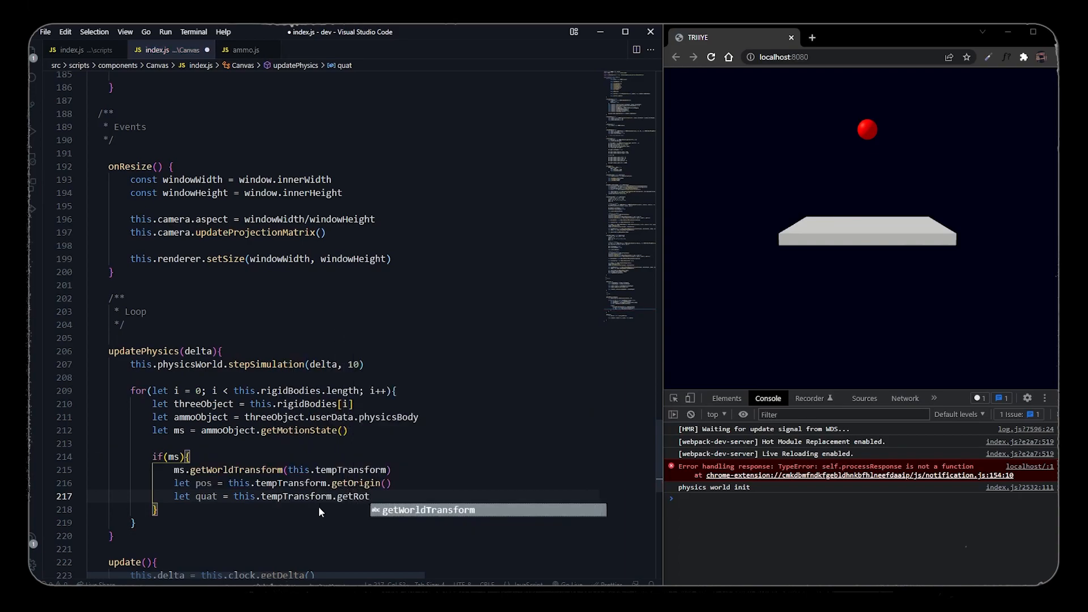
text(threeObject.position.s)
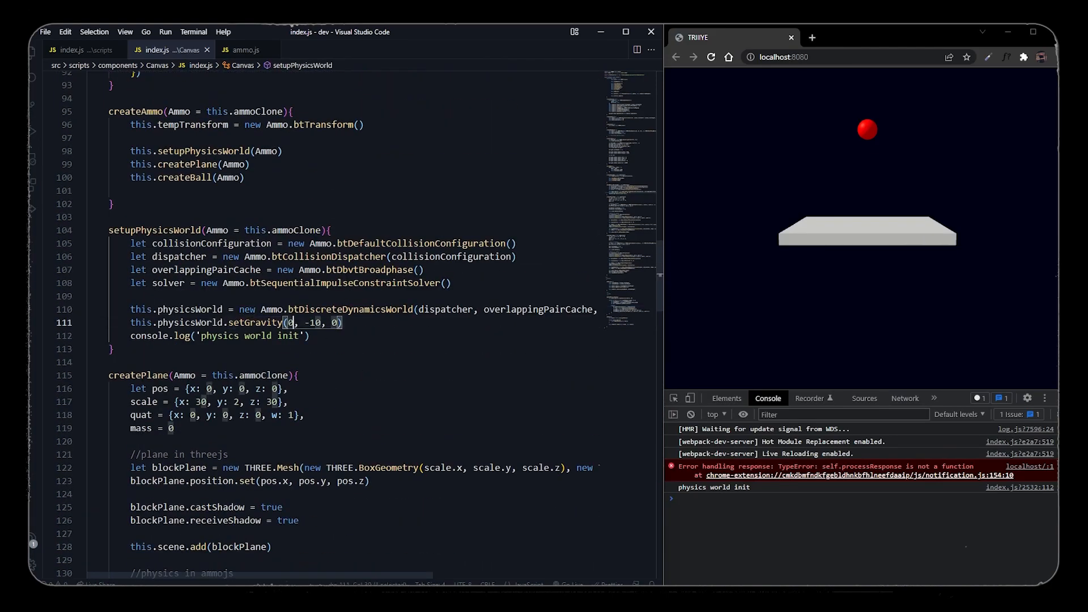
Pass gravity to setGravity as new Ammo.btVector3(0, -10, 0).
text(new A)
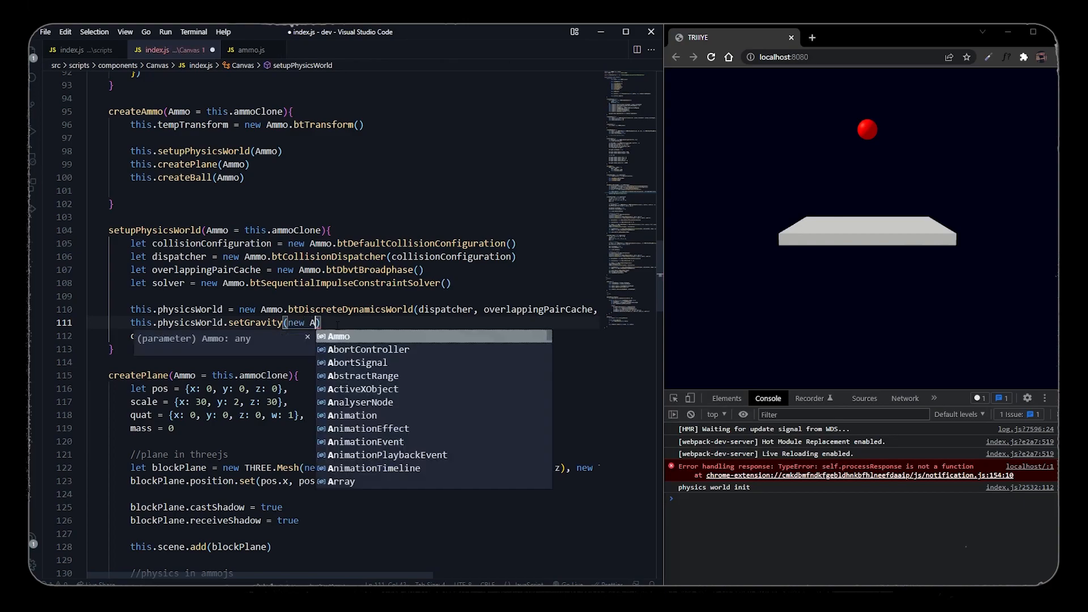
text(Ammo.btVector)
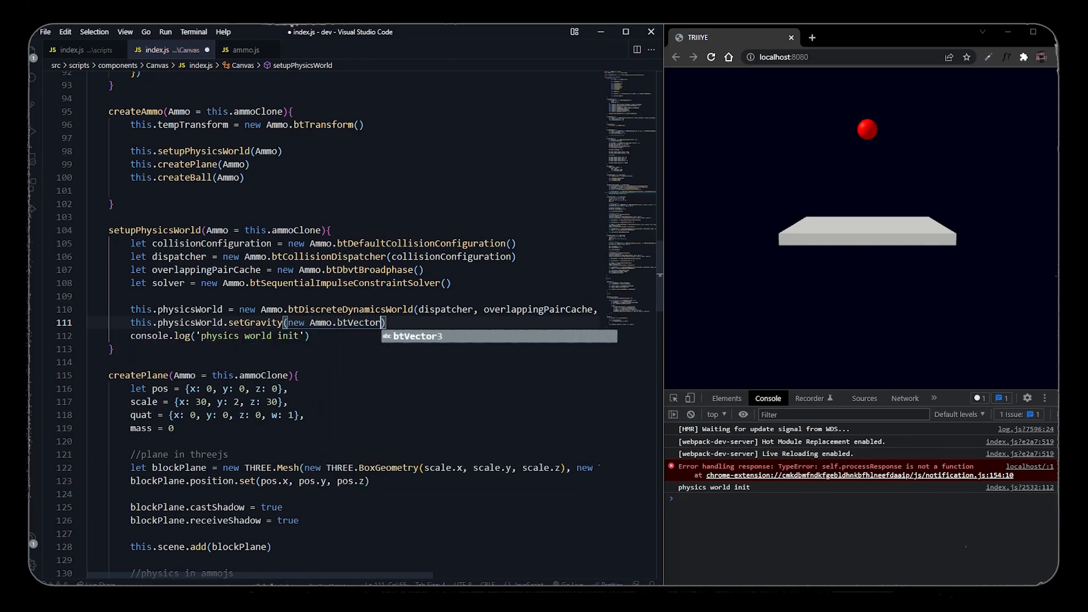